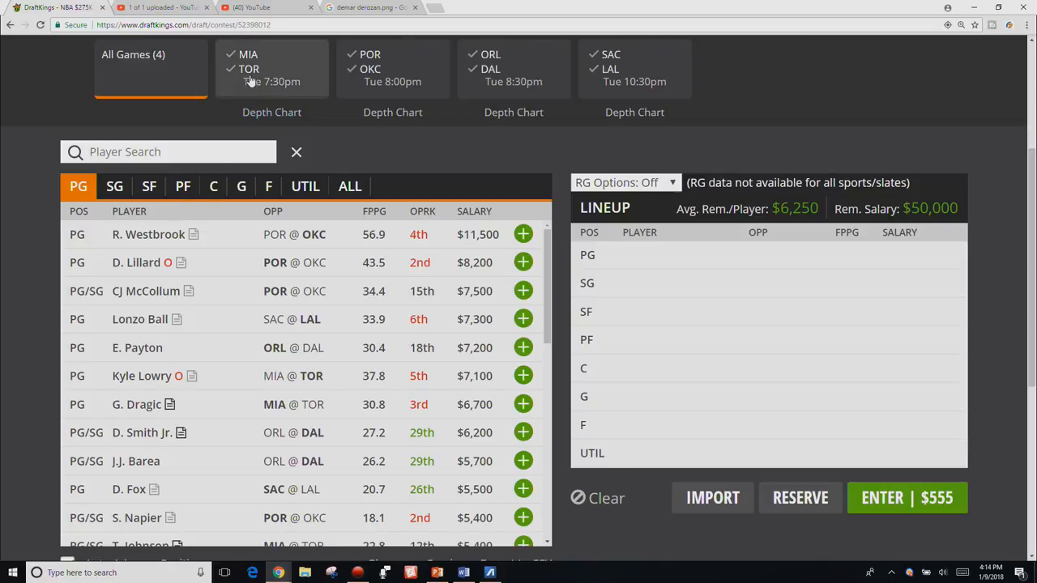
Filter the MIA@TOR game to Miami players and scroll Goran Dragic's 10-game log
{"action": "left_click", "coordinate": [272, 67]}
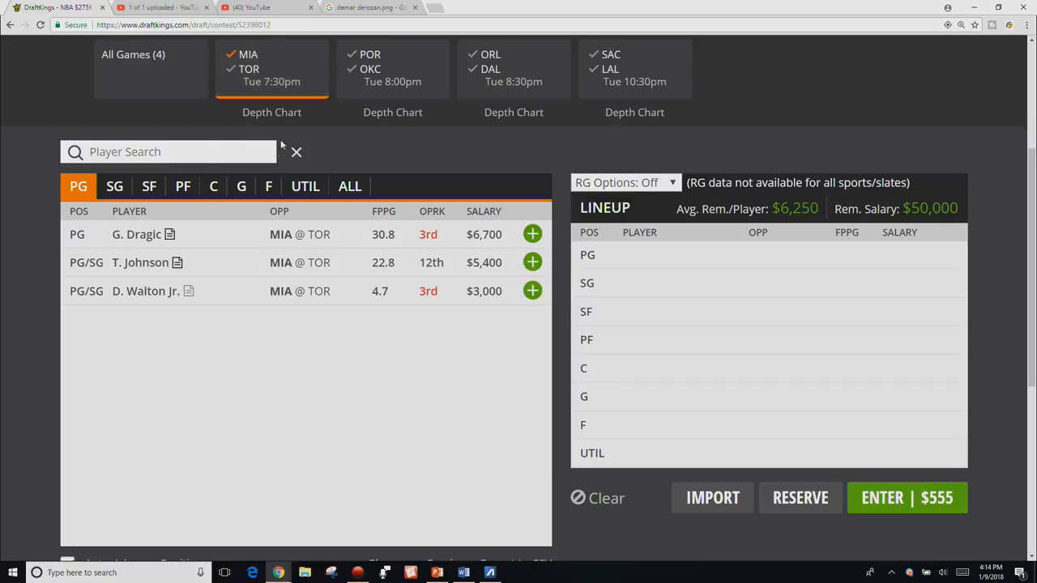
{"action": "left_click", "coordinate": [240, 187]}
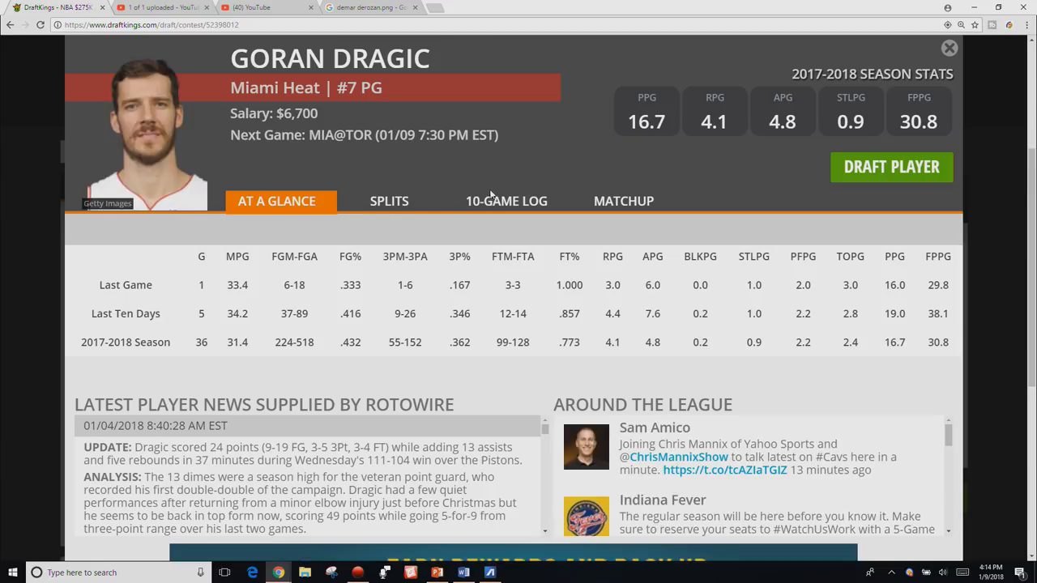
{"action": "left_click", "coordinate": [506, 201]}
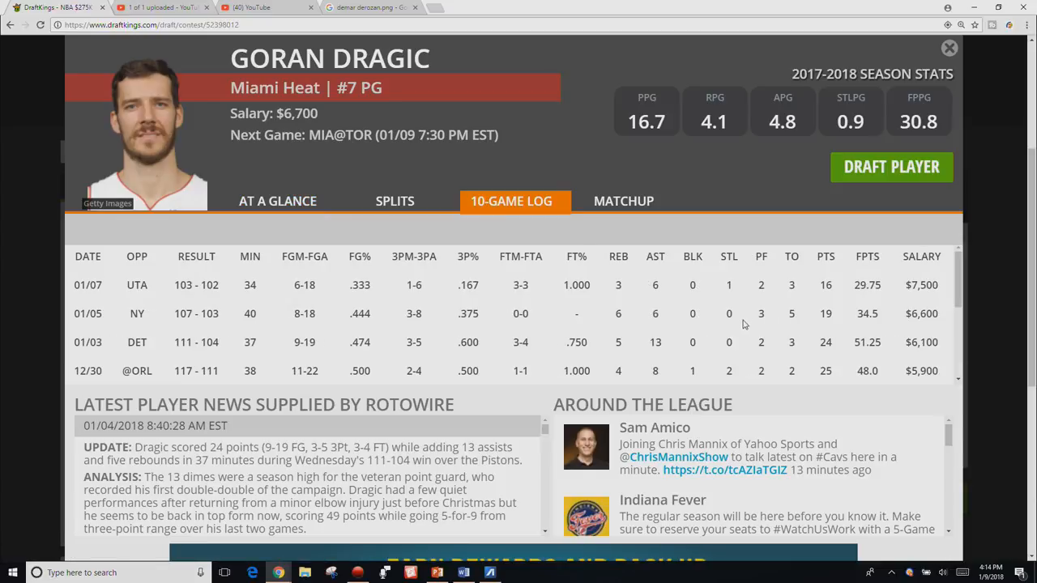
{"action": "mouse_move", "coordinate": [788, 339]}
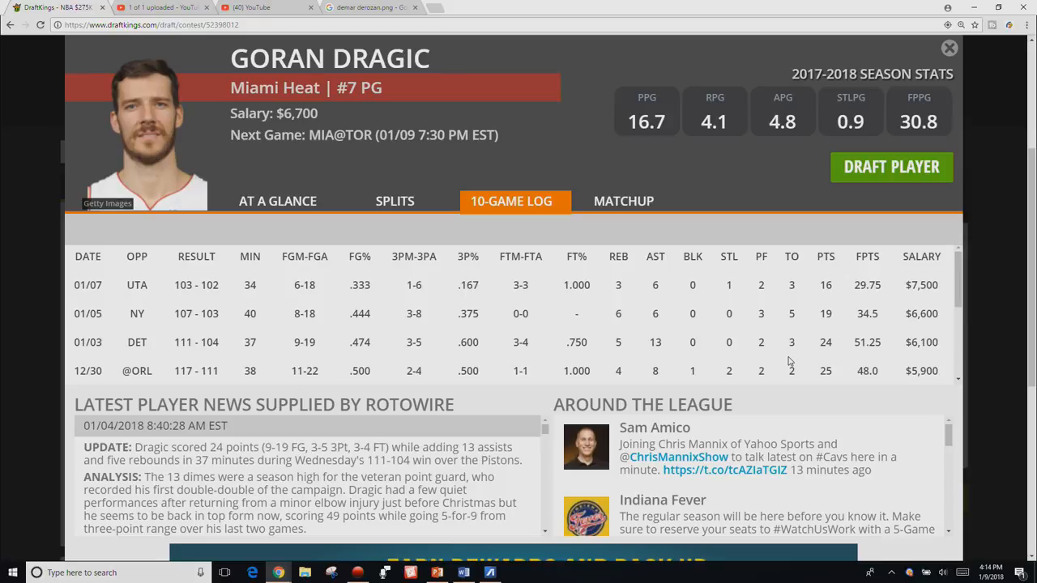
{"action": "mouse_move", "coordinate": [798, 301]}
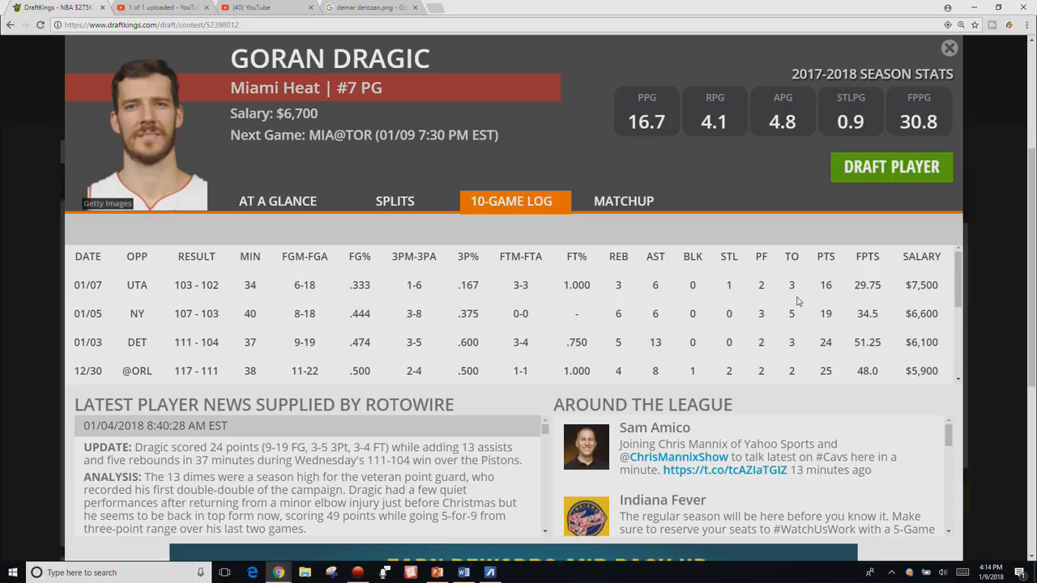
{"action": "scroll", "scroll_direction": "down", "scroll_amount": 3}
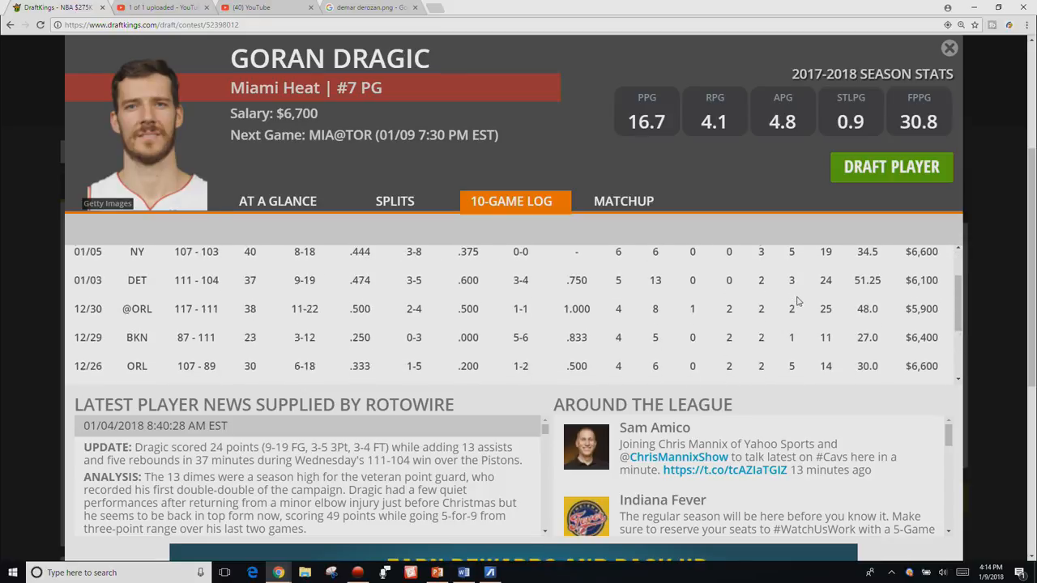
{"action": "scroll", "scroll_direction": "up", "scroll_amount": 3}
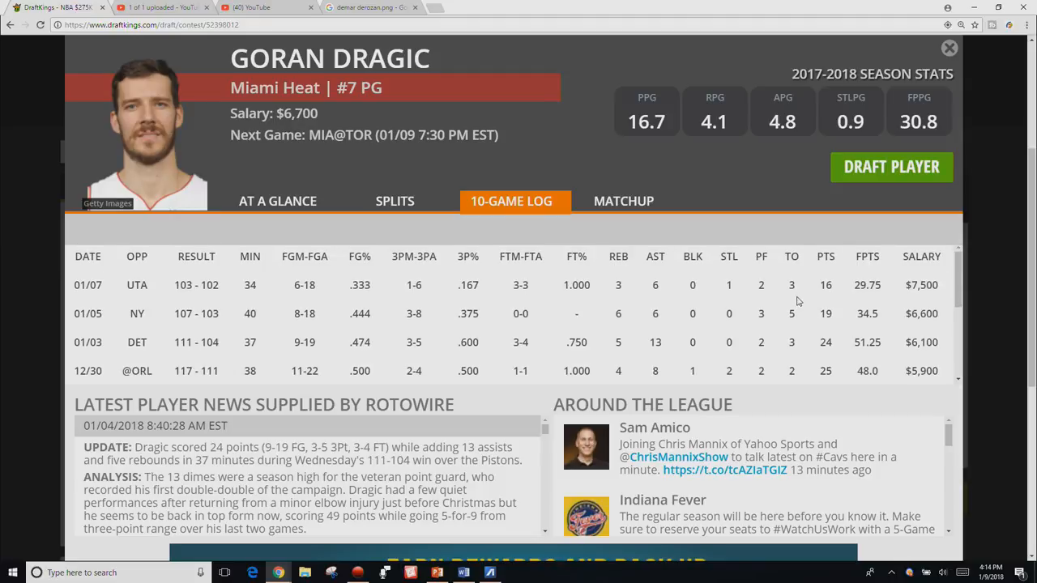
{"action": "mouse_move", "coordinate": [834, 213]}
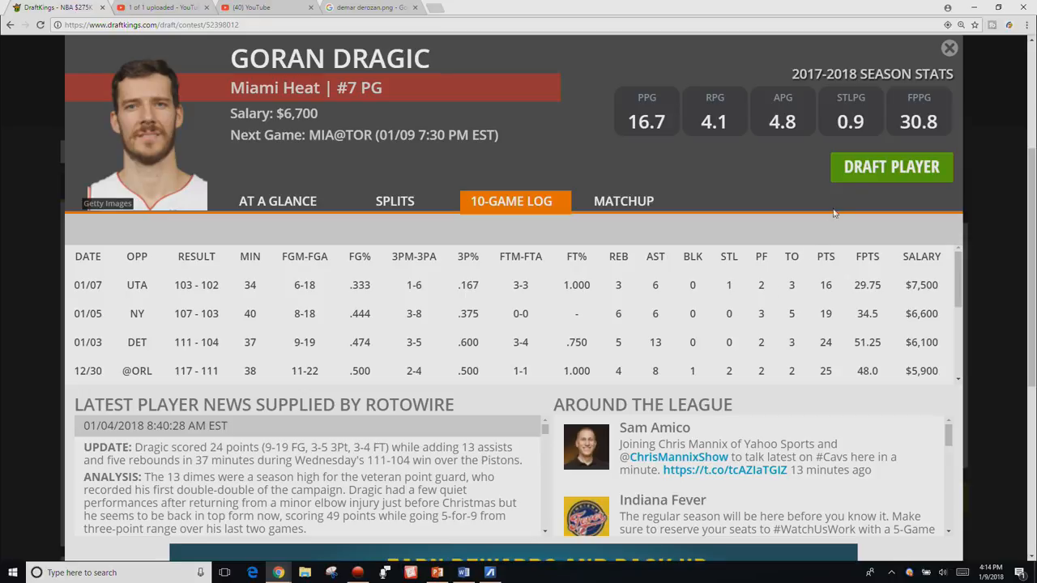
Close Dragic's card and toggle the game filter from Toronto back to Miami
{"action": "left_click", "coordinate": [949, 48]}
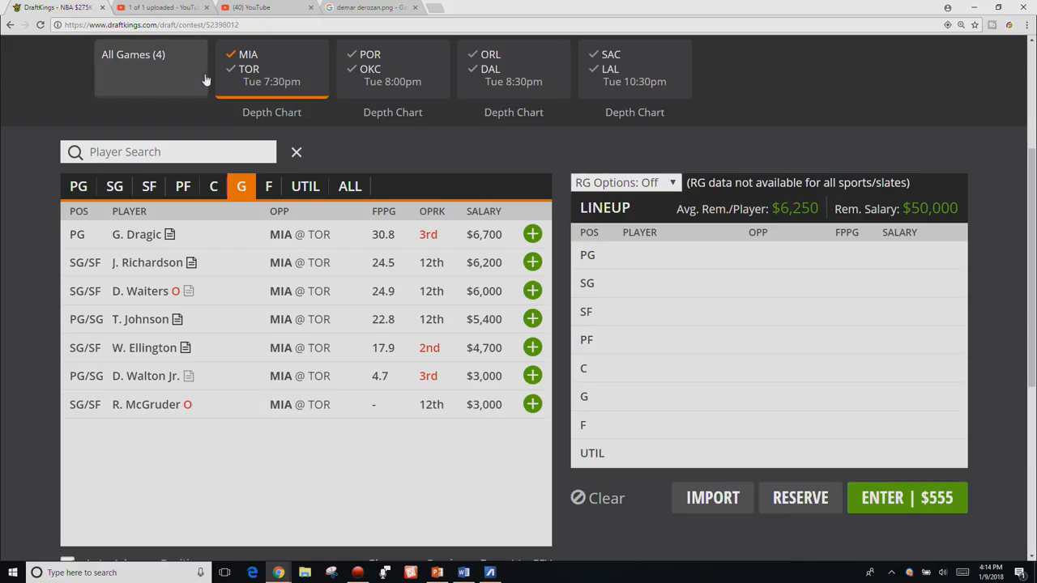
{"action": "left_click", "coordinate": [271, 67]}
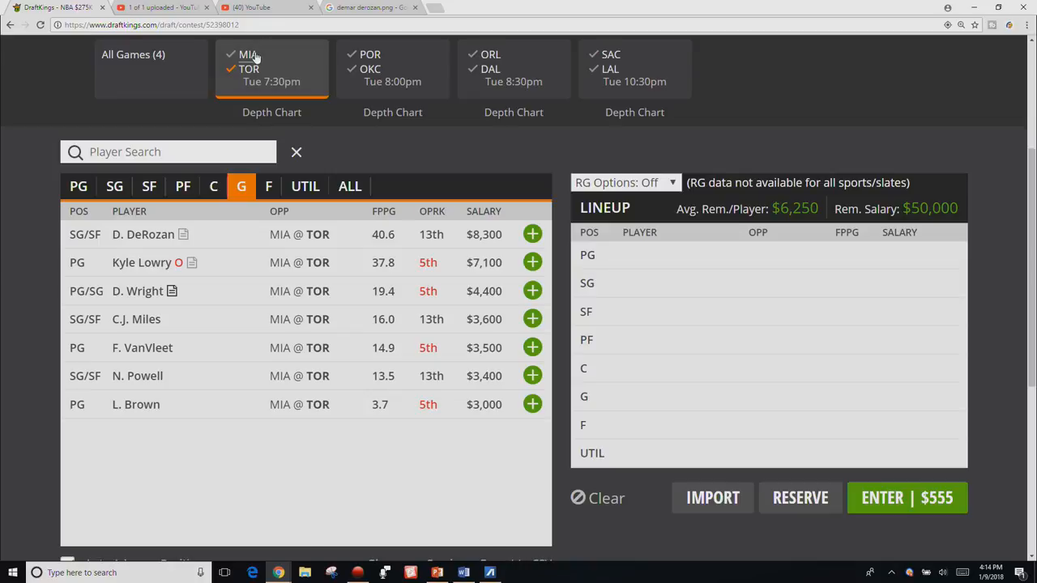
{"action": "left_click", "coordinate": [247, 54]}
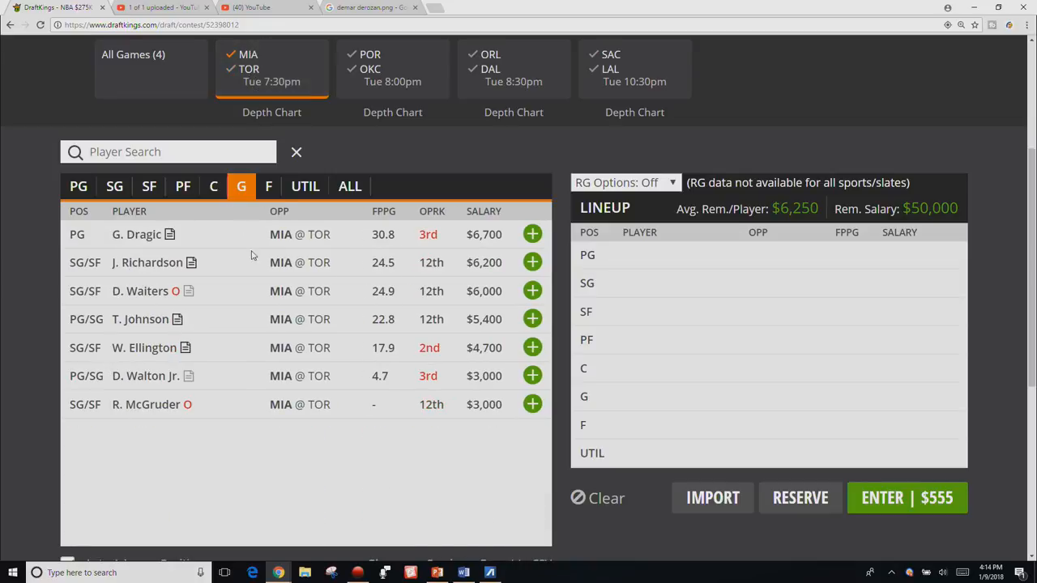
Scroll through Josh Richardson's 10-game log, then close his player card
{"action": "left_click", "coordinate": [147, 262]}
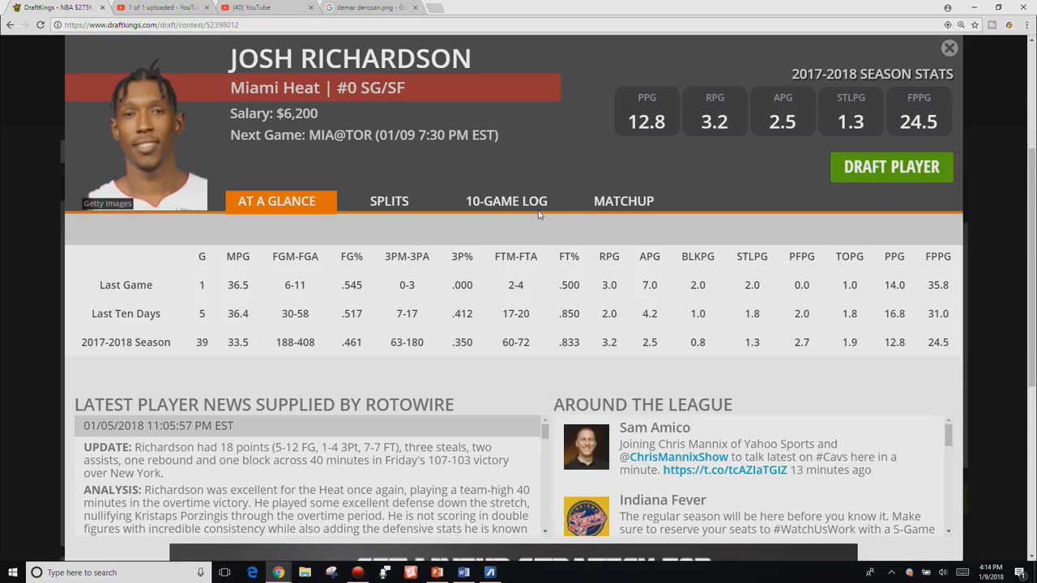
{"action": "left_click", "coordinate": [511, 201]}
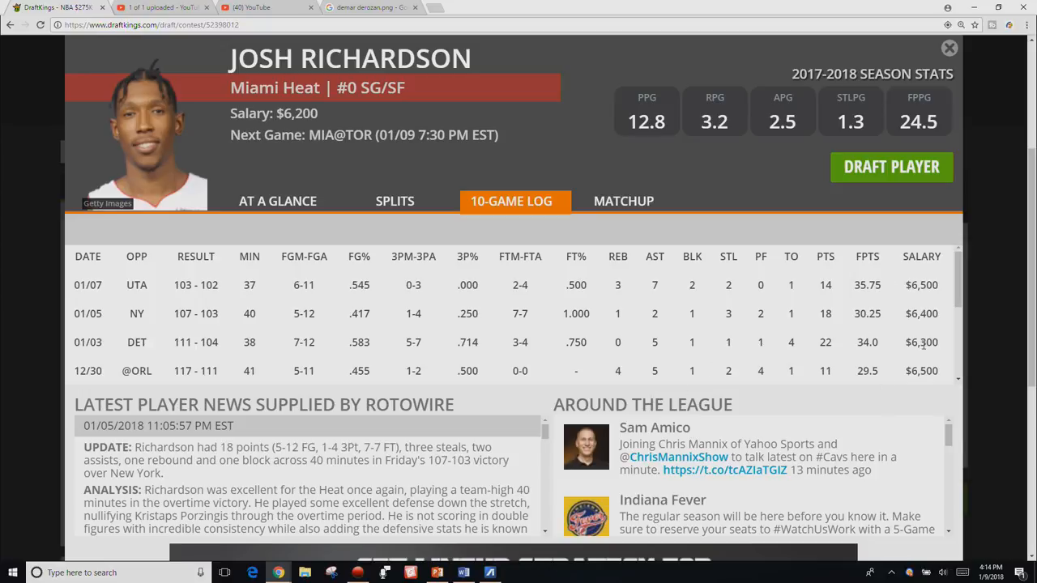
{"action": "mouse_move", "coordinate": [800, 355]}
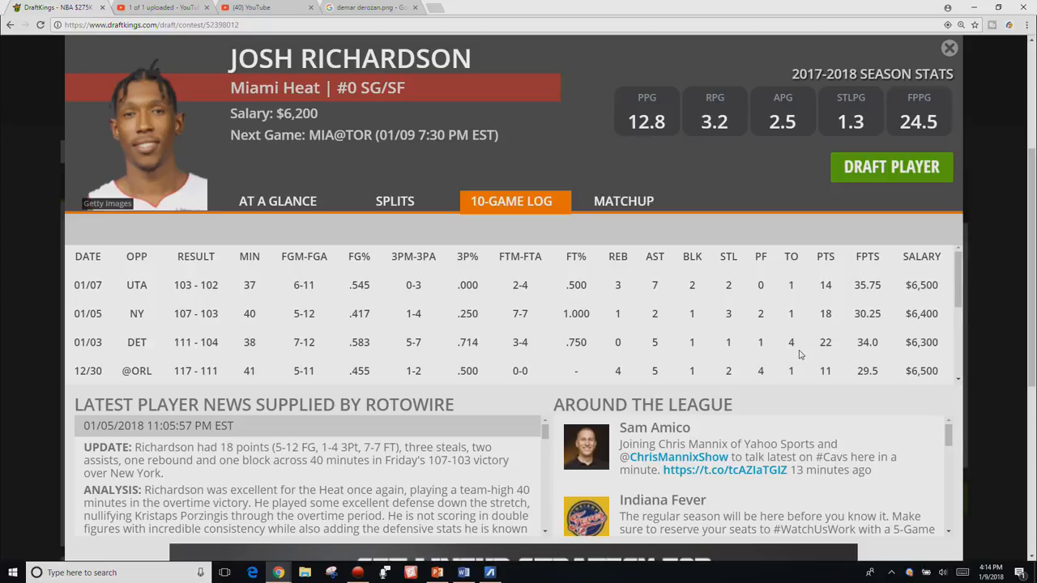
{"action": "scroll", "scroll_direction": "down", "scroll_amount": 3}
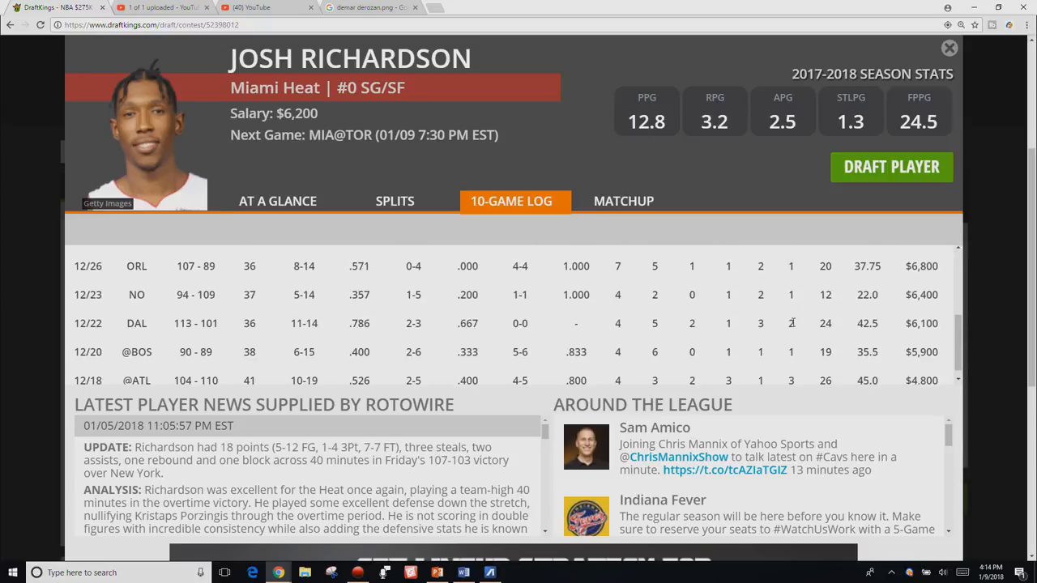
{"action": "scroll", "scroll_direction": "up", "scroll_amount": 3}
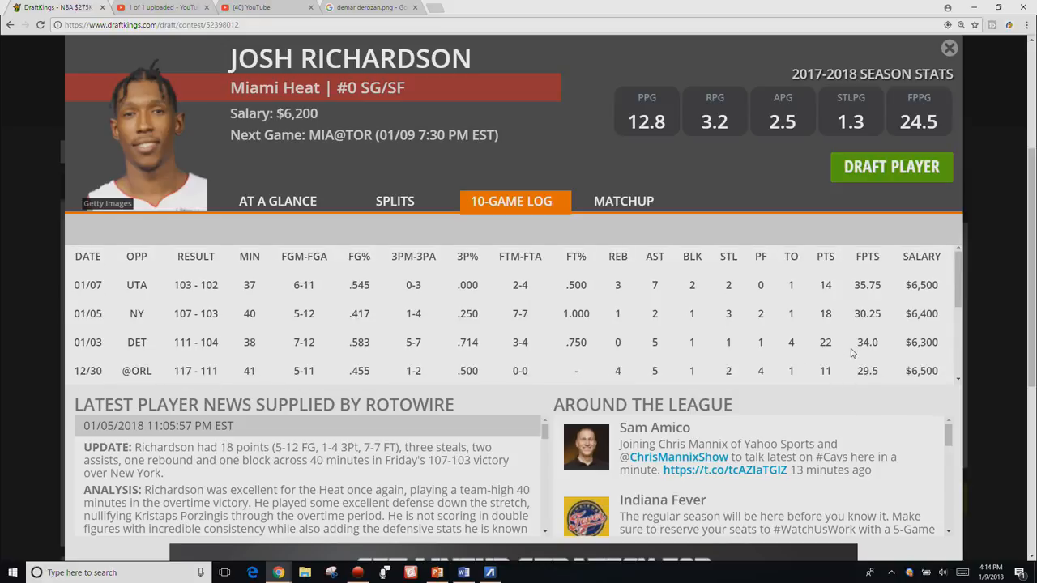
{"action": "mouse_move", "coordinate": [869, 264]}
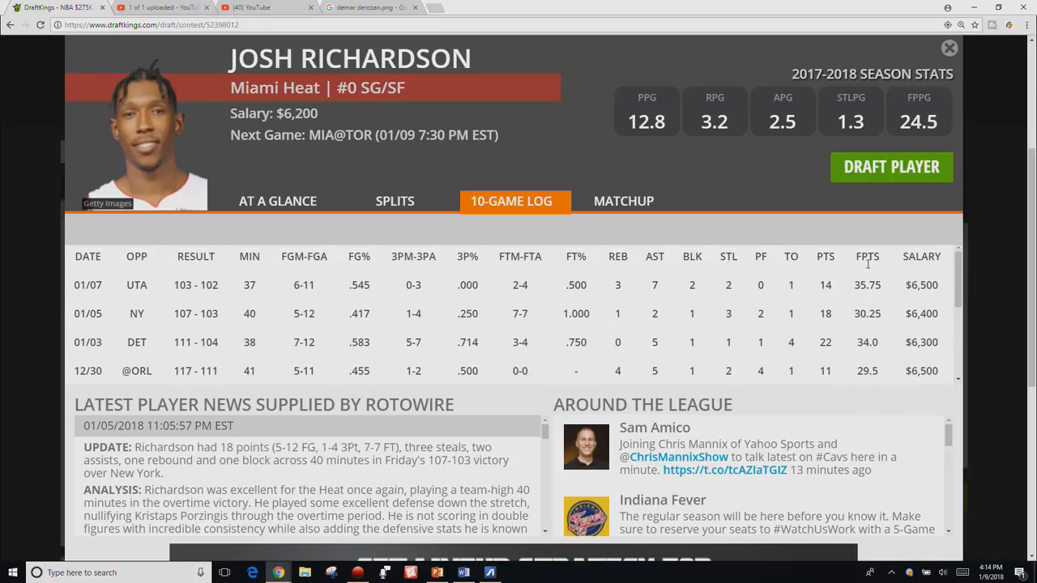
{"action": "left_click", "coordinate": [949, 48]}
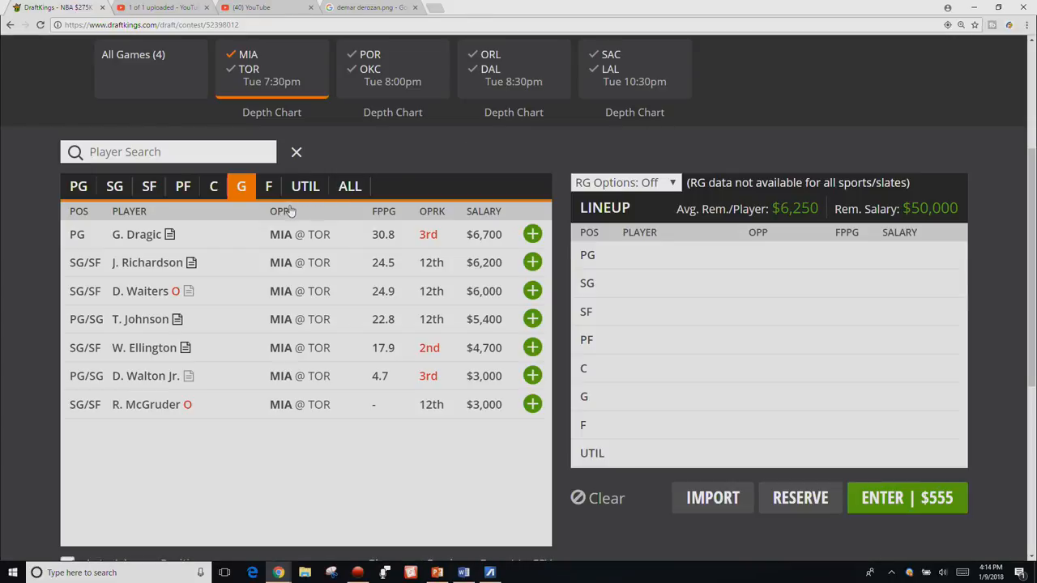
Browse Miami's forwards, guards and centers, and check Hassan Whiteside's player card
{"action": "left_click", "coordinate": [268, 187]}
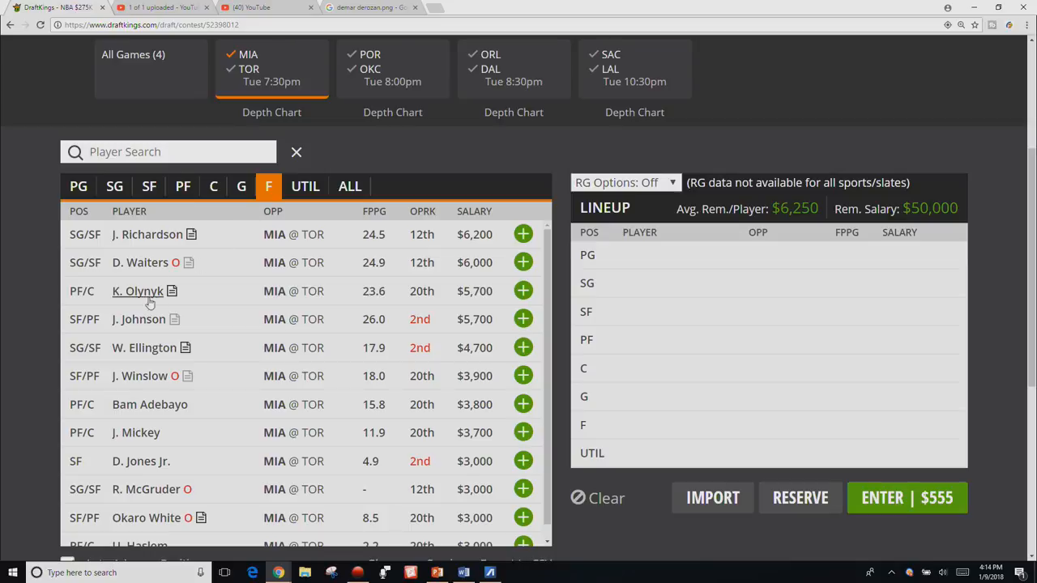
{"action": "mouse_move", "coordinate": [166, 306]}
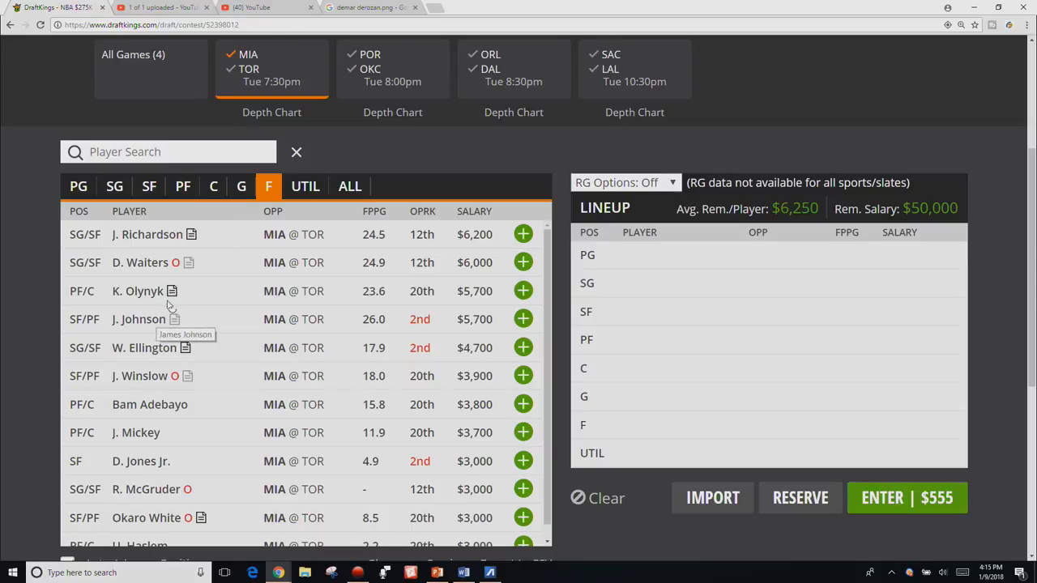
{"action": "mouse_move", "coordinate": [175, 302]}
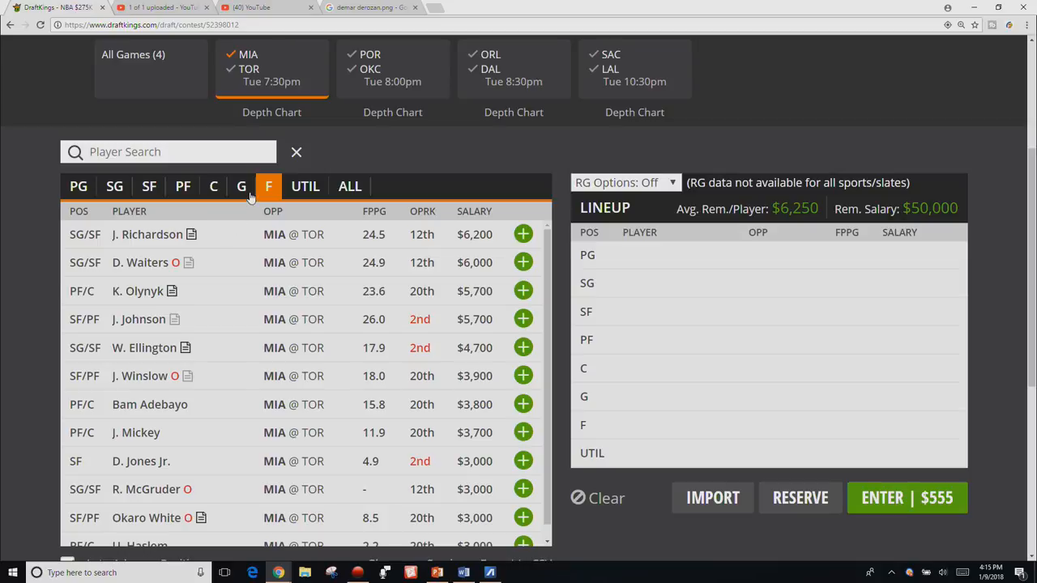
{"action": "left_click", "coordinate": [240, 185]}
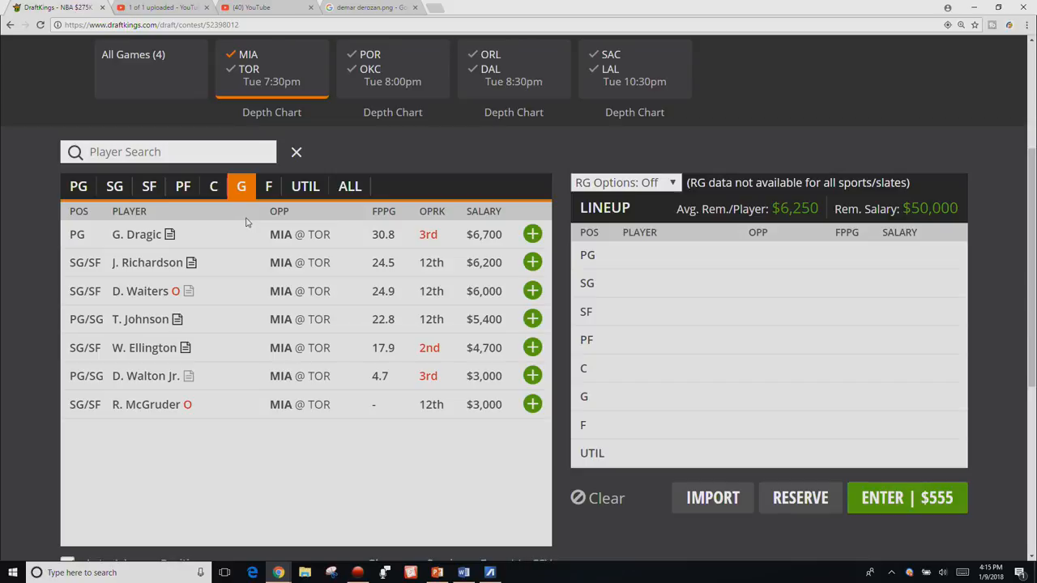
{"action": "left_click", "coordinate": [213, 186]}
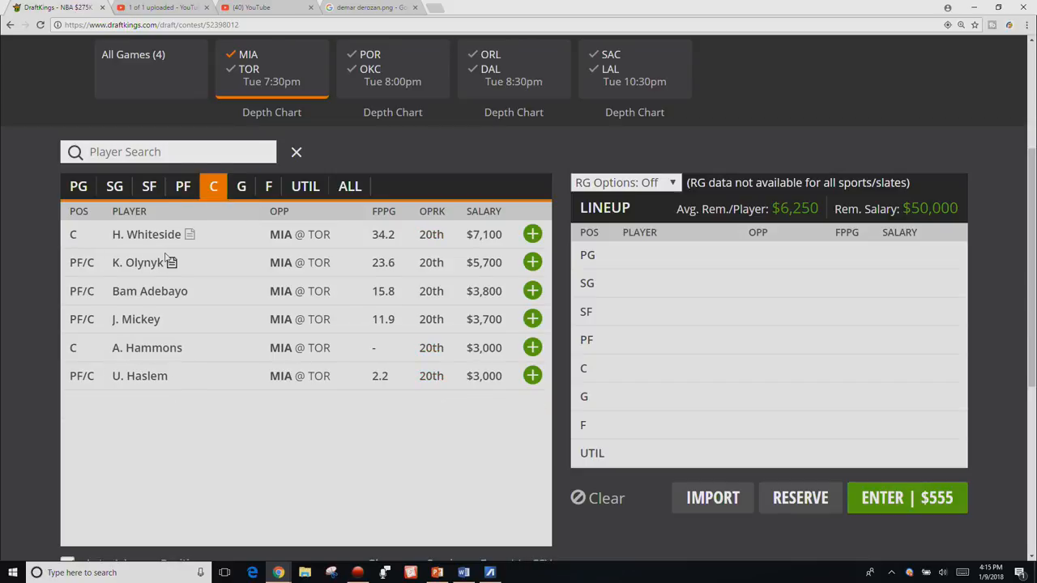
{"action": "left_click", "coordinate": [145, 234]}
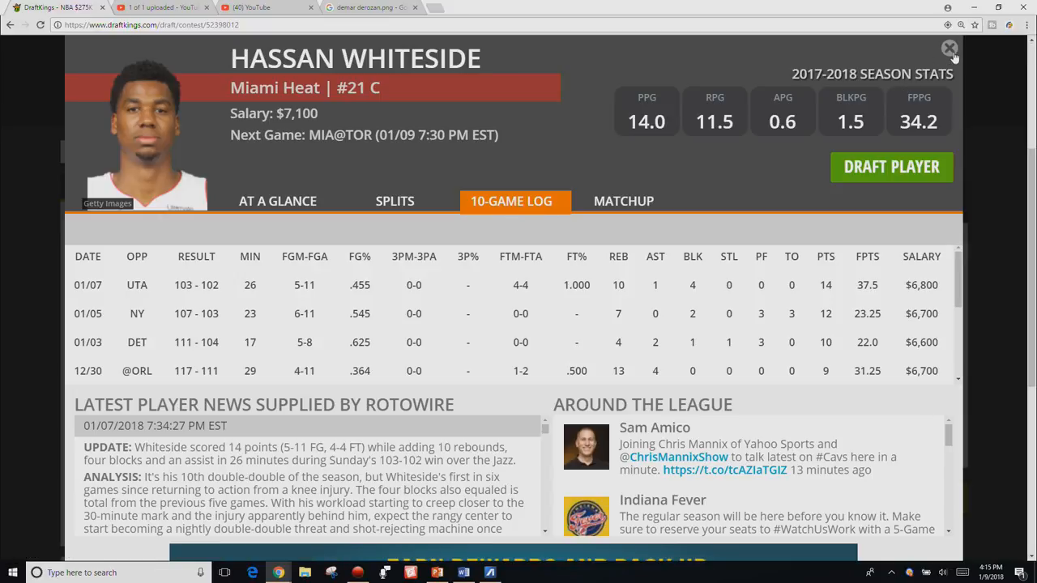
{"action": "left_click", "coordinate": [949, 49]}
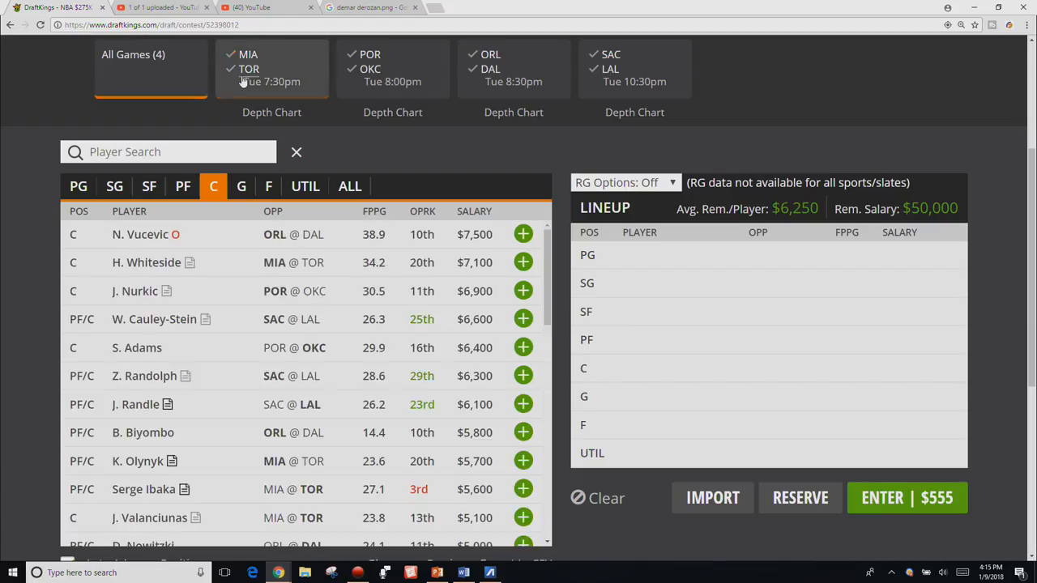
Filter the MIA@TOR game to Toronto players and list the guards
{"action": "left_click", "coordinate": [240, 185]}
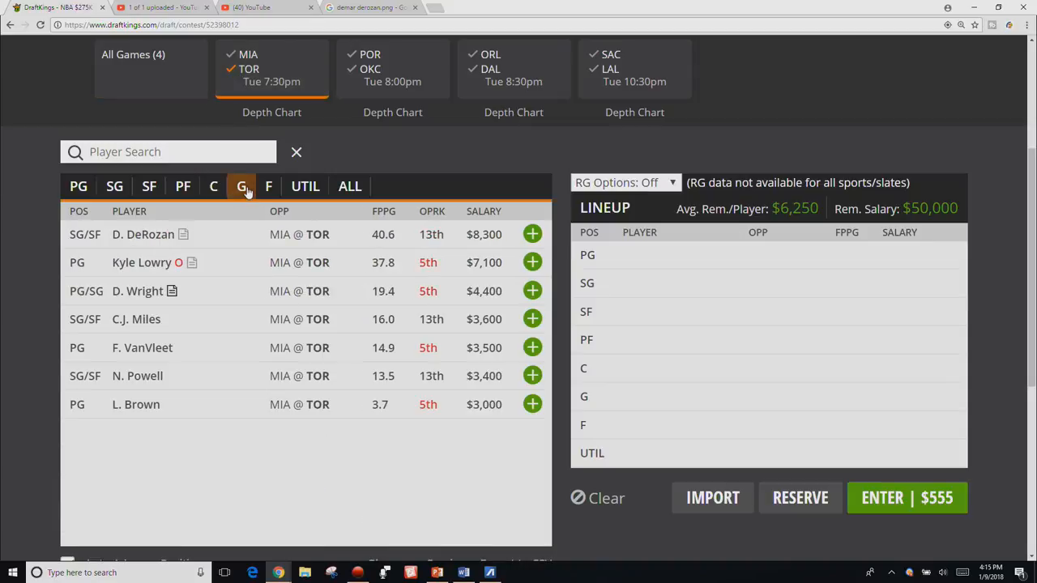
{"action": "left_click", "coordinate": [241, 186]}
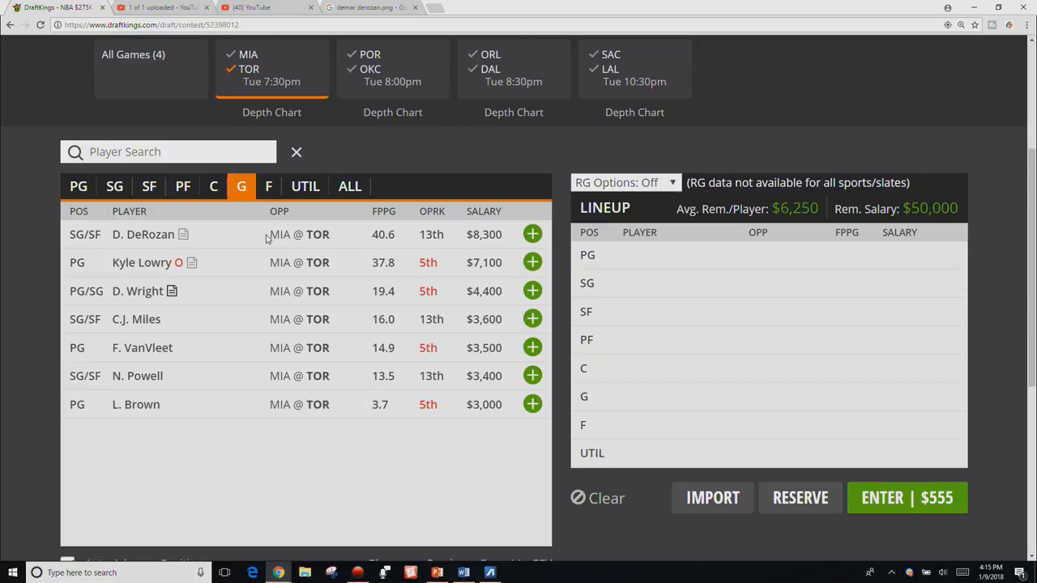
{"action": "mouse_move", "coordinate": [211, 308]}
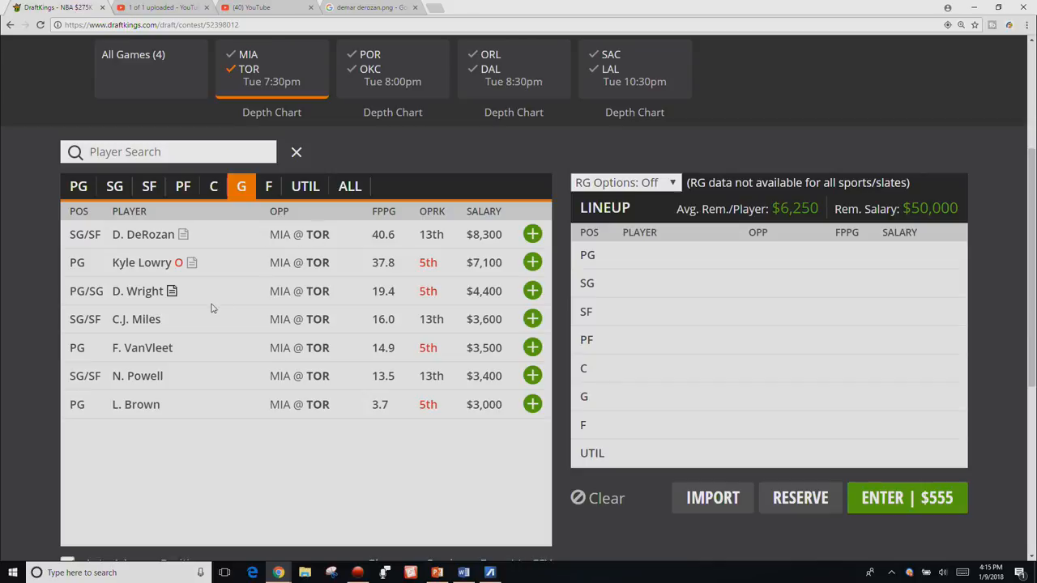
{"action": "mouse_move", "coordinate": [141, 306]}
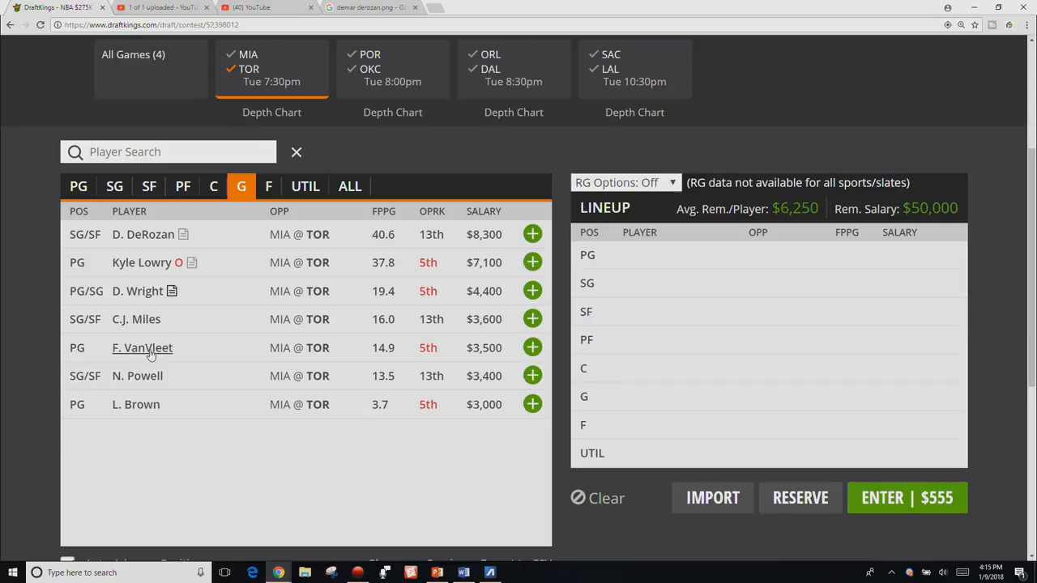
Check Fred VanVleet's 10-game log, then close his player card
{"action": "left_click", "coordinate": [142, 348]}
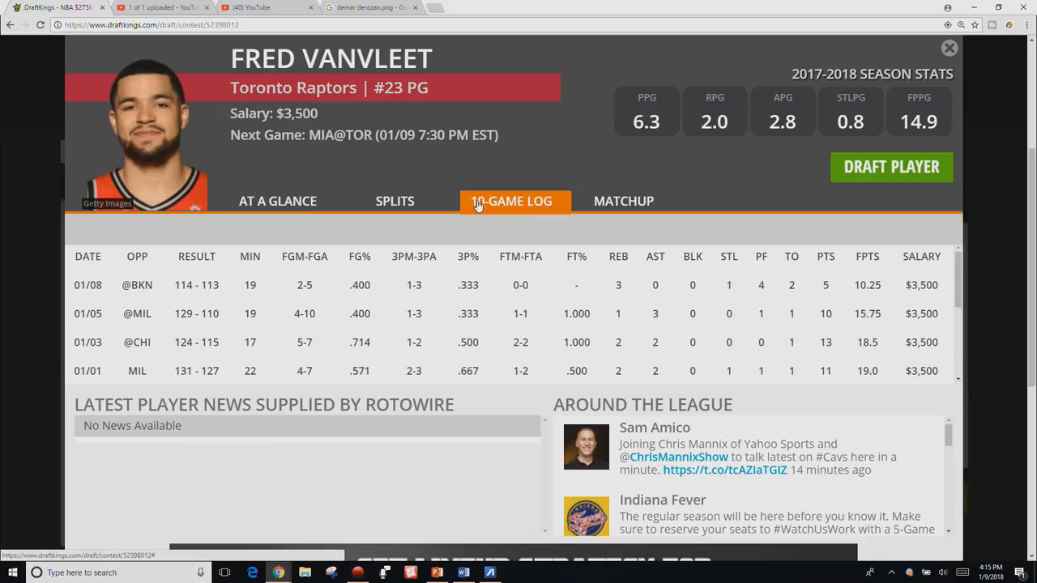
{"action": "mouse_move", "coordinate": [999, 69]}
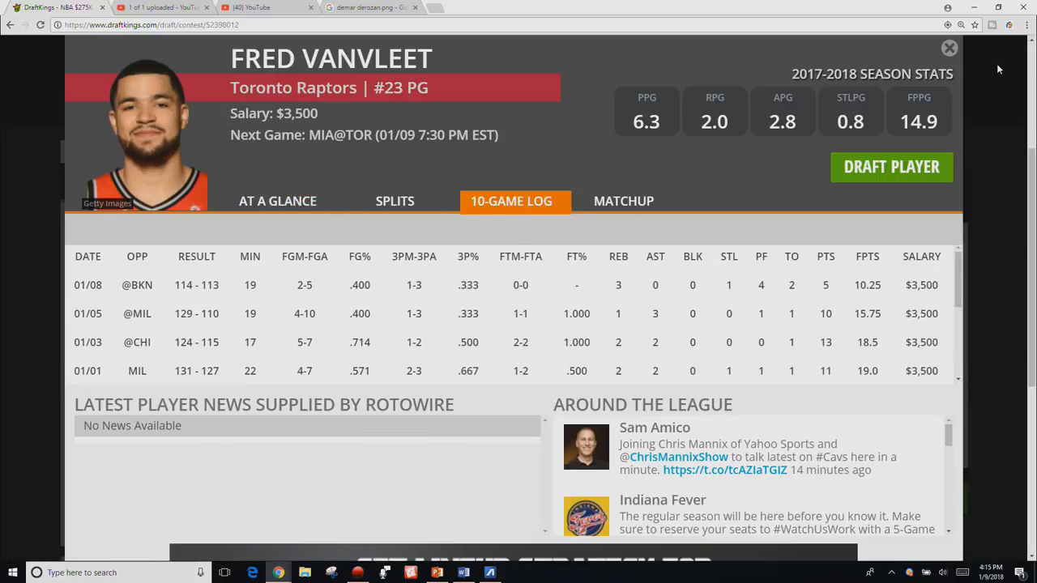
{"action": "left_click", "coordinate": [949, 48]}
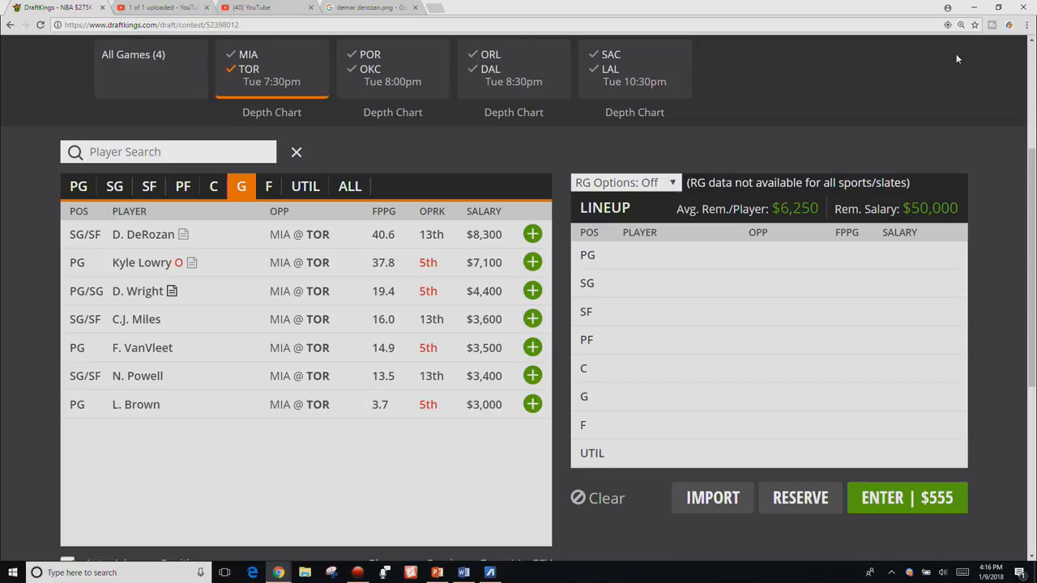
{"action": "mouse_move", "coordinate": [535, 294]}
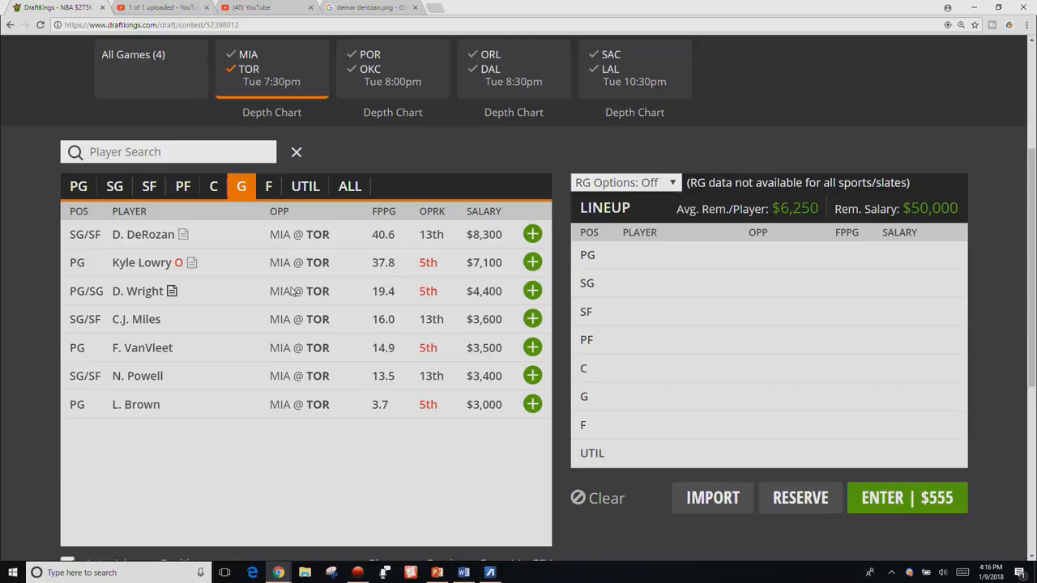
{"action": "mouse_move", "coordinate": [182, 383]}
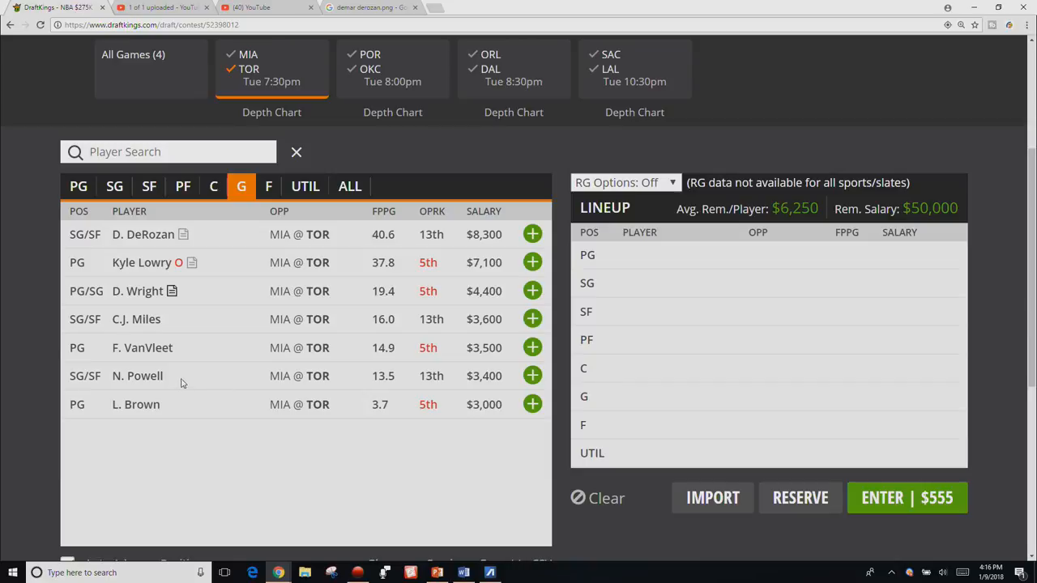
{"action": "left_click", "coordinate": [142, 348]}
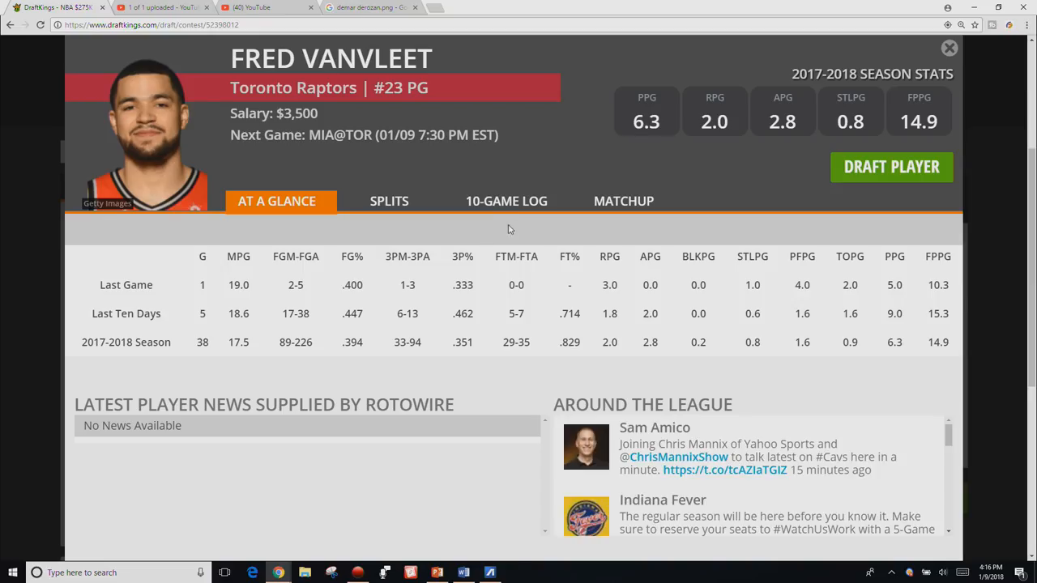
{"action": "left_click", "coordinate": [506, 201]}
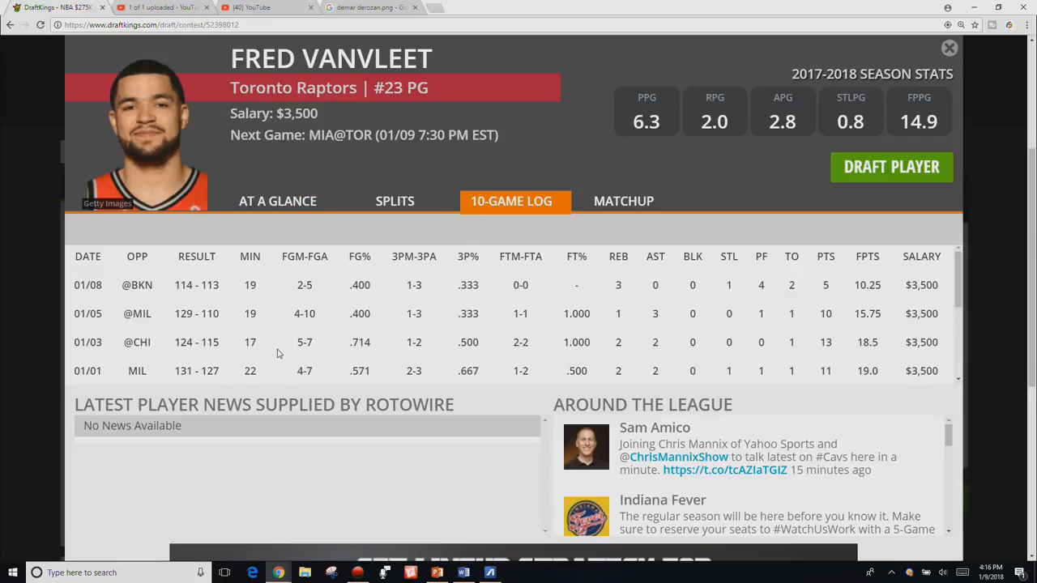
{"action": "mouse_move", "coordinate": [784, 293]}
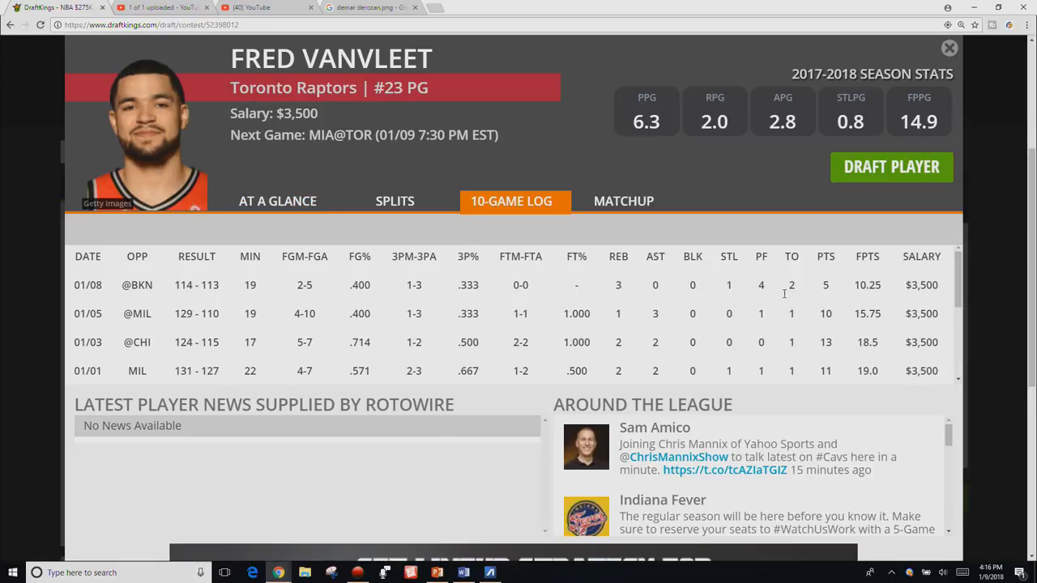
{"action": "scroll", "scroll_direction": "down", "scroll_amount": 3}
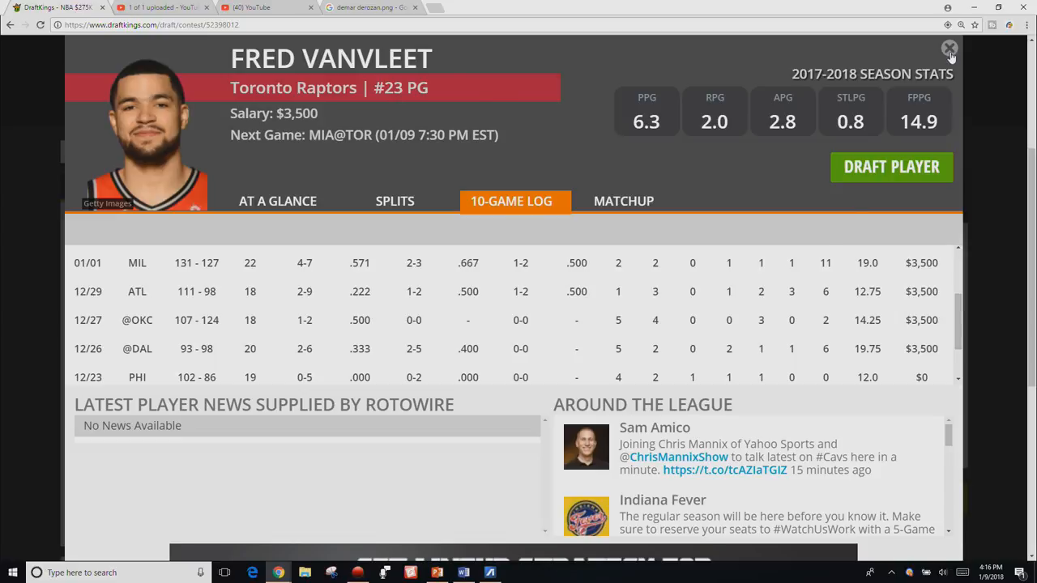
{"action": "left_click", "coordinate": [950, 48]}
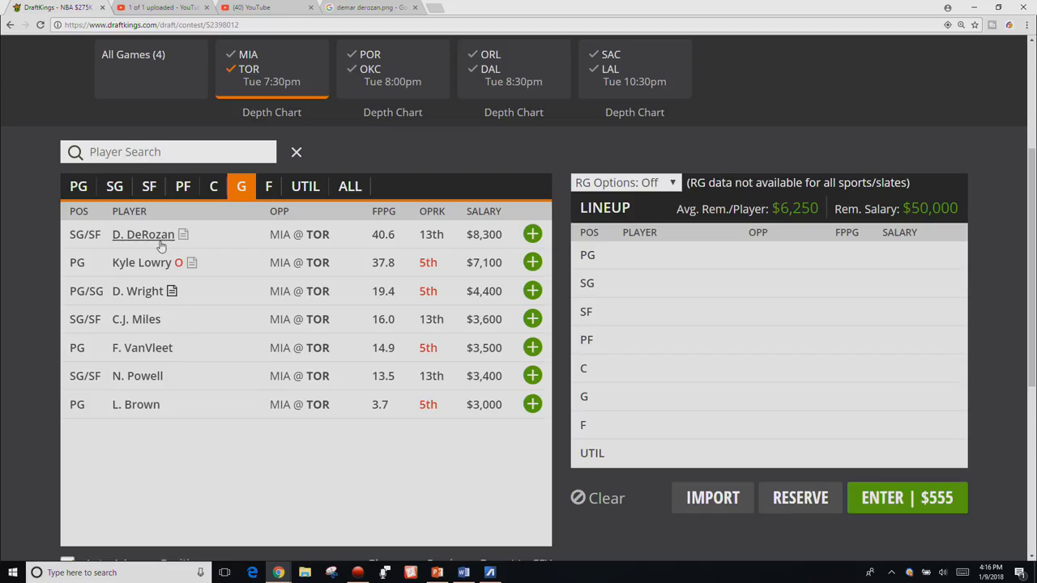
{"action": "left_click", "coordinate": [143, 234]}
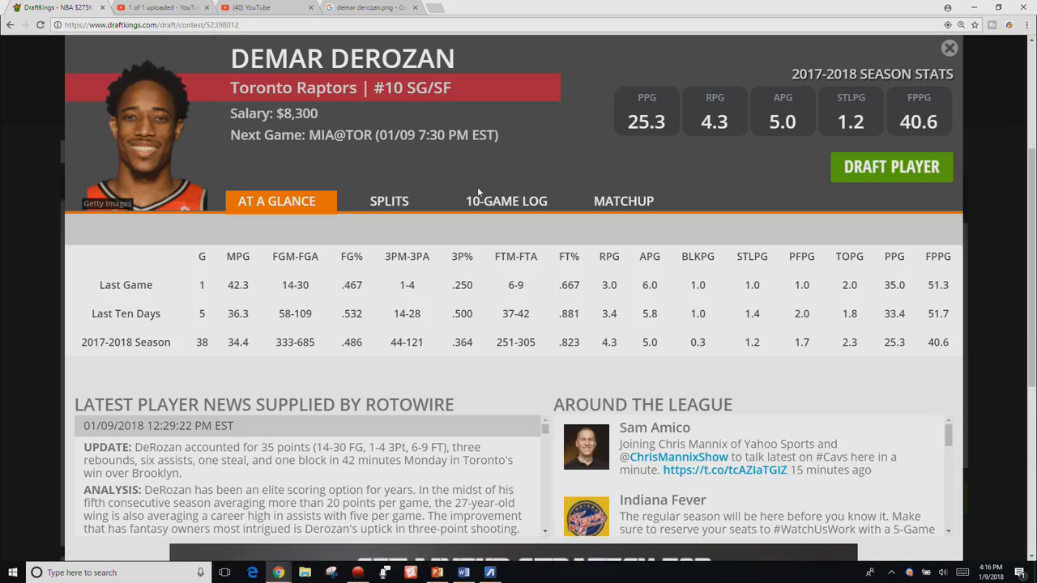
{"action": "left_click", "coordinate": [506, 200]}
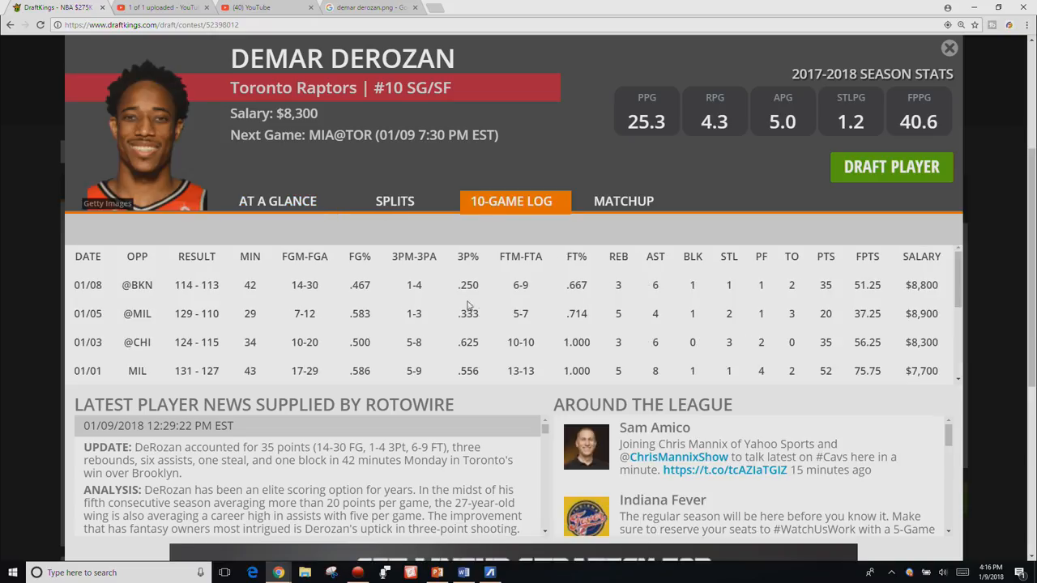
{"action": "mouse_move", "coordinate": [881, 349]}
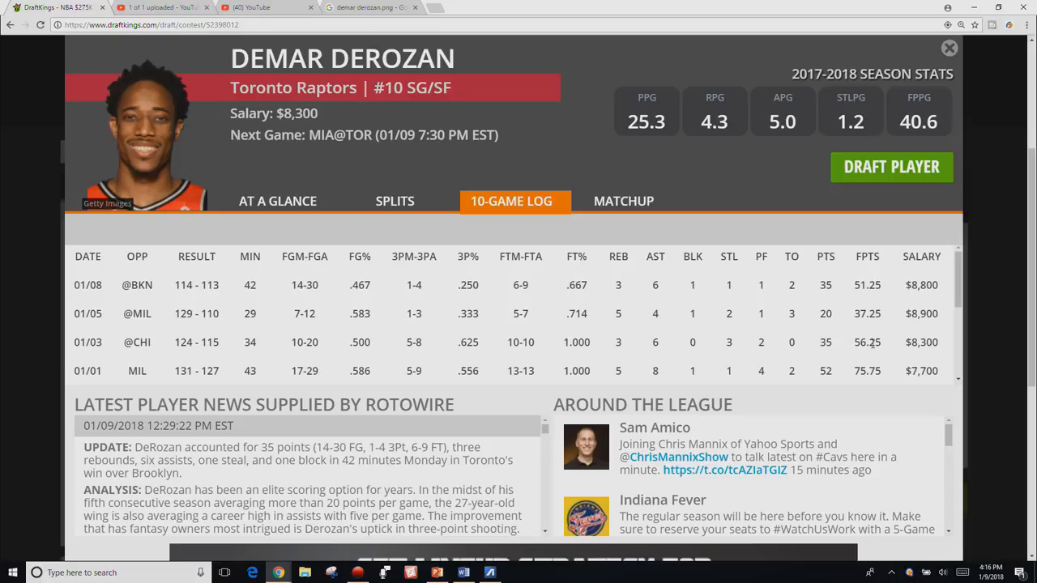
{"action": "mouse_move", "coordinate": [814, 399]}
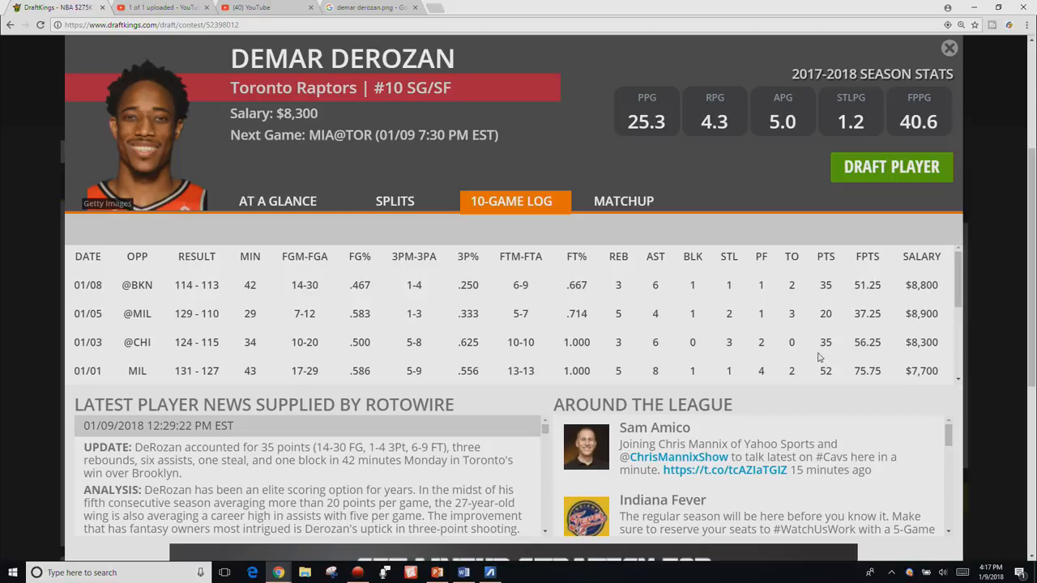
{"action": "mouse_move", "coordinate": [696, 365]}
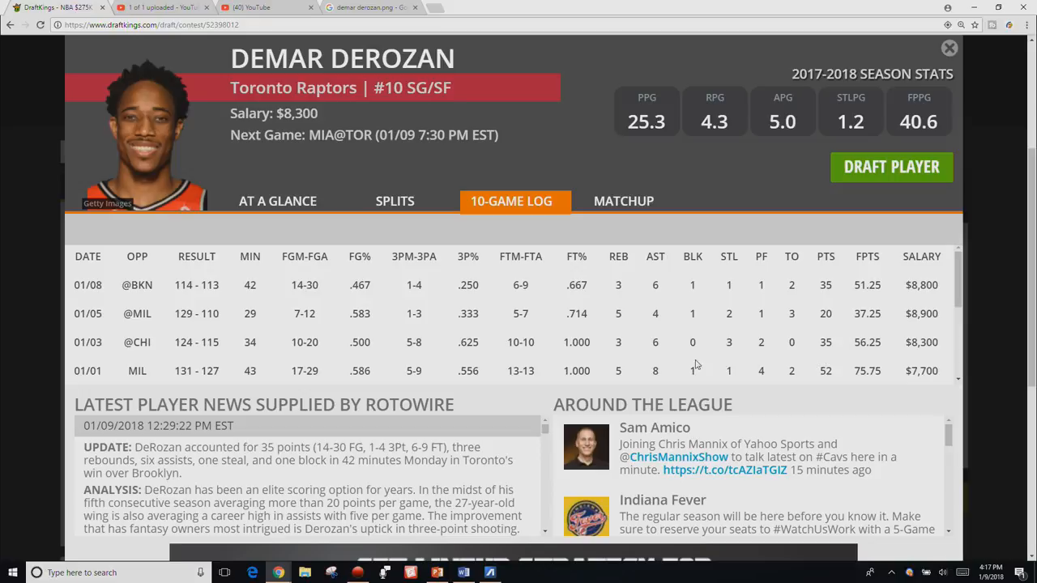
{"action": "mouse_move", "coordinate": [648, 348]}
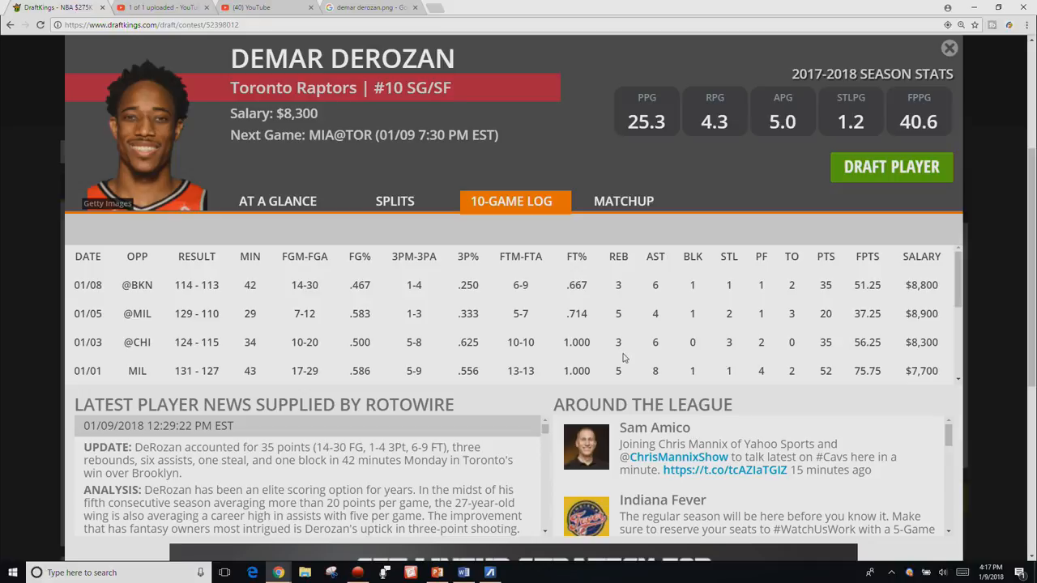
{"action": "mouse_move", "coordinate": [948, 49]}
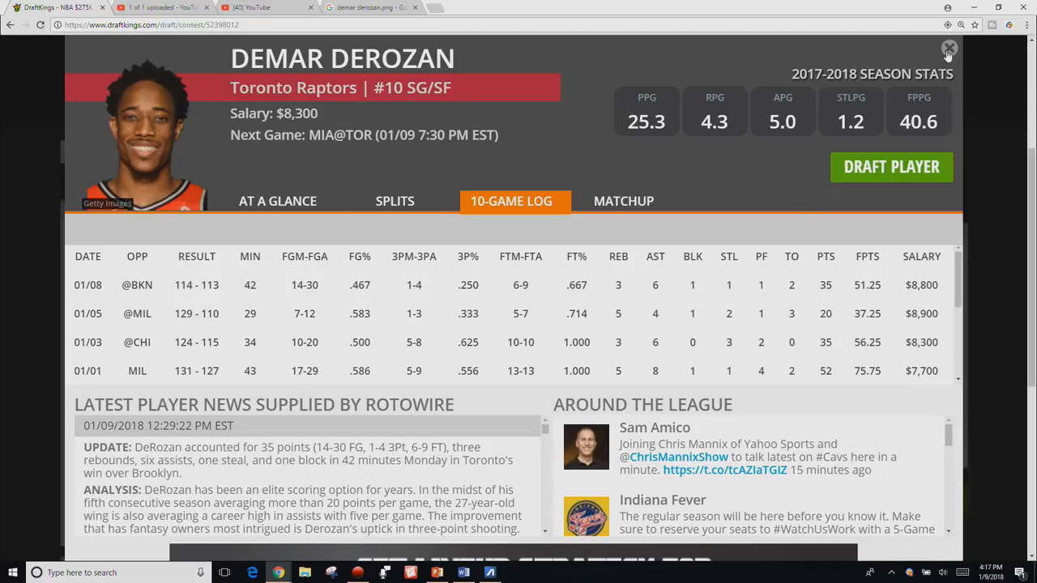
{"action": "left_click", "coordinate": [950, 48]}
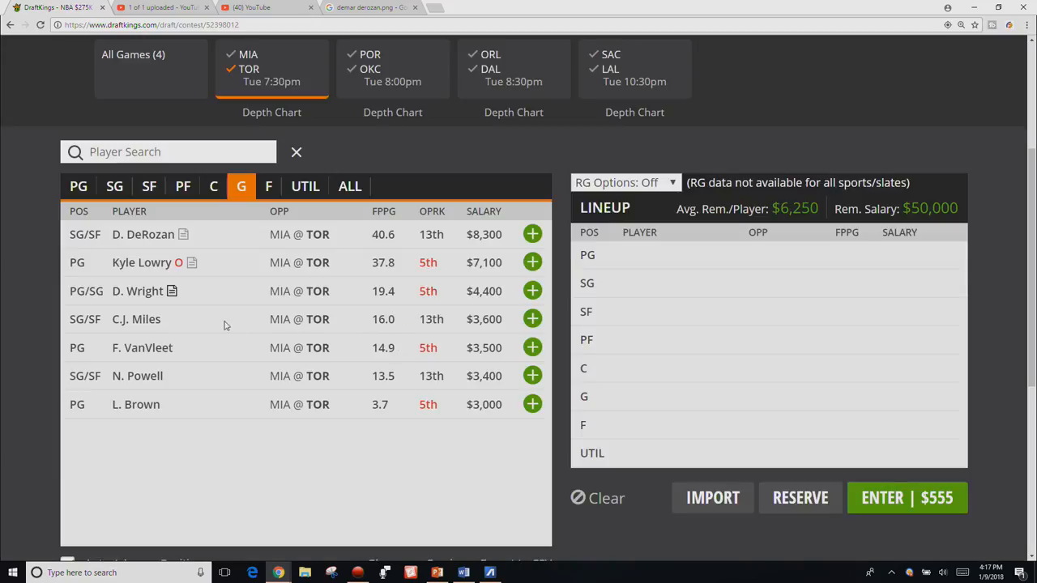
Scroll through C.J. Miles's 10-game log, then close his player card
{"action": "left_click", "coordinate": [136, 319]}
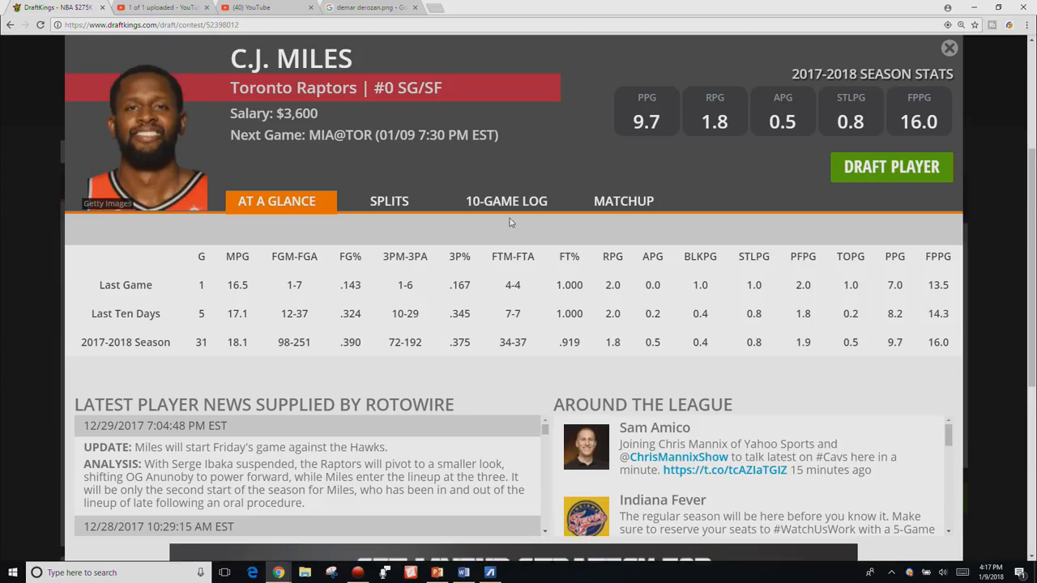
{"action": "left_click", "coordinate": [512, 200]}
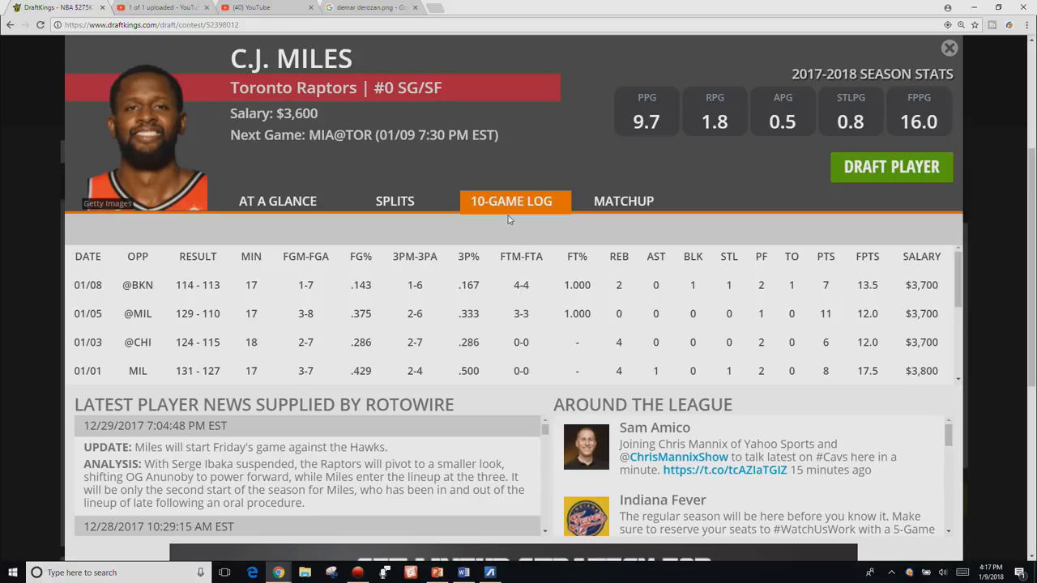
{"action": "scroll", "scroll_direction": "down", "scroll_amount": 3}
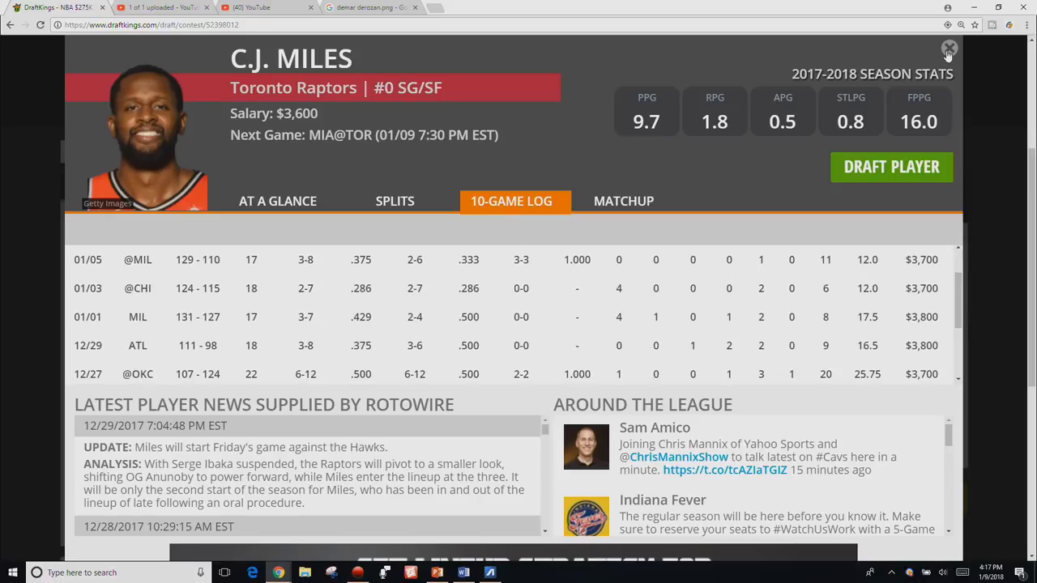
{"action": "left_click", "coordinate": [949, 49]}
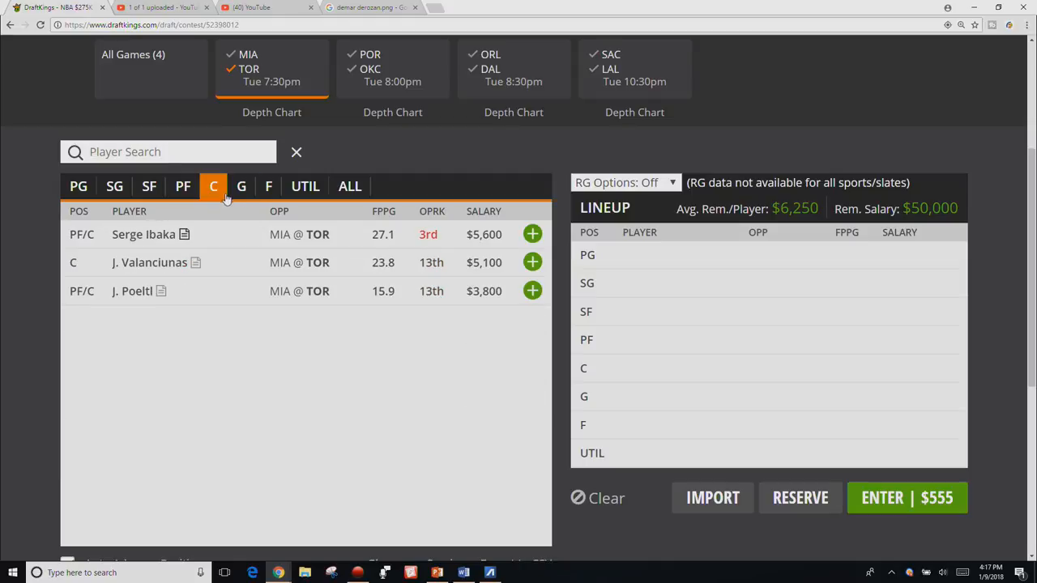
{"action": "mouse_move", "coordinate": [144, 250]}
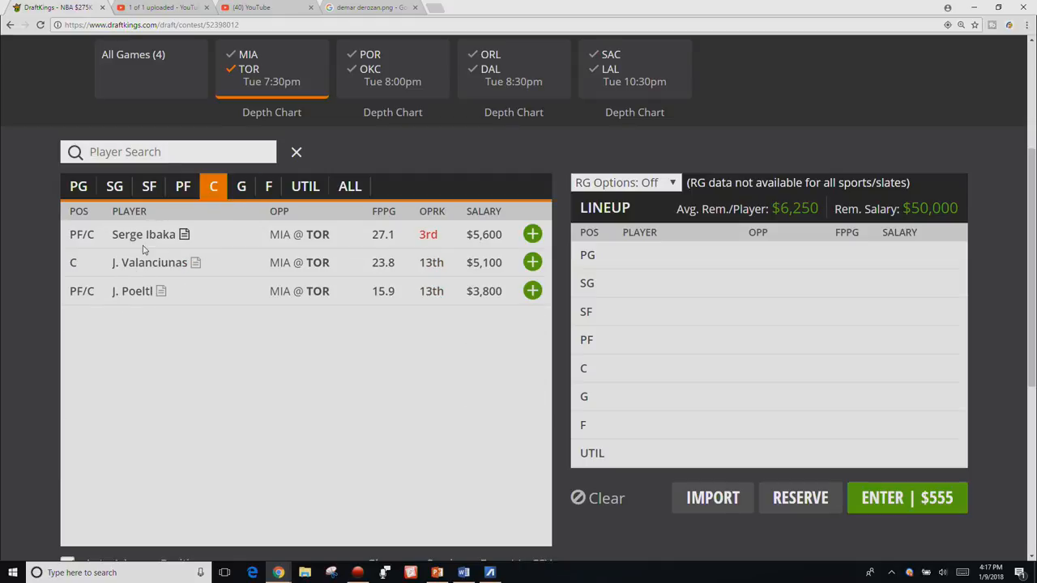
Scroll up and down through Serge Ibaka's 10-game log, then close his card
{"action": "left_click", "coordinate": [143, 234]}
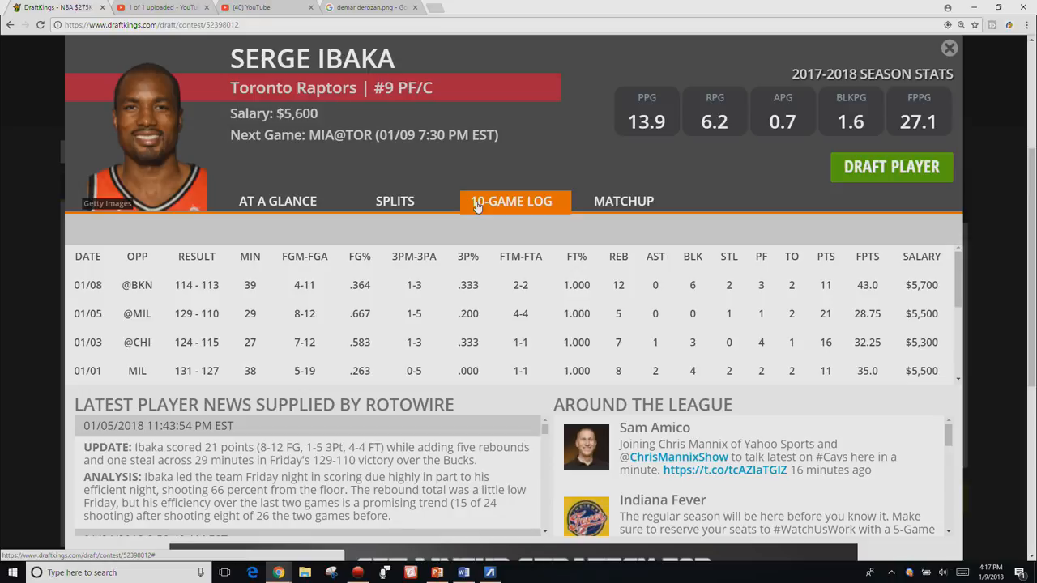
{"action": "double_click", "coordinate": [249, 284]}
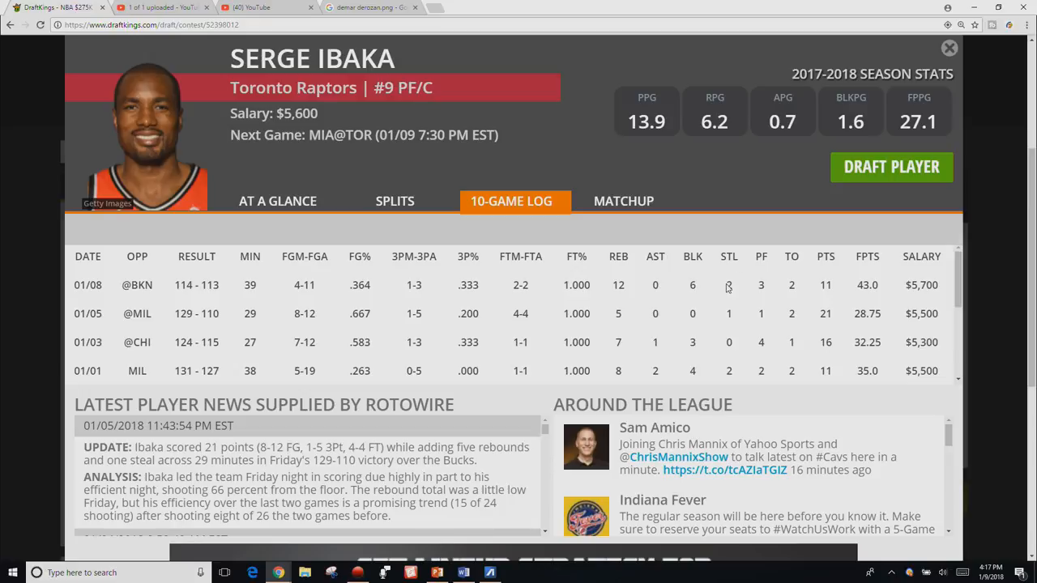
{"action": "scroll", "scroll_direction": "down", "scroll_amount": 3}
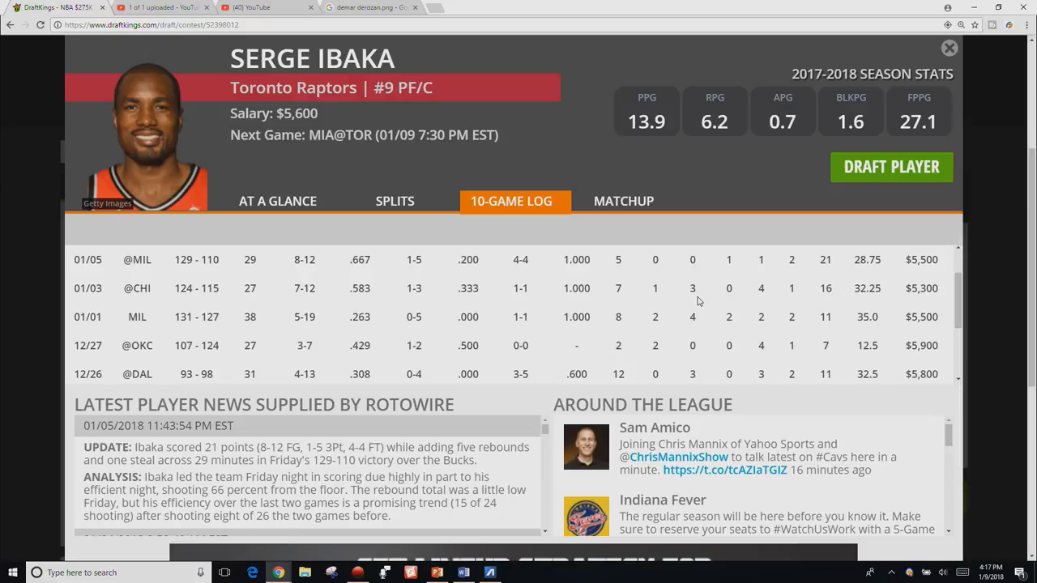
{"action": "mouse_move", "coordinate": [725, 350]}
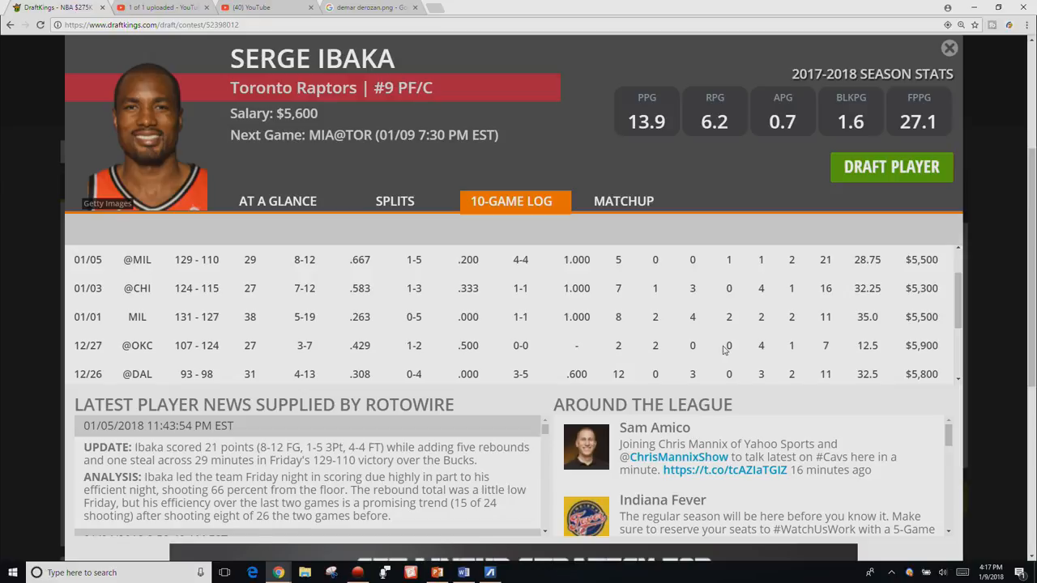
{"action": "scroll", "scroll_direction": "up", "scroll_amount": 3}
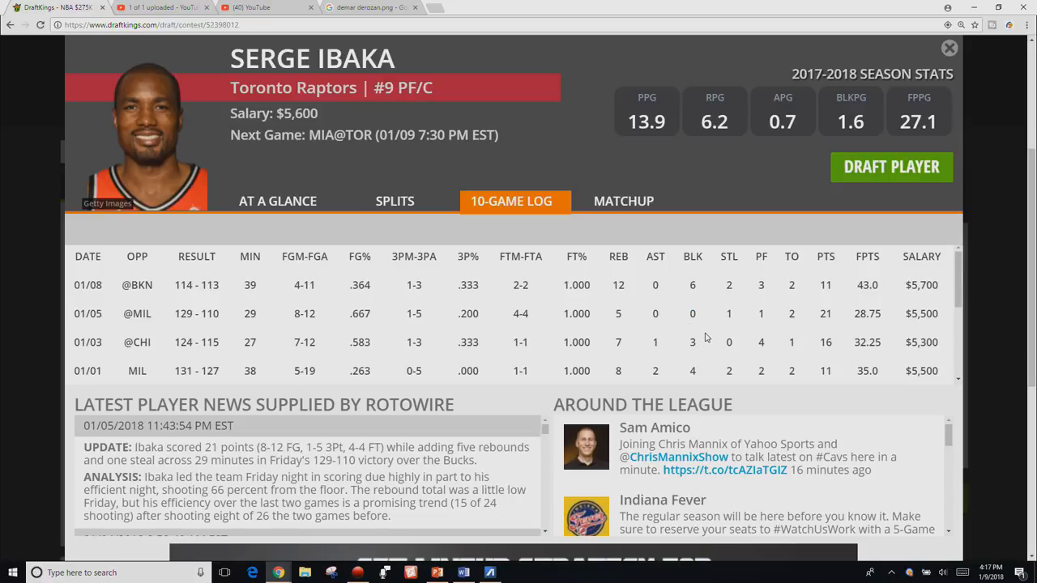
{"action": "scroll", "scroll_direction": "down", "scroll_amount": 3}
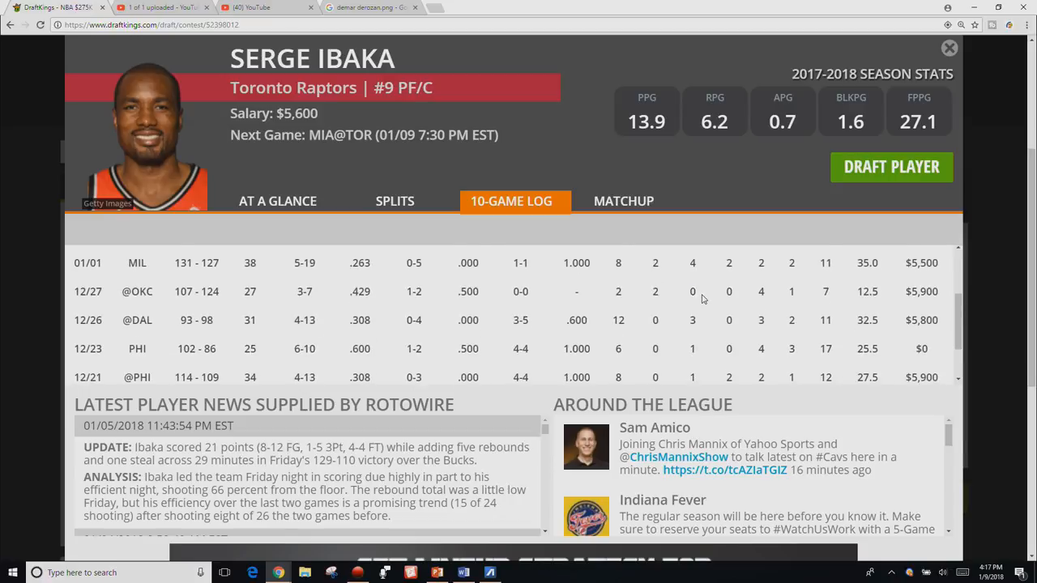
{"action": "scroll", "scroll_direction": "down", "scroll_amount": 3}
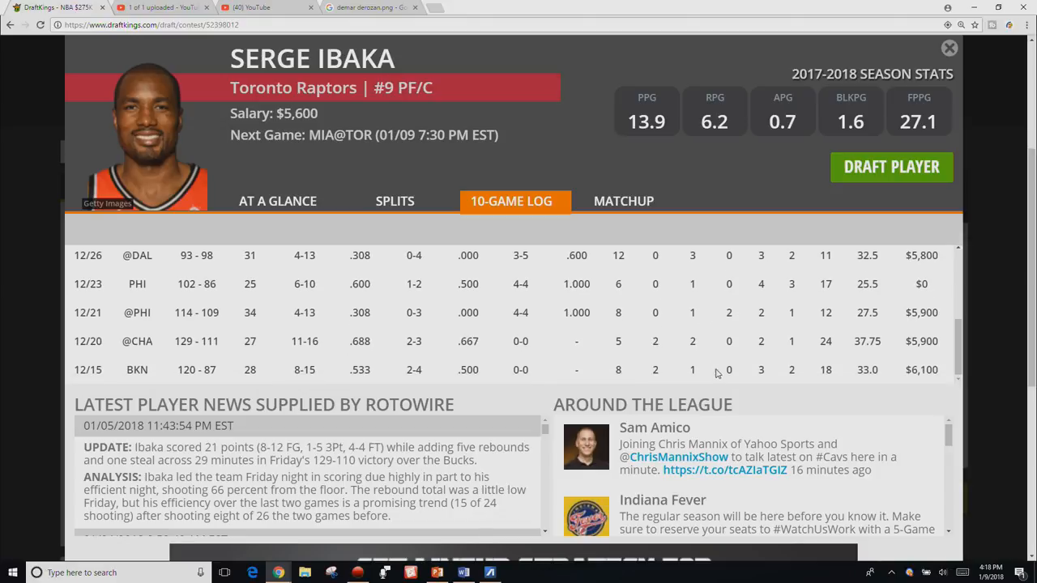
{"action": "scroll", "scroll_direction": "up", "scroll_amount": 3}
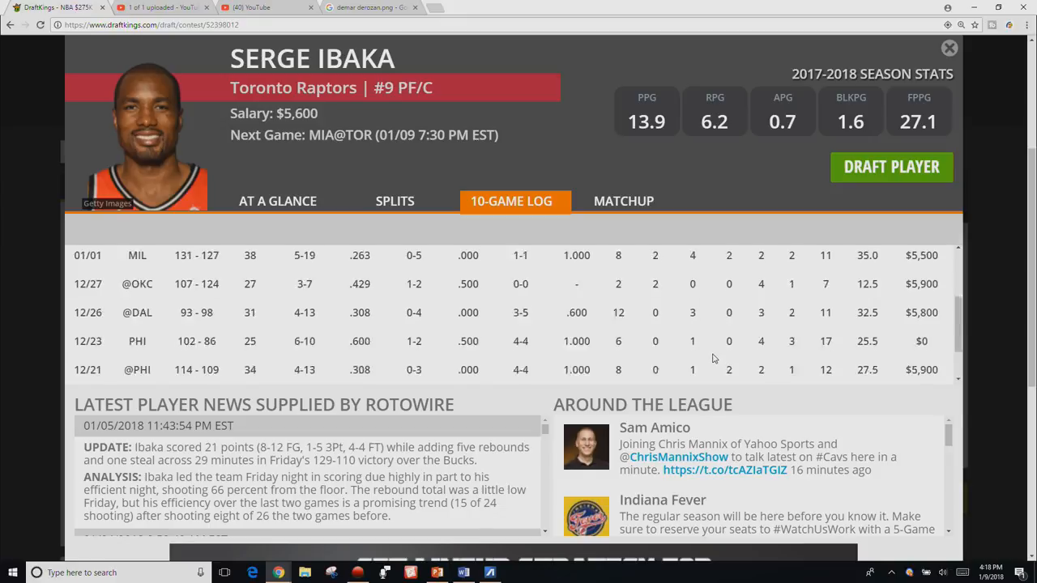
{"action": "scroll", "scroll_direction": "up", "scroll_amount": 3}
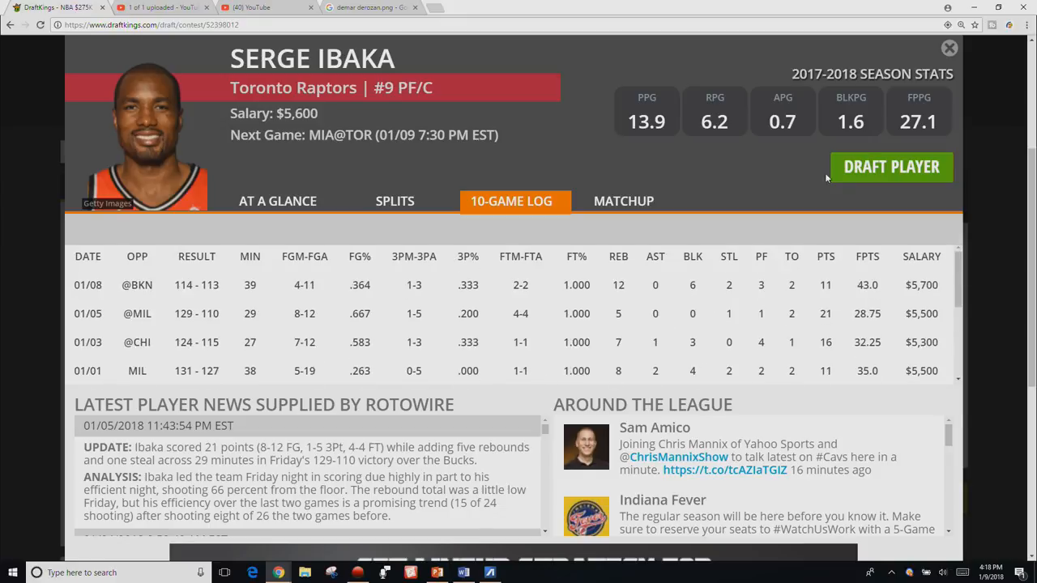
{"action": "left_click", "coordinate": [949, 48]}
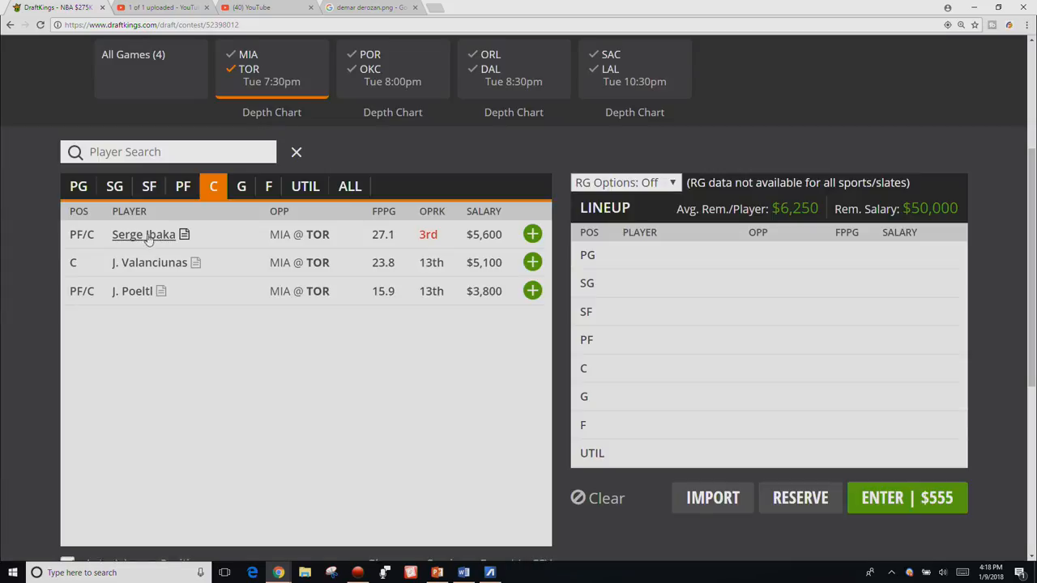
{"action": "left_click", "coordinate": [149, 261]}
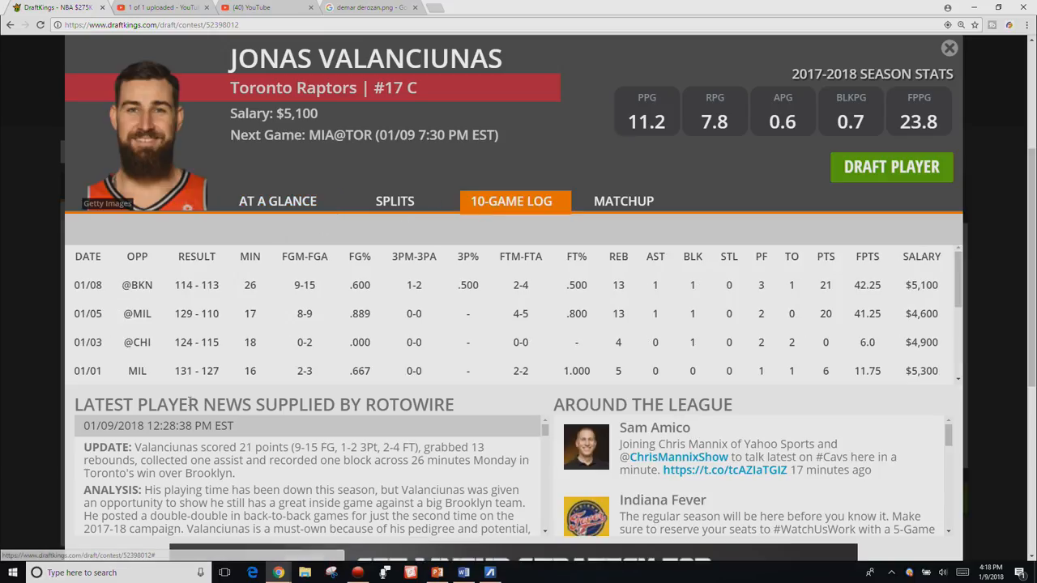
{"action": "mouse_move", "coordinate": [273, 316]}
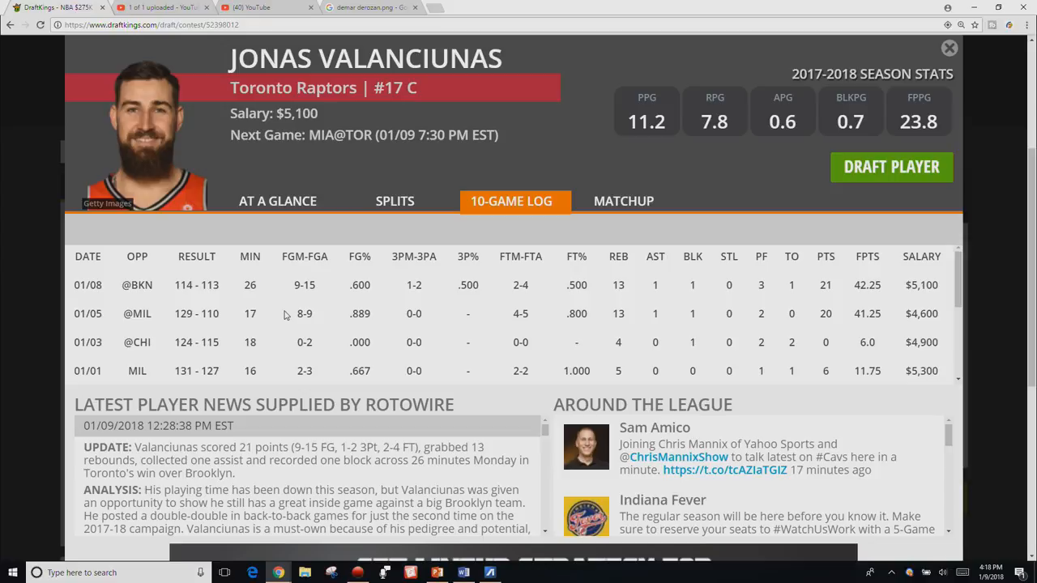
{"action": "mouse_move", "coordinate": [289, 323]}
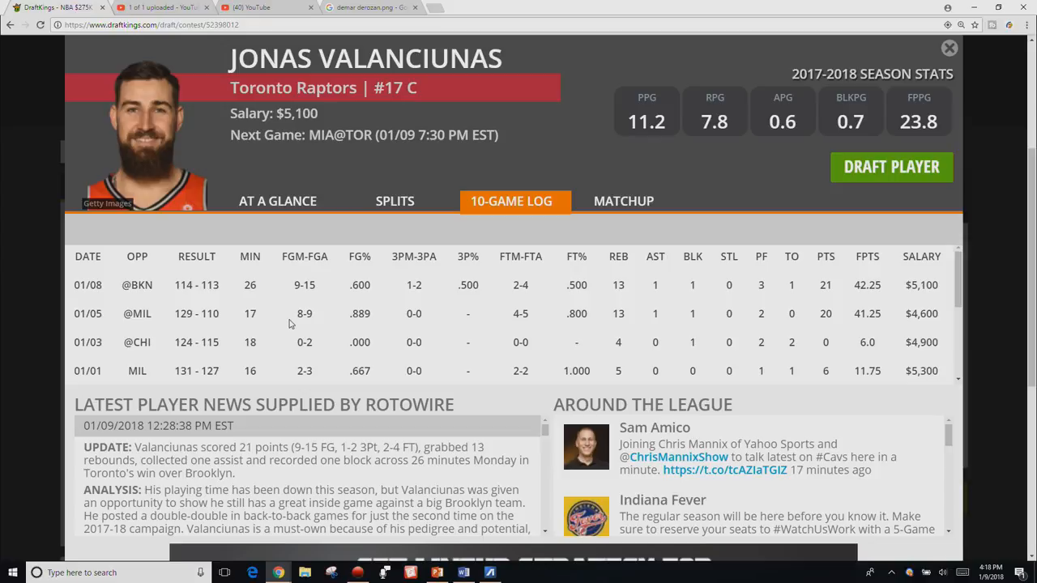
{"action": "mouse_move", "coordinate": [352, 302]}
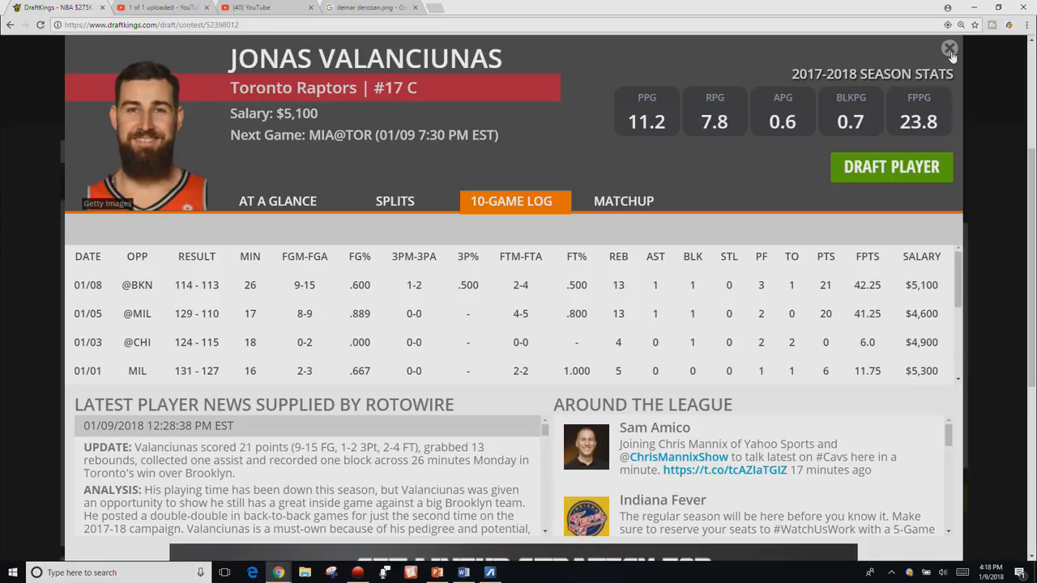
{"action": "left_click", "coordinate": [949, 49]}
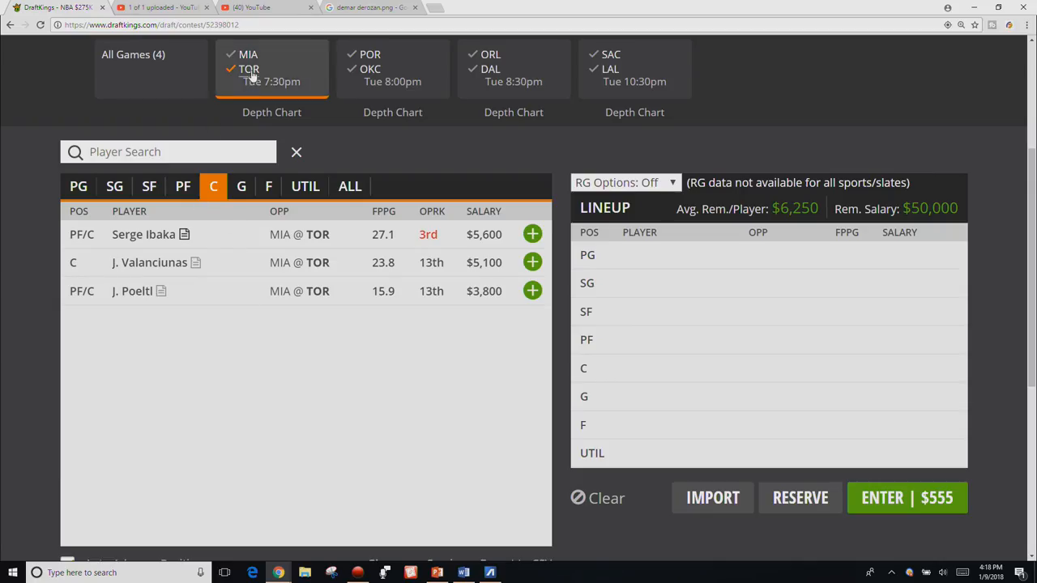
Filter to Portland, view its guards, forwards and centres, then switch to Oklahoma City
{"action": "left_click", "coordinate": [392, 68]}
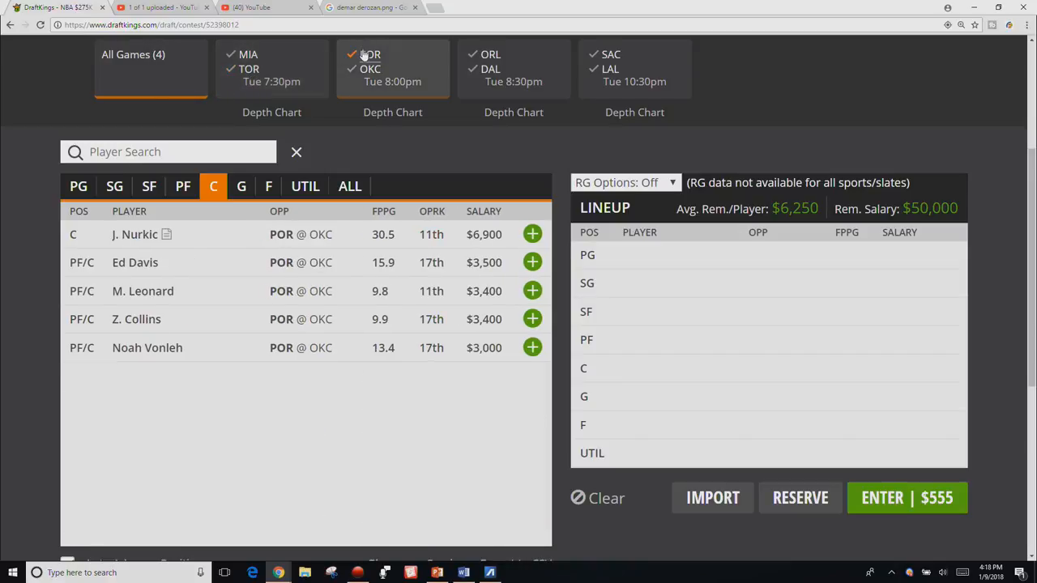
{"action": "left_click", "coordinate": [241, 186]}
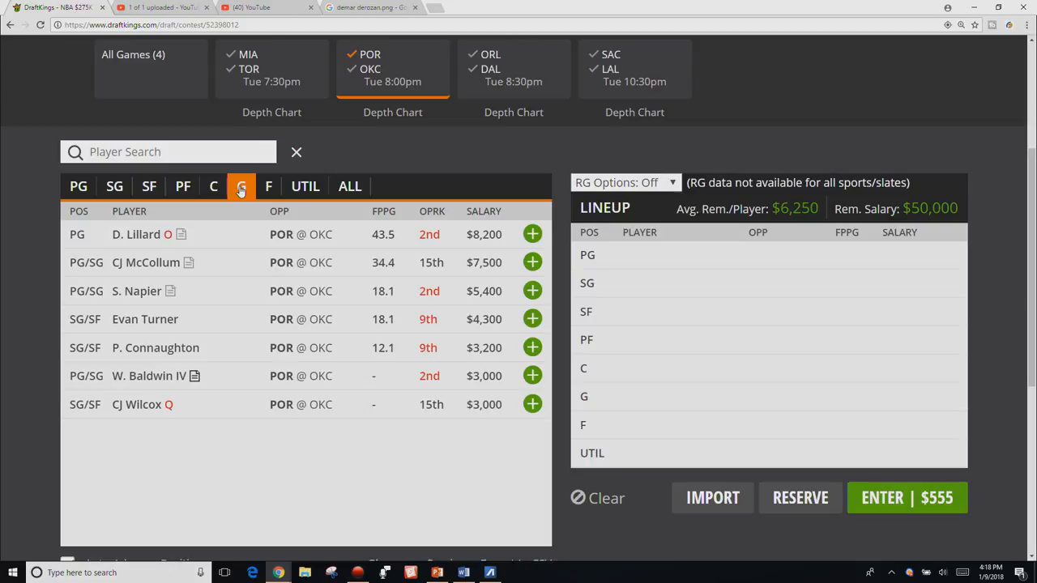
{"action": "left_click", "coordinate": [268, 185]}
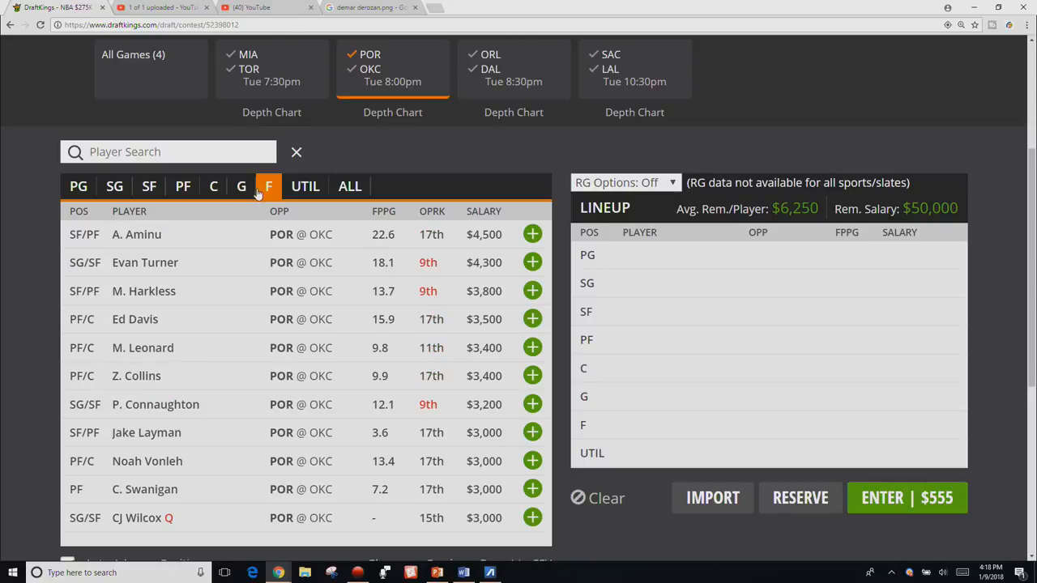
{"action": "mouse_move", "coordinate": [256, 196]}
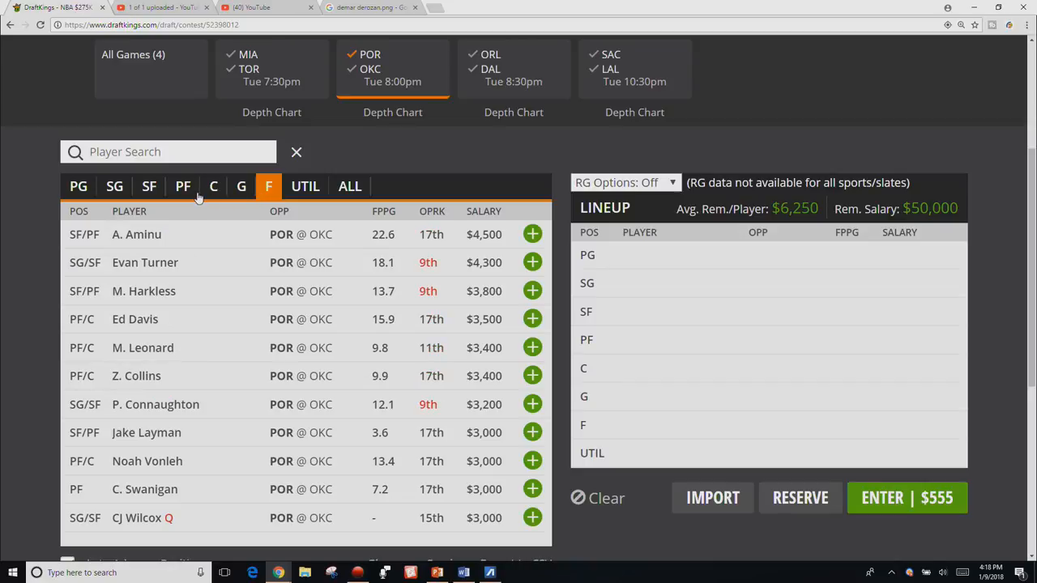
{"action": "left_click", "coordinate": [213, 187]}
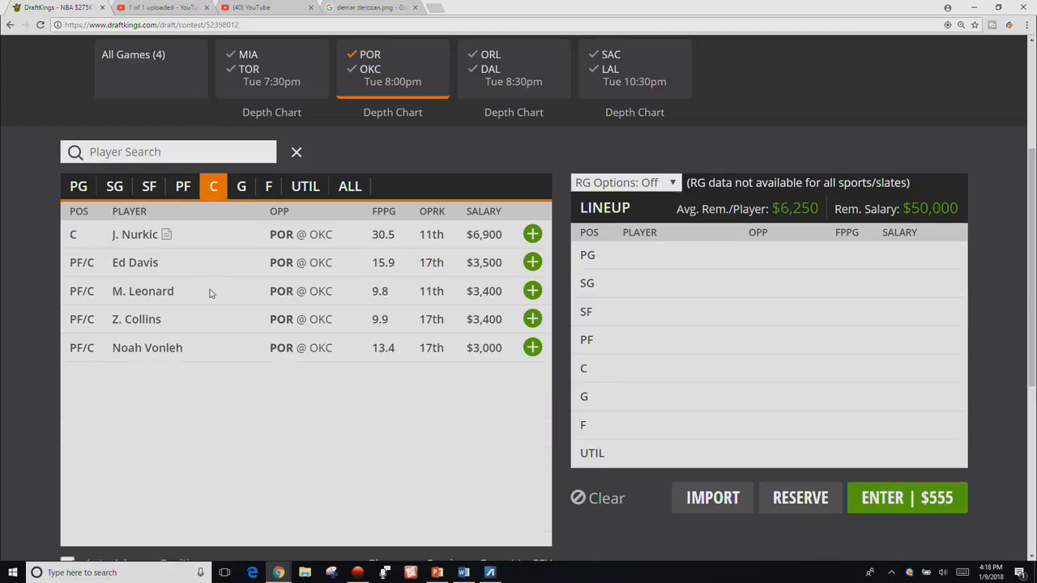
{"action": "mouse_move", "coordinate": [133, 234]}
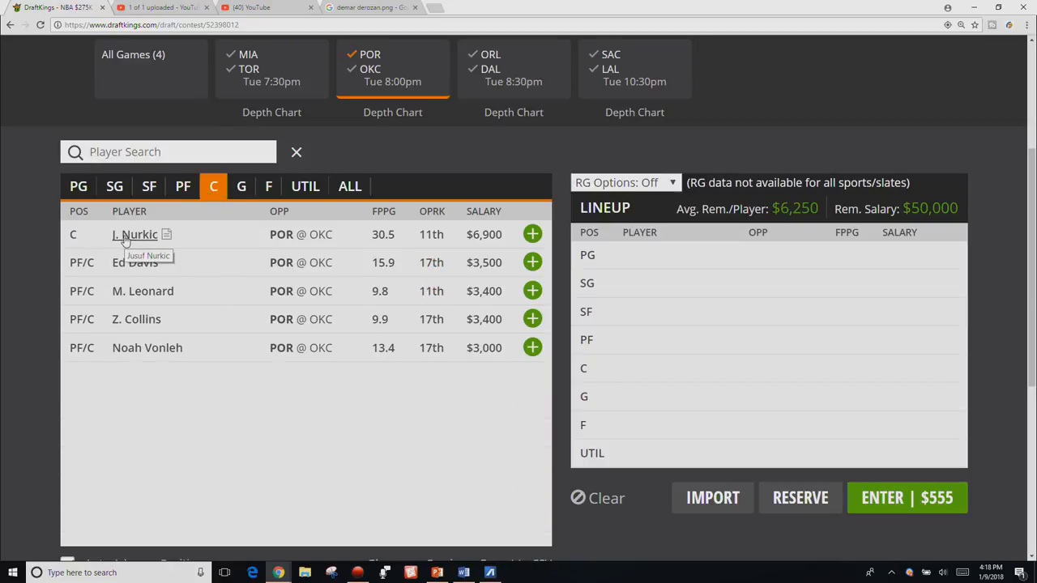
{"action": "left_click", "coordinate": [370, 69]}
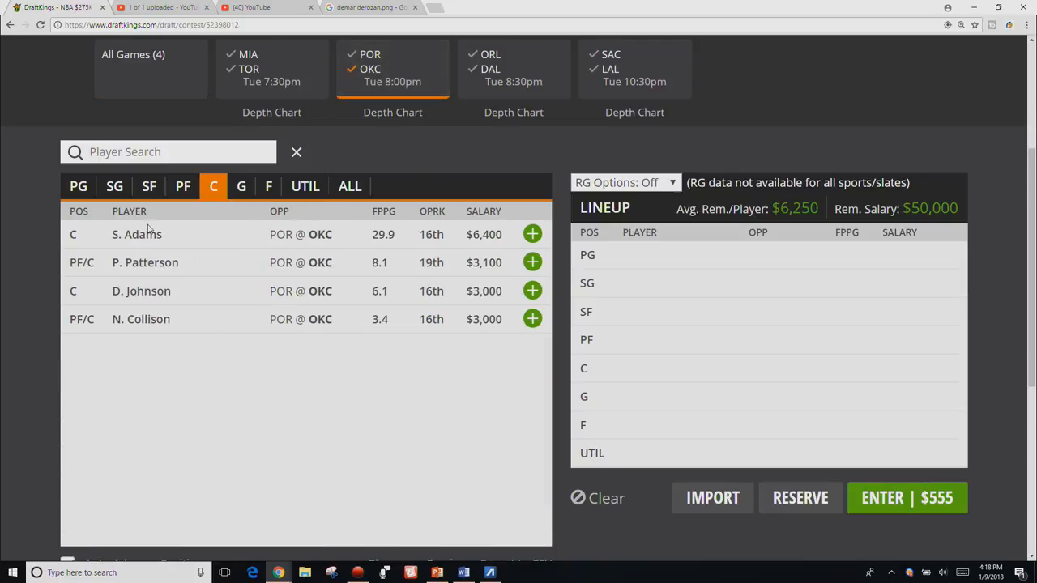
Open Steven Adams's 10-game log and scroll back and forth through the rows
{"action": "left_click", "coordinate": [136, 234]}
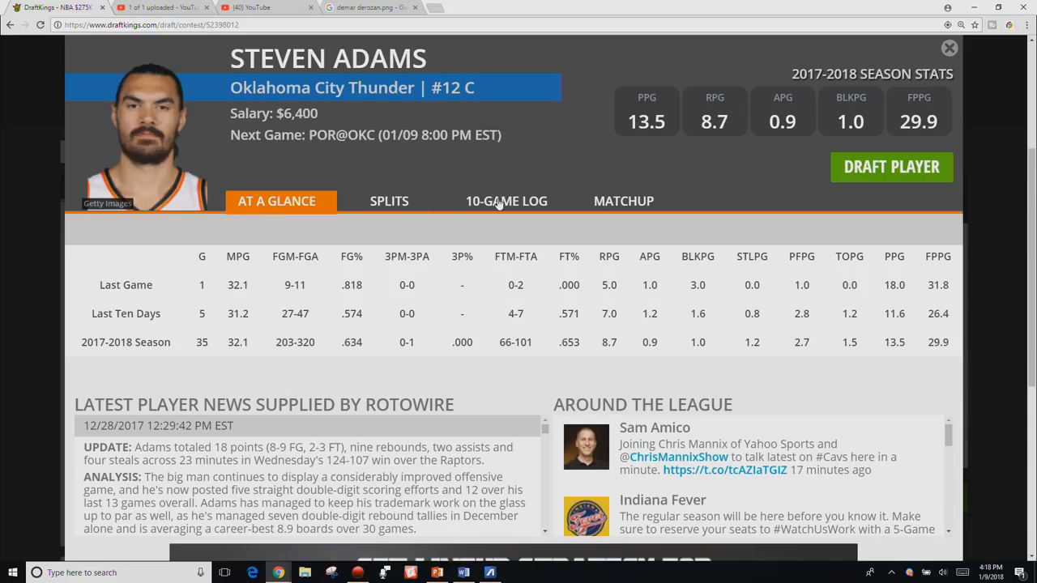
{"action": "left_click", "coordinate": [506, 200]}
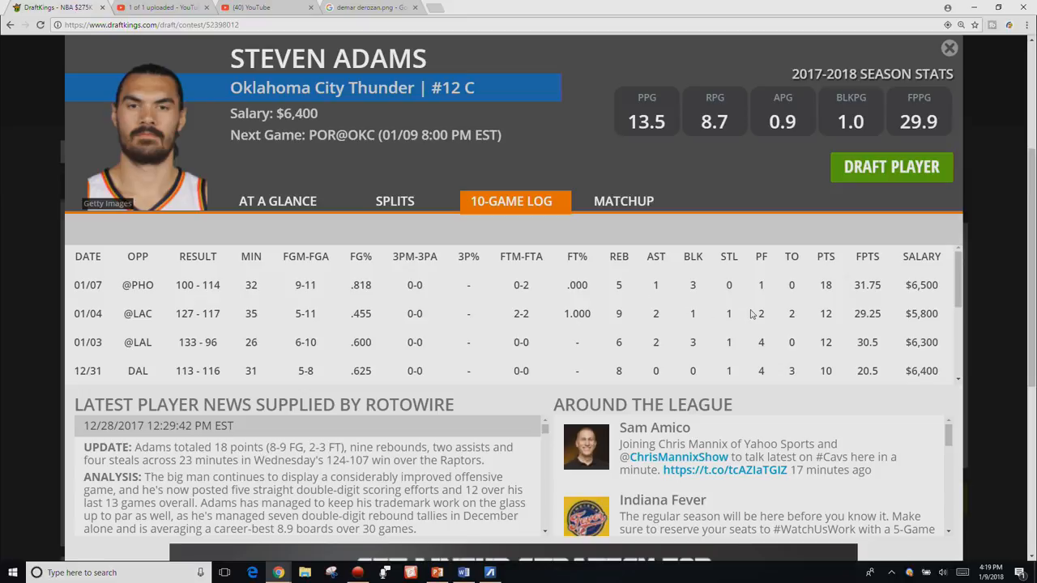
{"action": "mouse_move", "coordinate": [741, 349]}
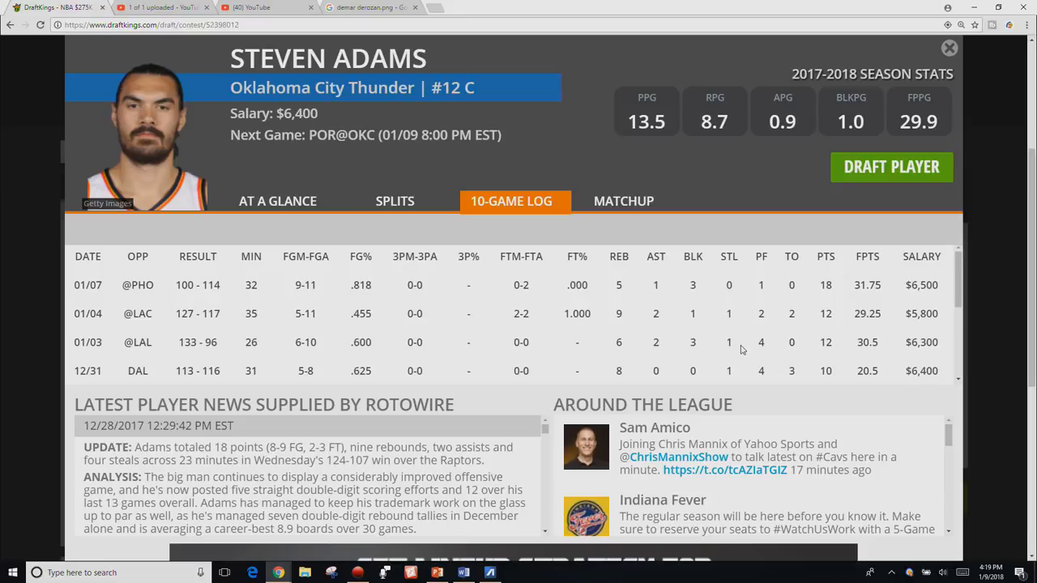
{"action": "scroll", "scroll_direction": "down", "scroll_amount": 3}
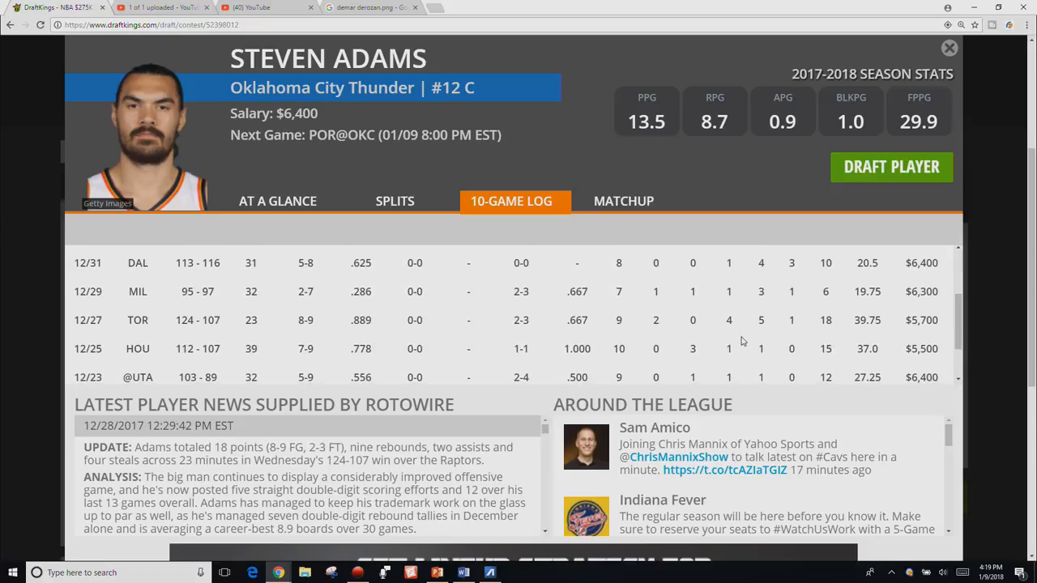
{"action": "scroll", "scroll_direction": "down", "scroll_amount": 3}
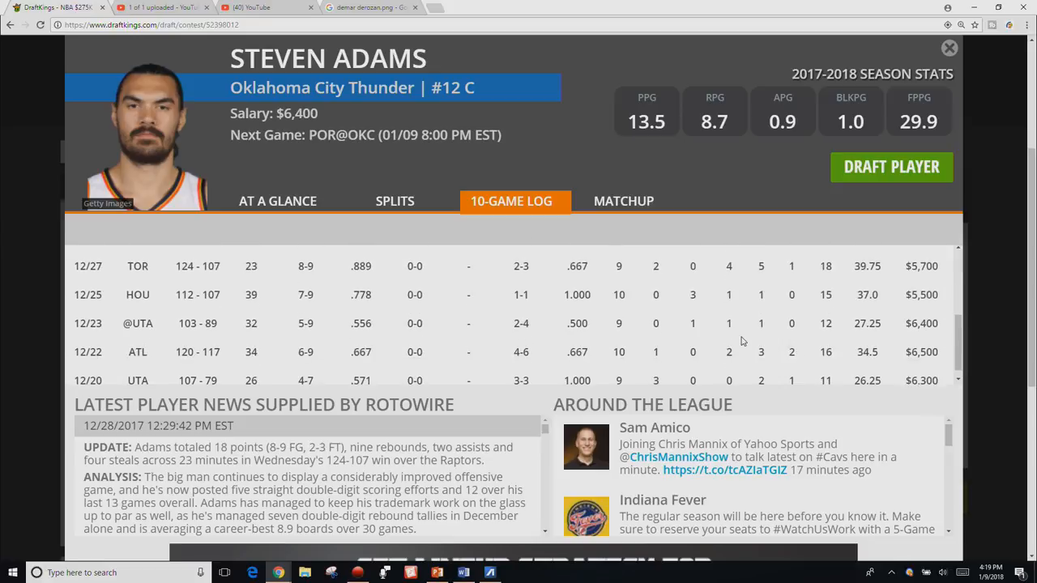
{"action": "scroll", "scroll_direction": "up", "scroll_amount": 3}
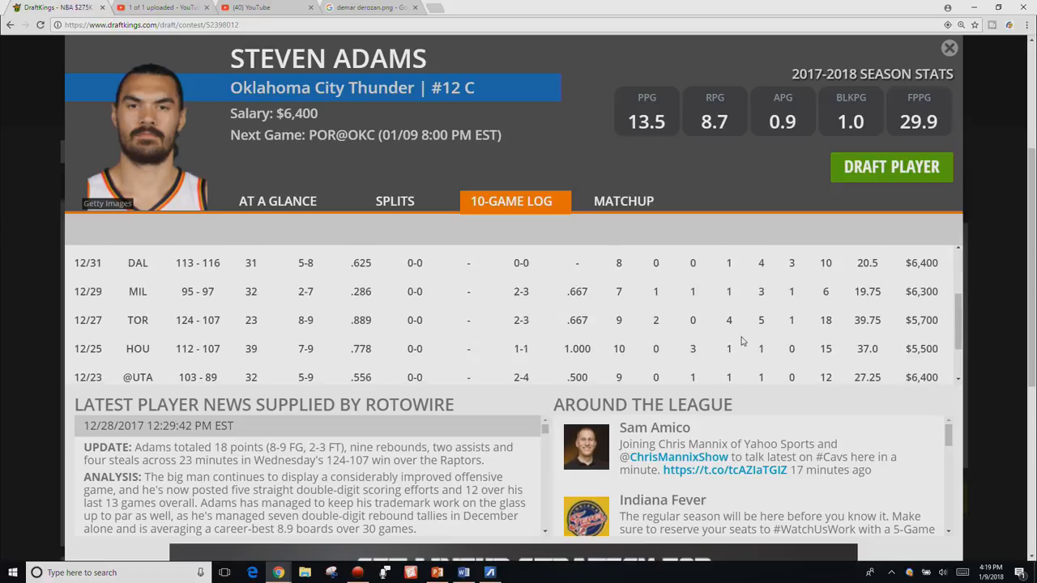
{"action": "scroll", "scroll_direction": "up", "scroll_amount": 3}
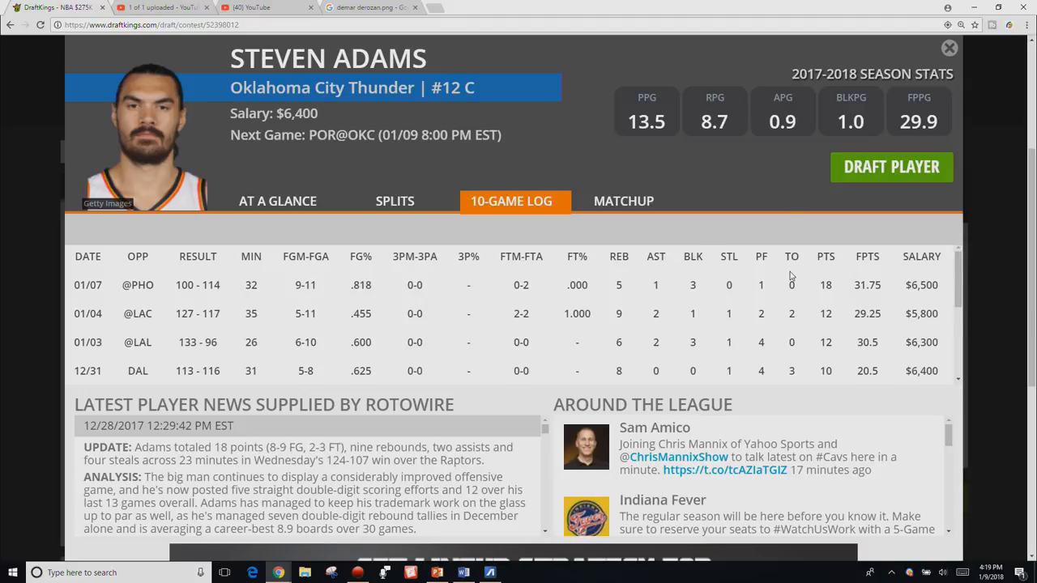
{"action": "scroll", "scroll_direction": "down", "scroll_amount": 3}
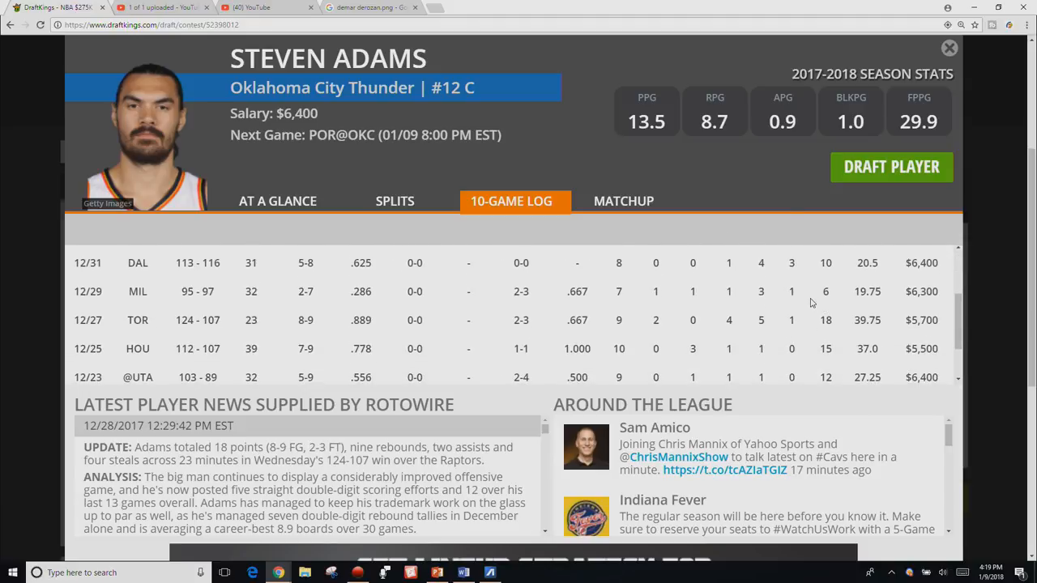
{"action": "scroll", "scroll_direction": "up", "scroll_amount": 3}
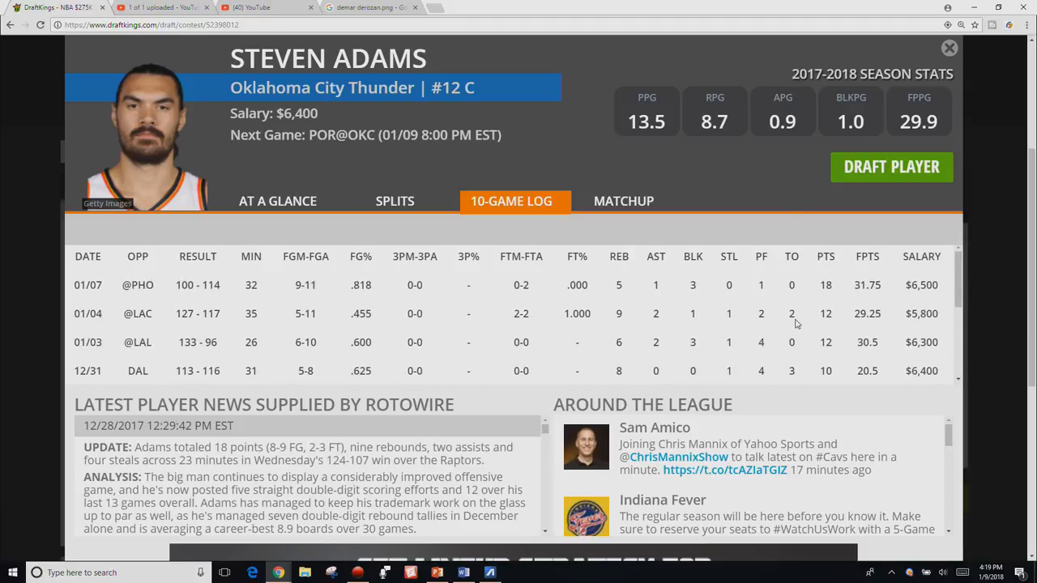
{"action": "scroll", "scroll_direction": "down", "scroll_amount": 3}
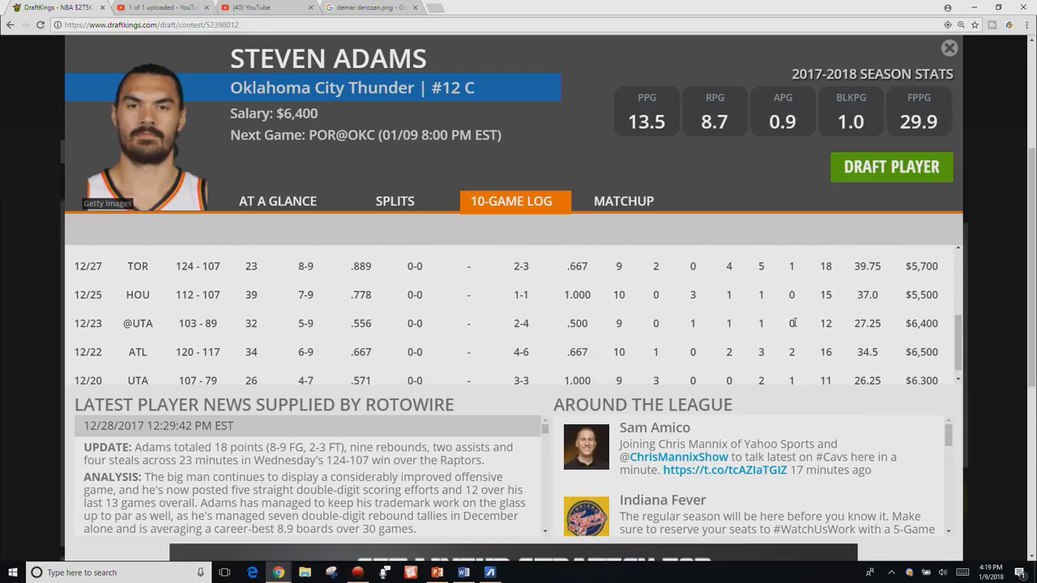
{"action": "scroll", "scroll_direction": "up", "scroll_amount": 3}
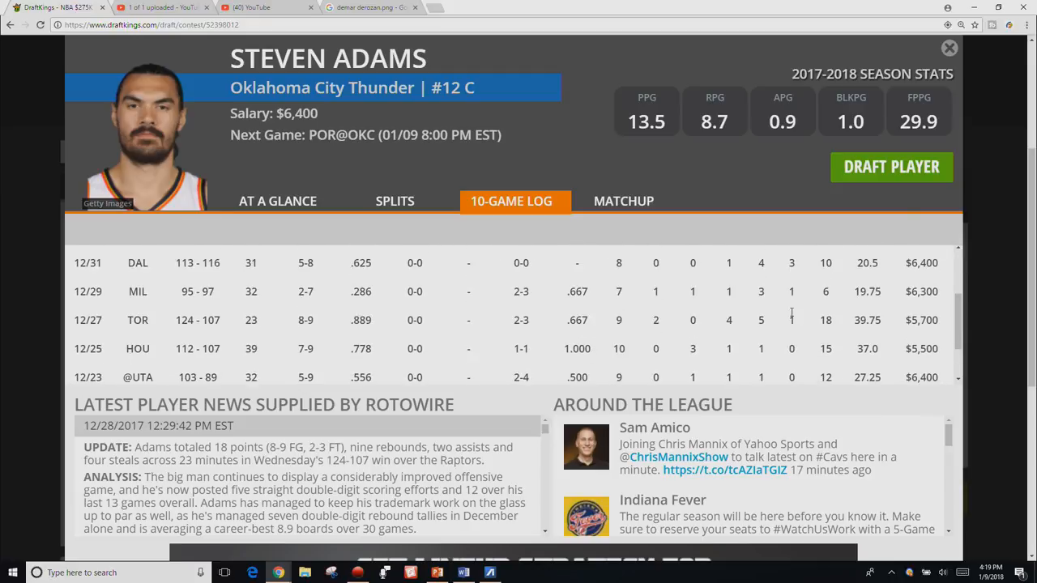
{"action": "mouse_move", "coordinate": [787, 307]}
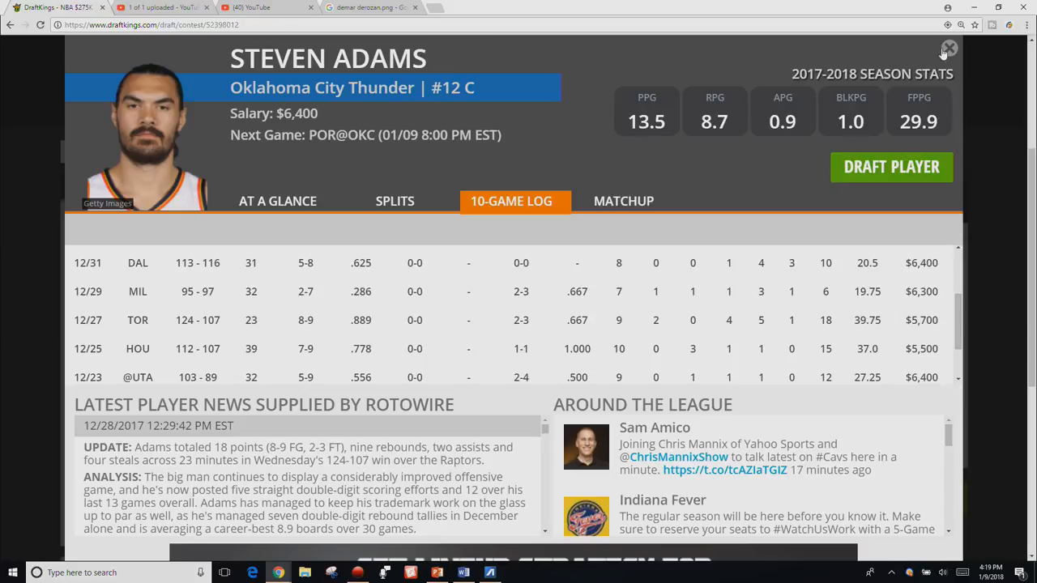
Close Adams's card, list Oklahoma City forwards, and review Paul George's 10-game log
{"action": "left_click", "coordinate": [950, 49]}
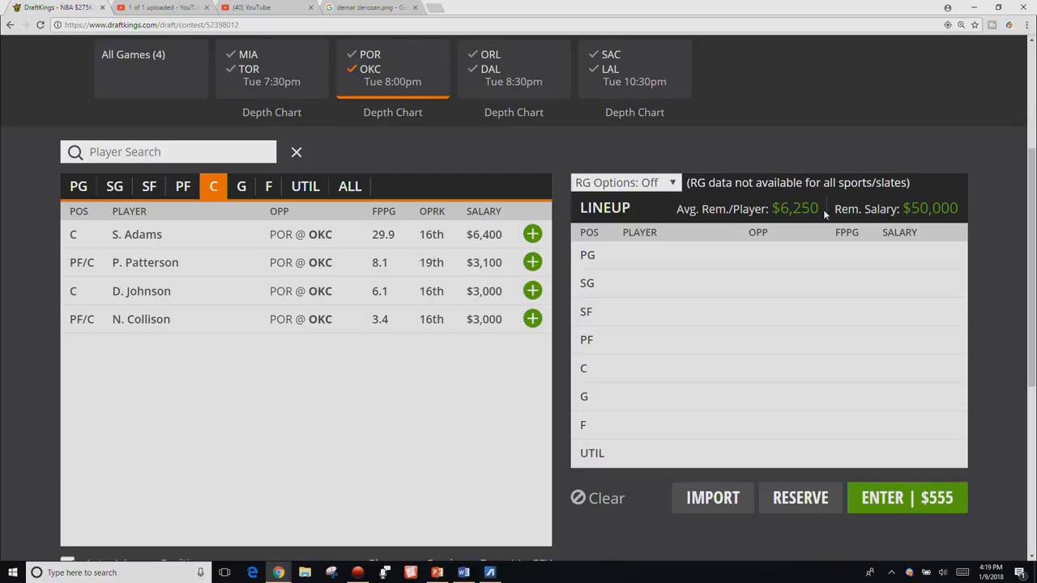
{"action": "mouse_move", "coordinate": [136, 235]}
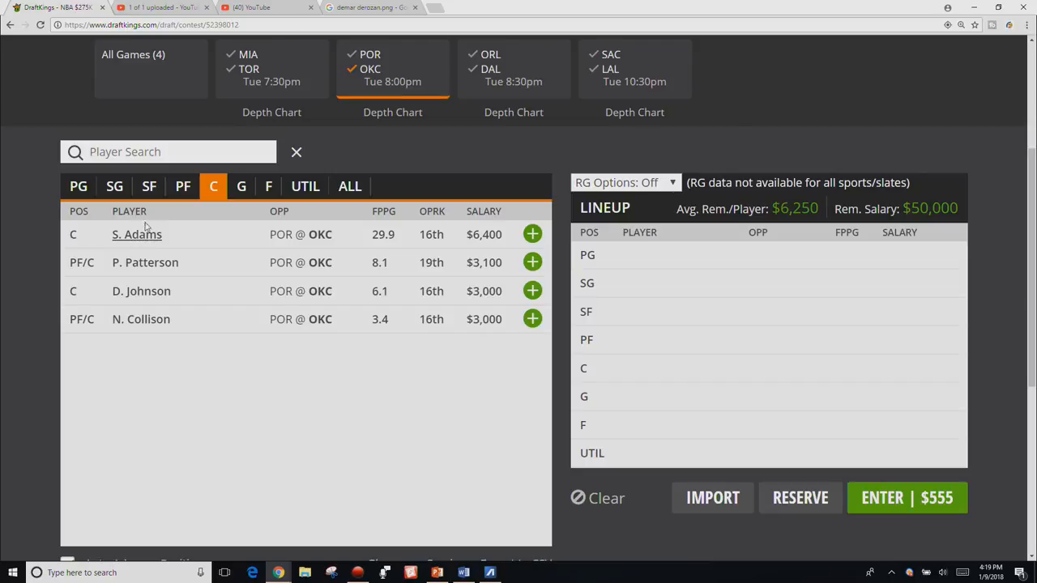
{"action": "left_click", "coordinate": [268, 186]}
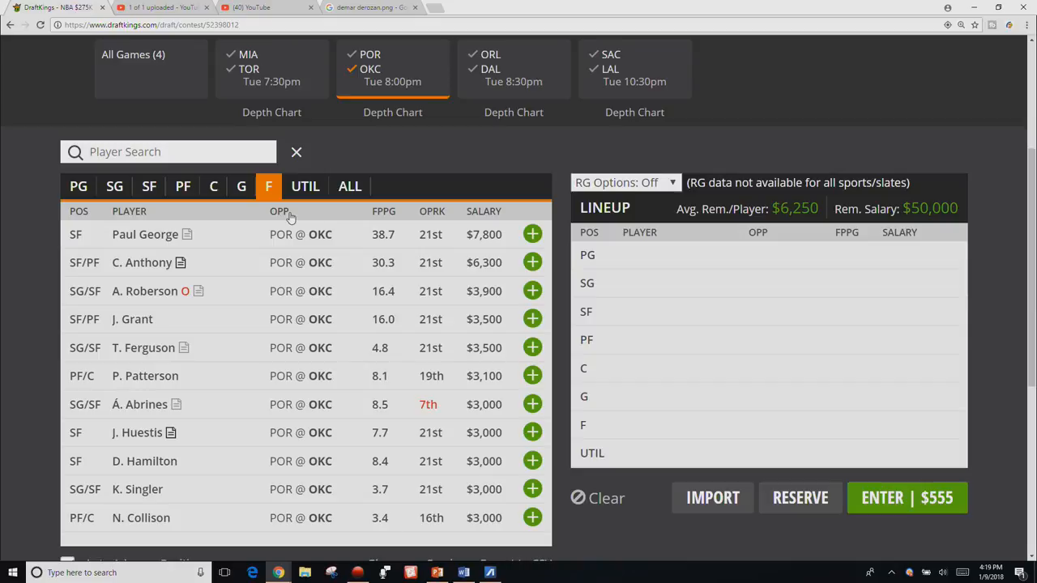
{"action": "left_click", "coordinate": [145, 234]}
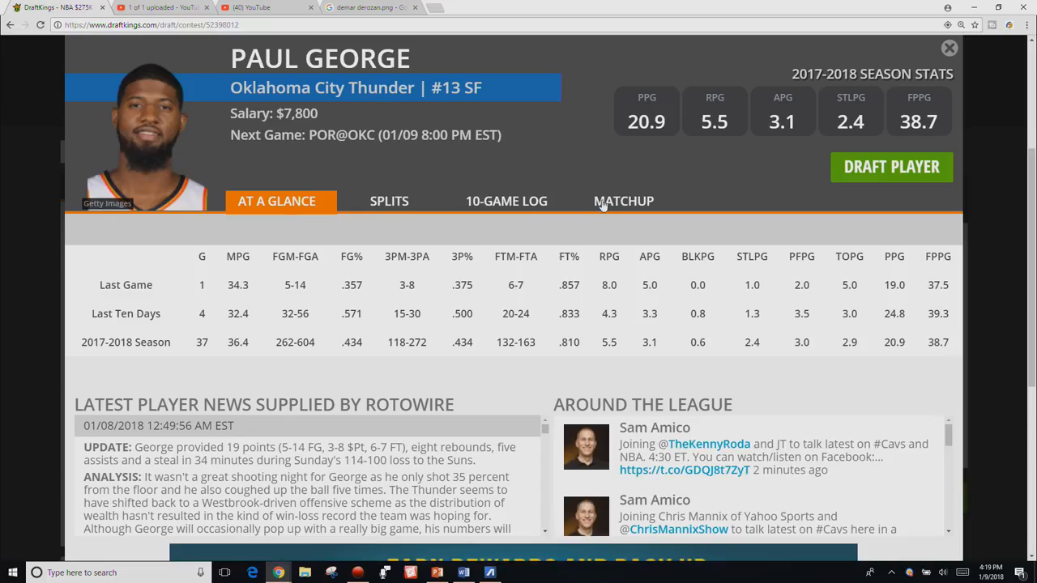
{"action": "left_click", "coordinate": [507, 201]}
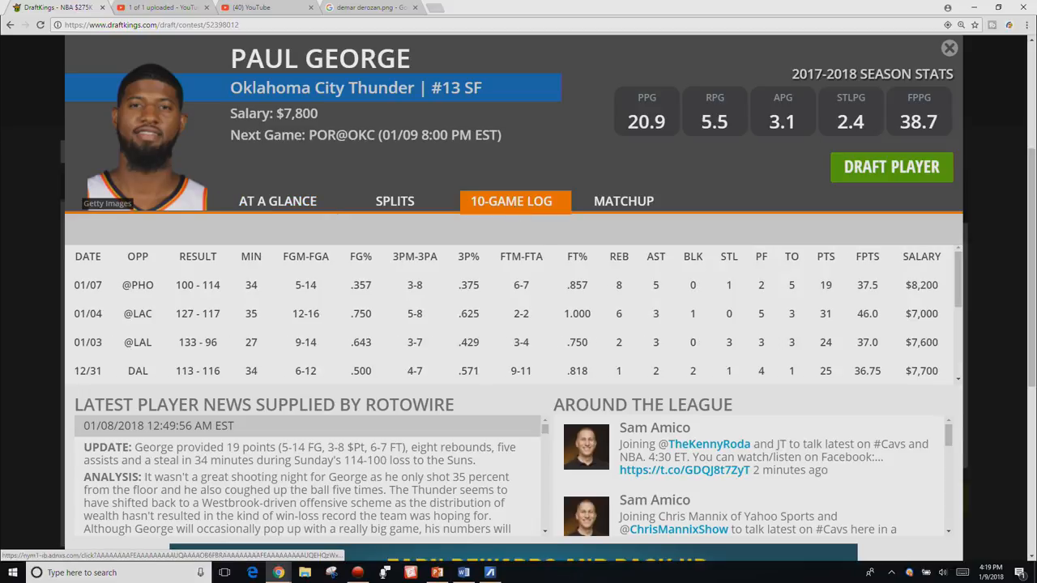
{"action": "scroll", "scroll_direction": "down", "scroll_amount": 3}
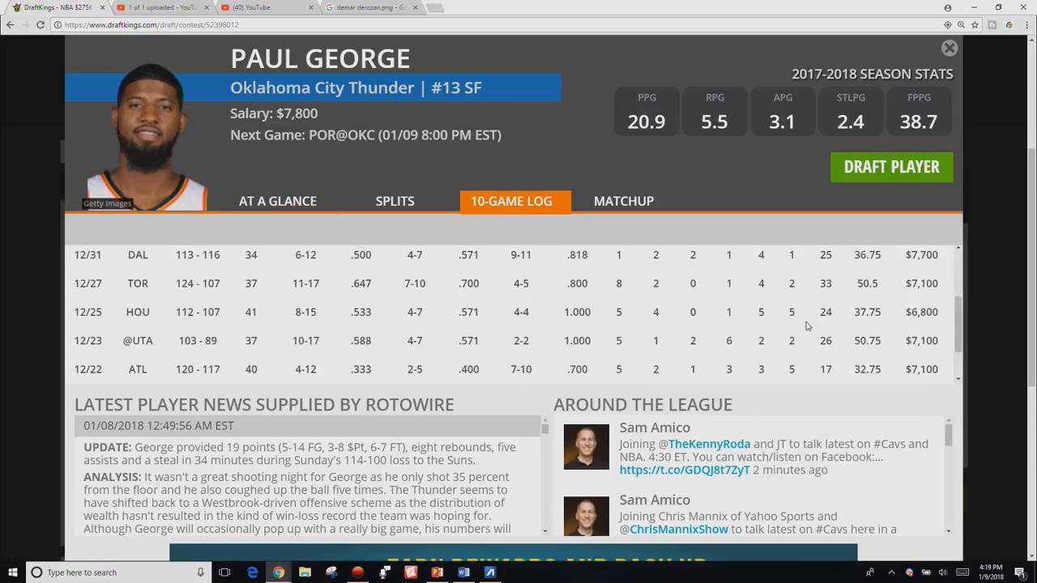
{"action": "scroll", "scroll_direction": "down", "scroll_amount": 3}
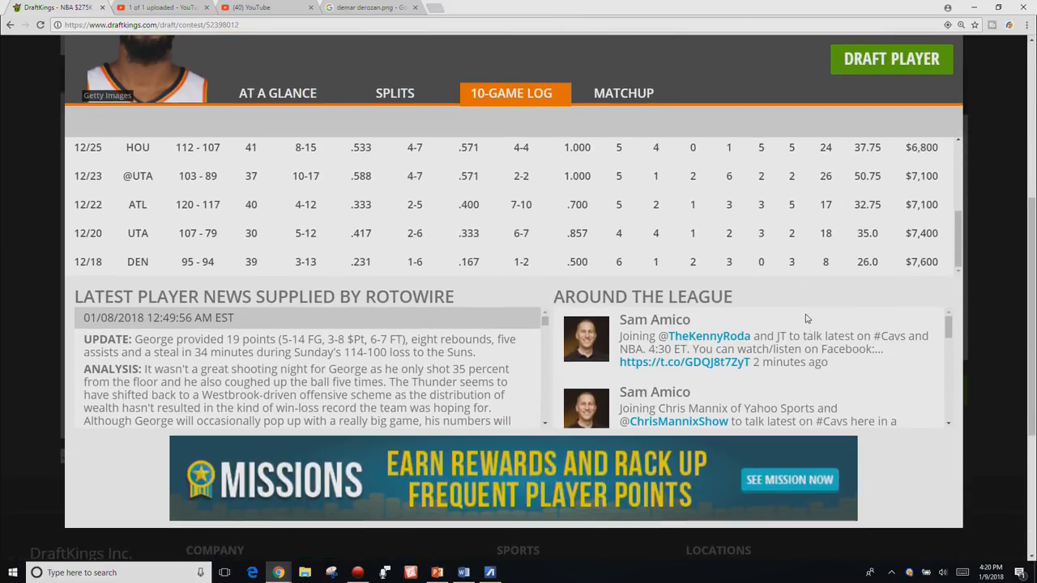
{"action": "scroll", "scroll_direction": "up", "scroll_amount": 3}
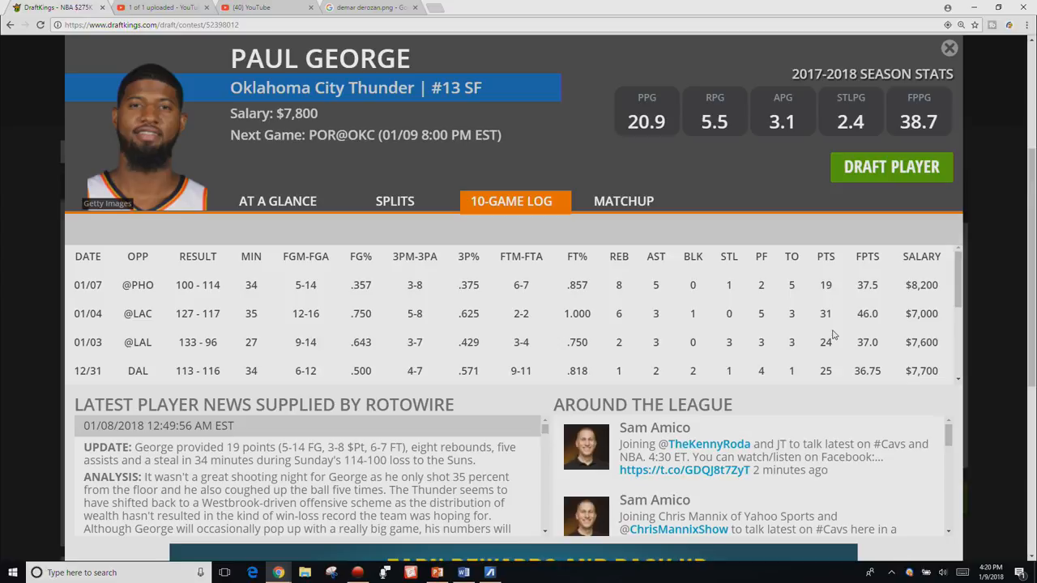
{"action": "scroll", "scroll_direction": "down", "scroll_amount": 3}
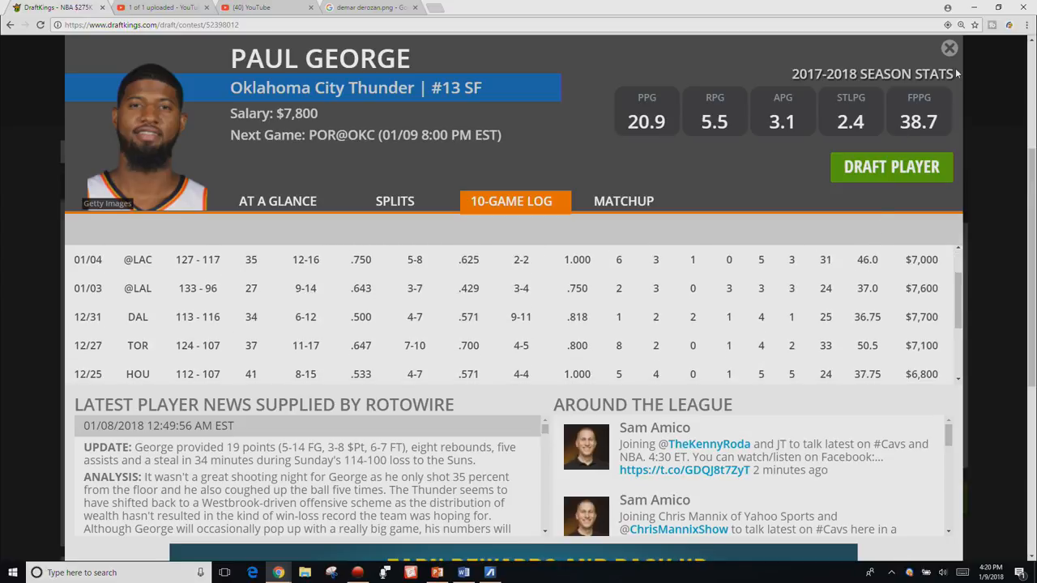
{"action": "left_click", "coordinate": [949, 48]}
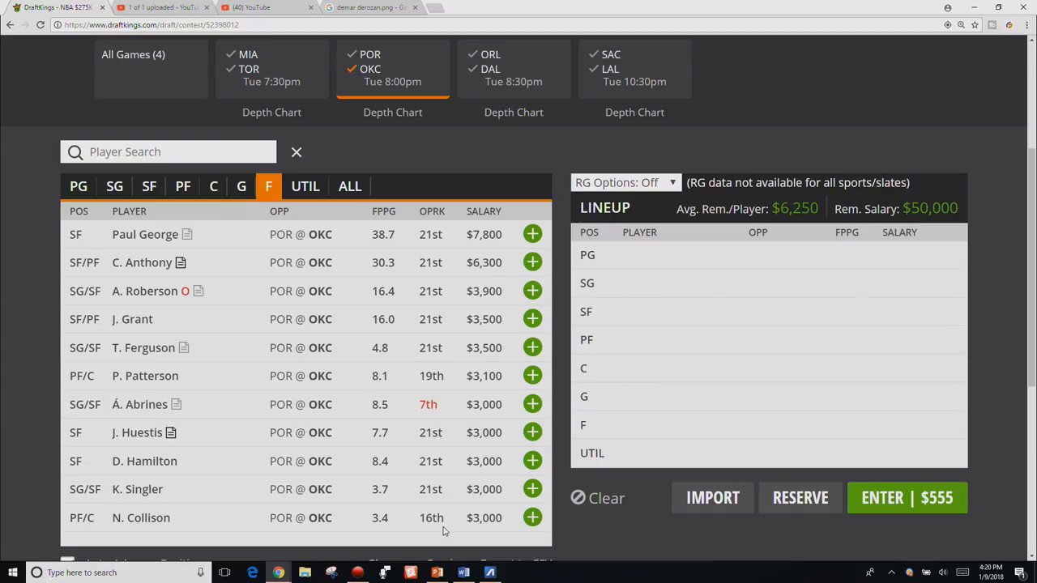
{"action": "mouse_move", "coordinate": [317, 497]}
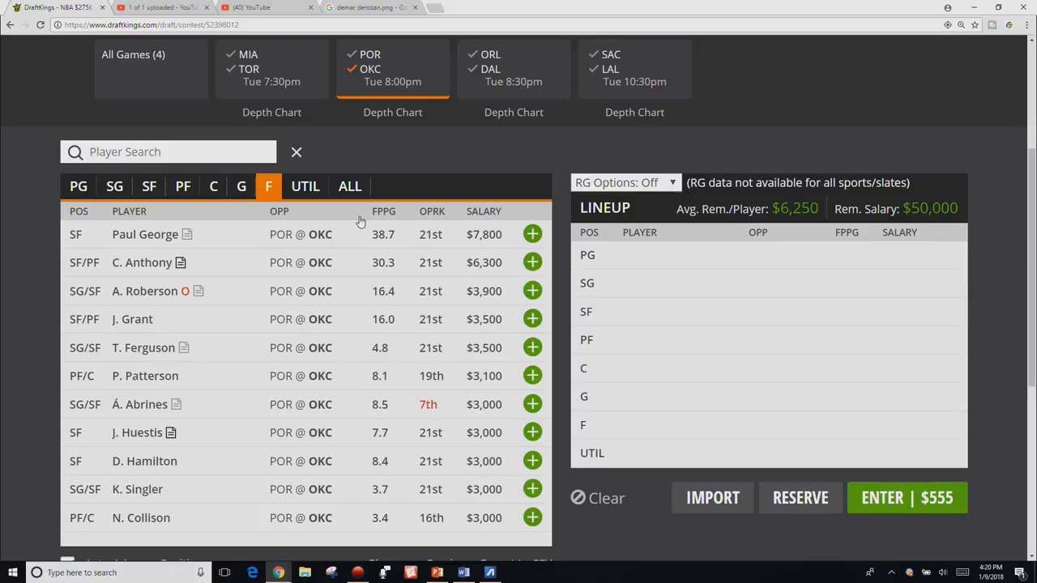
{"action": "mouse_move", "coordinate": [365, 176]}
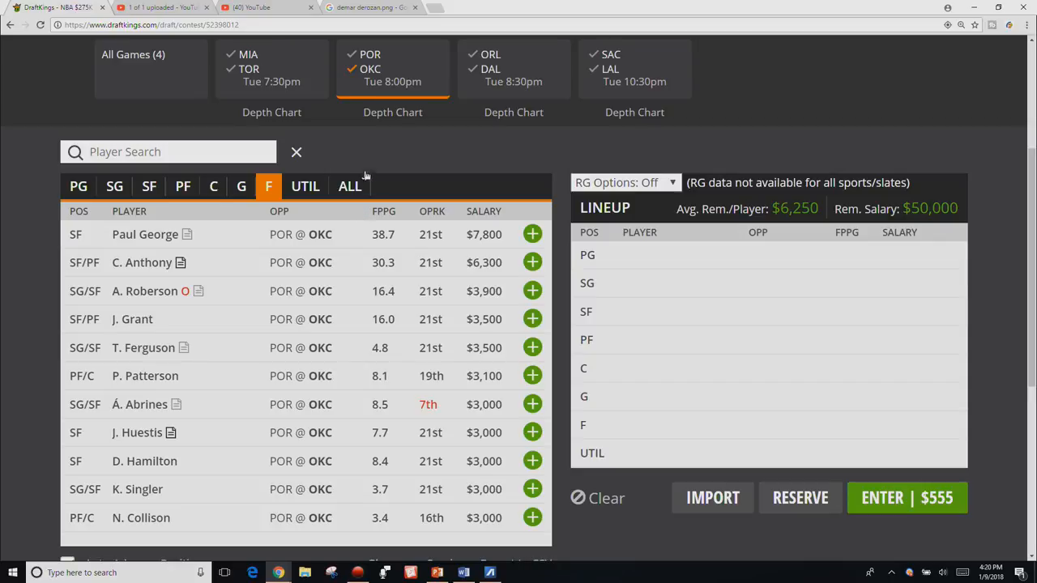
Switch the player pool to the Orlando–Dallas game, showing Orlando's forwards led by Aaron Gordon
{"action": "left_click", "coordinate": [513, 68]}
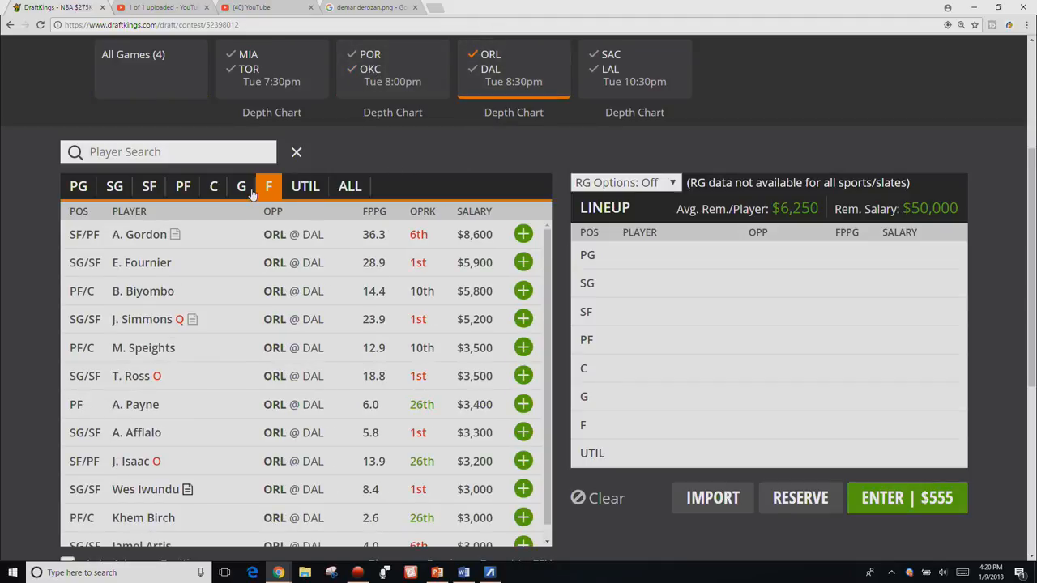
Browse Orlando's centers, guards and forwards, then show Dallas's forwards led by Harrison Barnes
{"action": "left_click", "coordinate": [213, 186]}
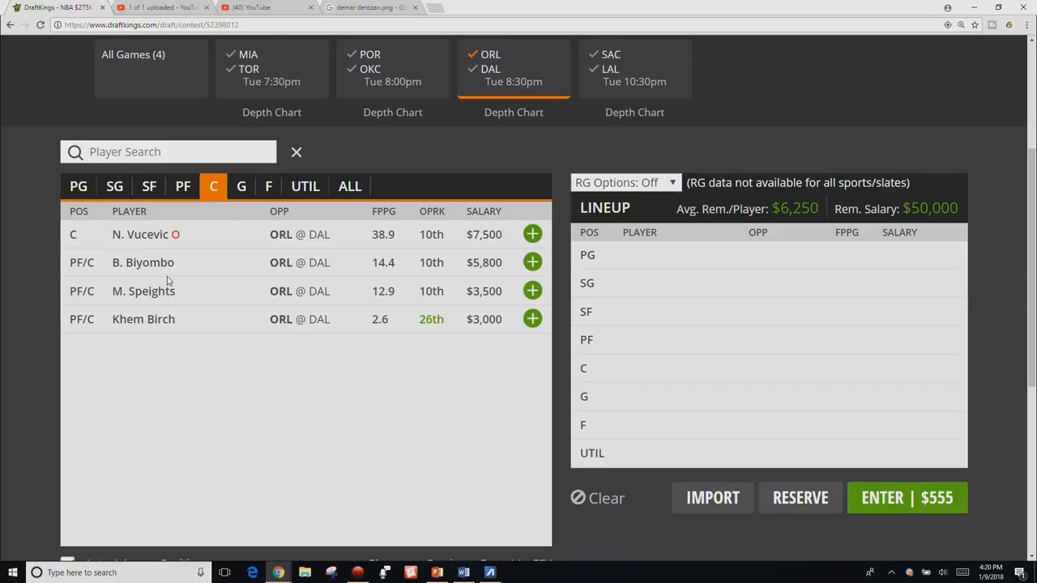
{"action": "mouse_move", "coordinate": [243, 197]}
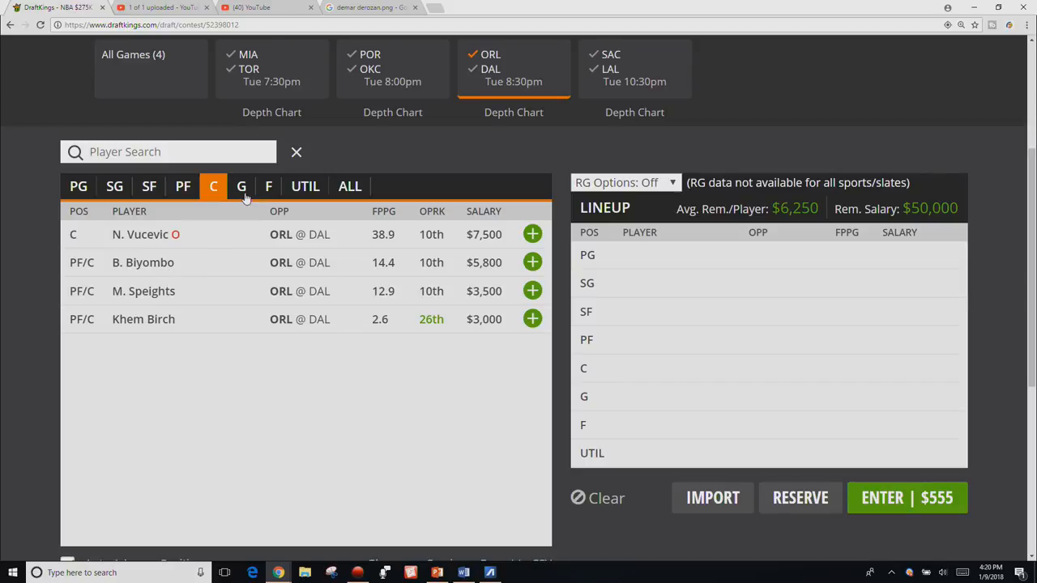
{"action": "left_click", "coordinate": [241, 186]}
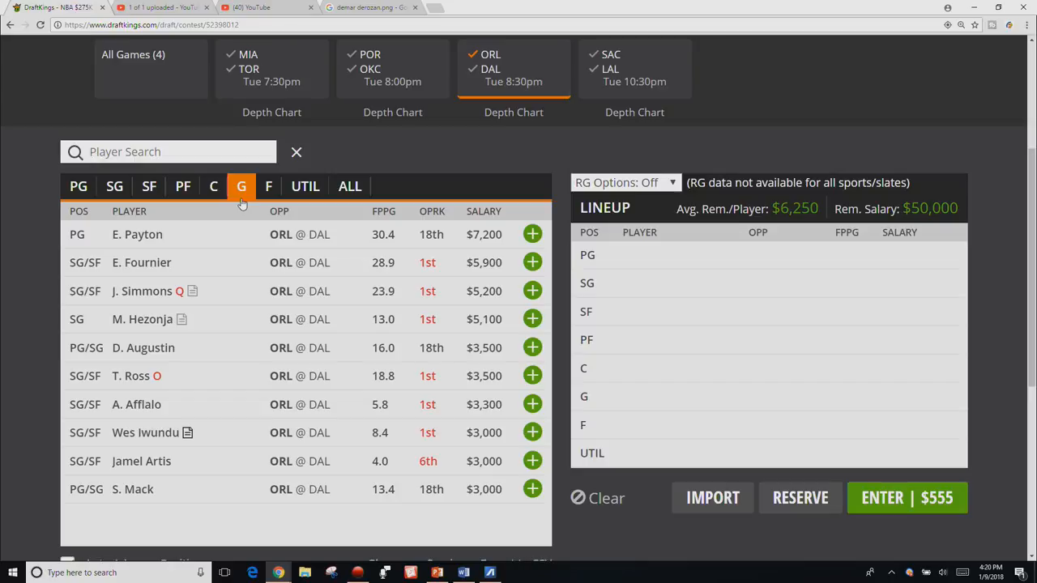
{"action": "left_click", "coordinate": [268, 187]}
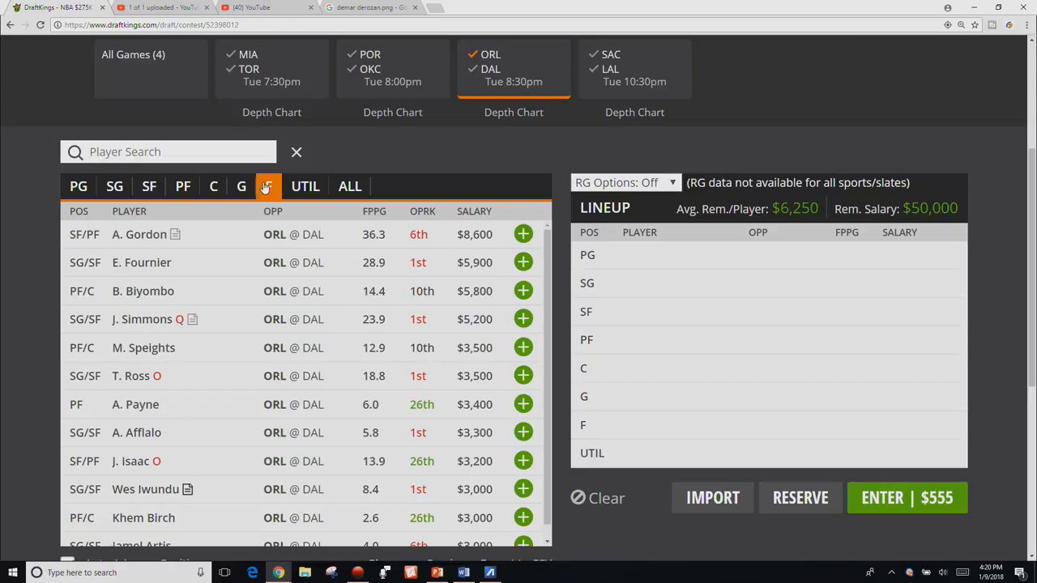
{"action": "left_click", "coordinate": [268, 185]}
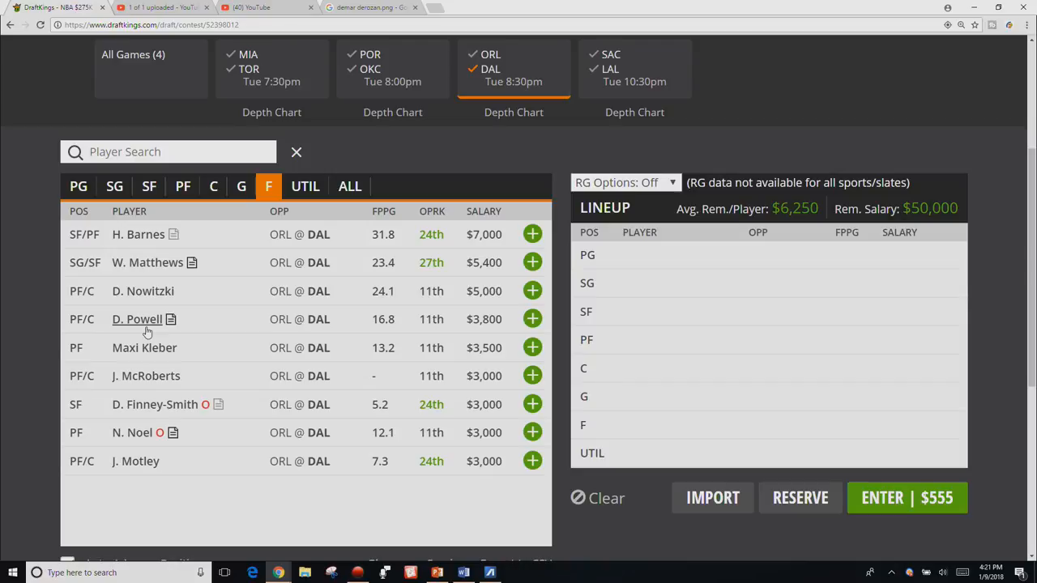
{"action": "left_click", "coordinate": [137, 318]}
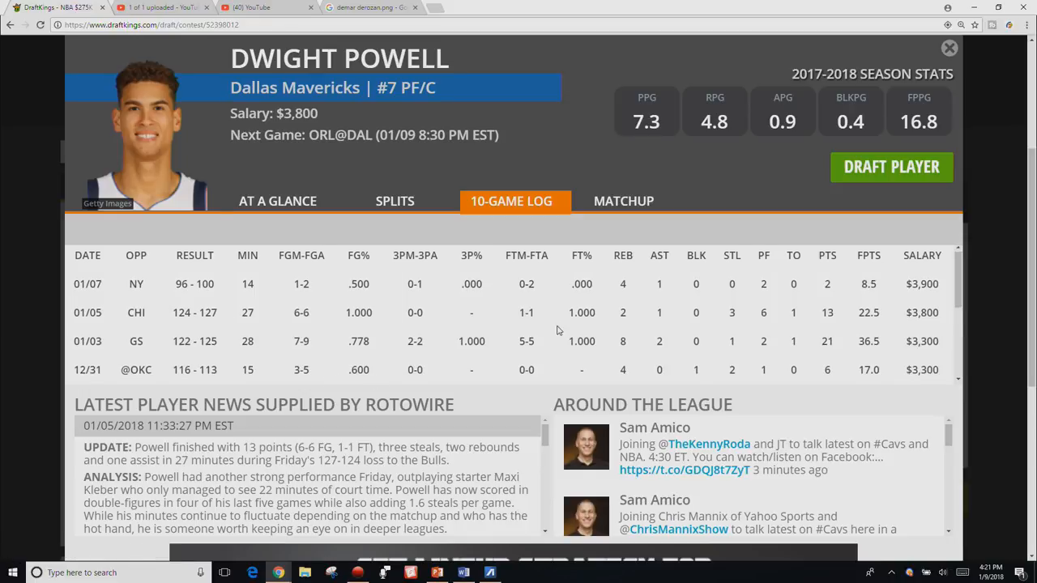
{"action": "scroll", "scroll_direction": "down", "scroll_amount": 3}
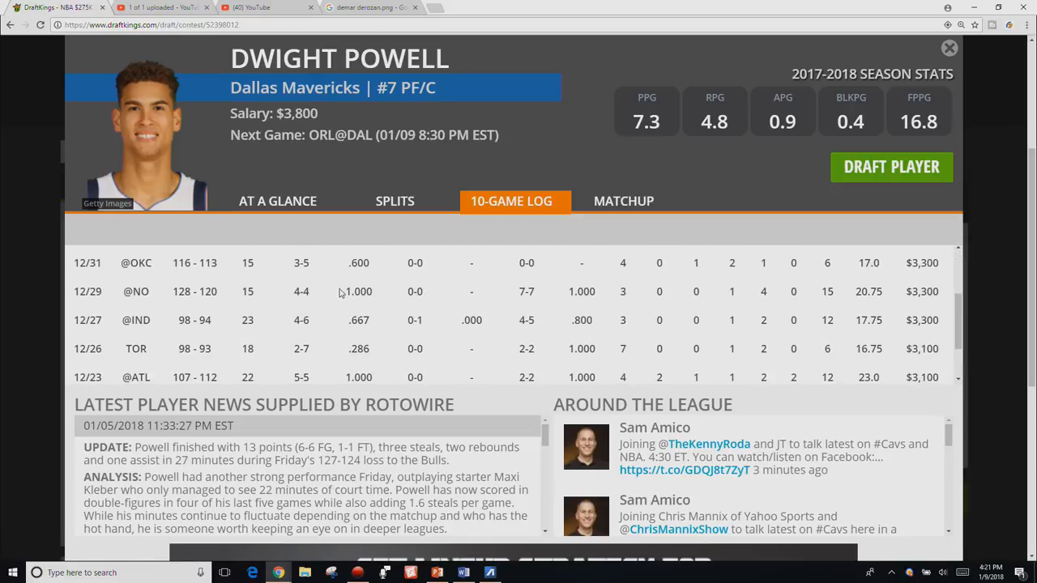
{"action": "left_click", "coordinate": [948, 48]}
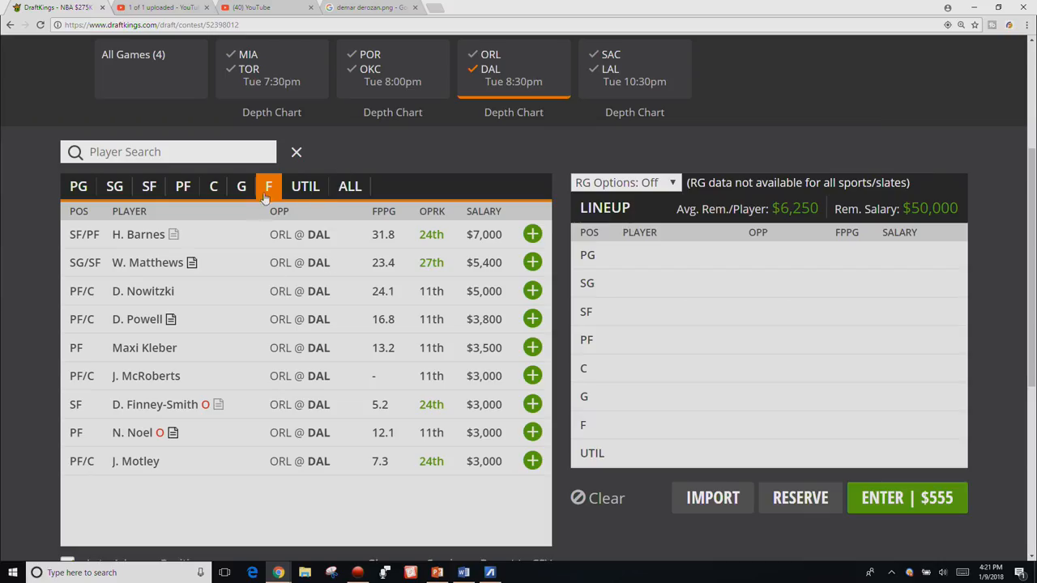
Browse Dallas's centers and guards, then open J.J. Barea's player card with his 10-game log
{"action": "left_click", "coordinate": [213, 185]}
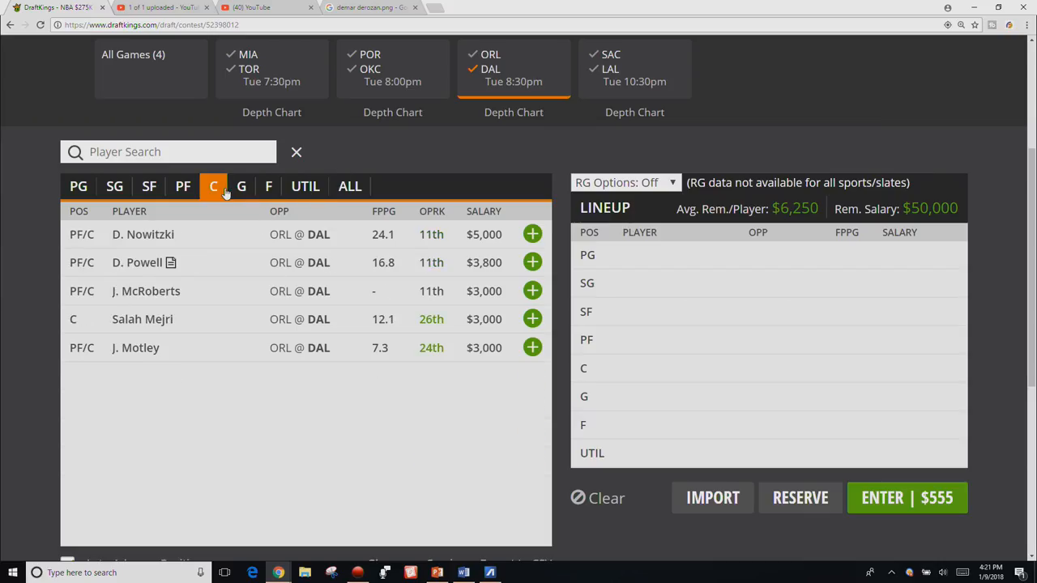
{"action": "left_click", "coordinate": [241, 185]}
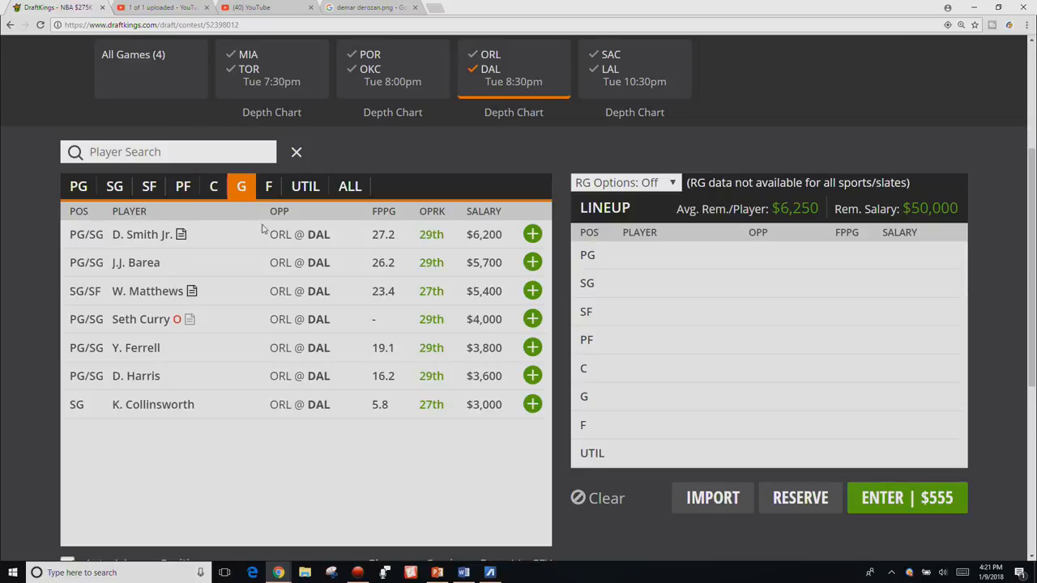
{"action": "mouse_move", "coordinate": [254, 301]}
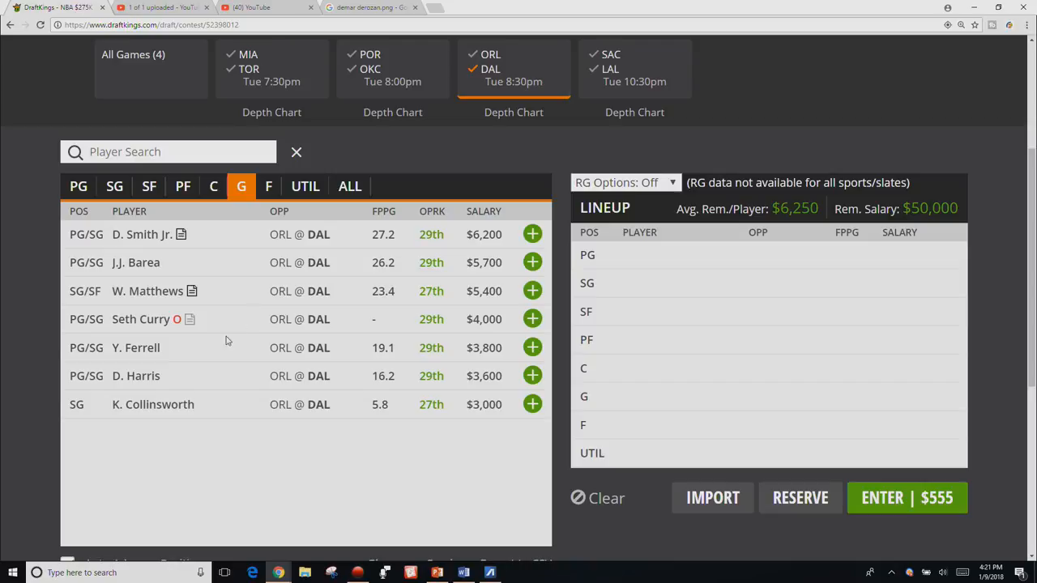
{"action": "mouse_move", "coordinate": [119, 262]}
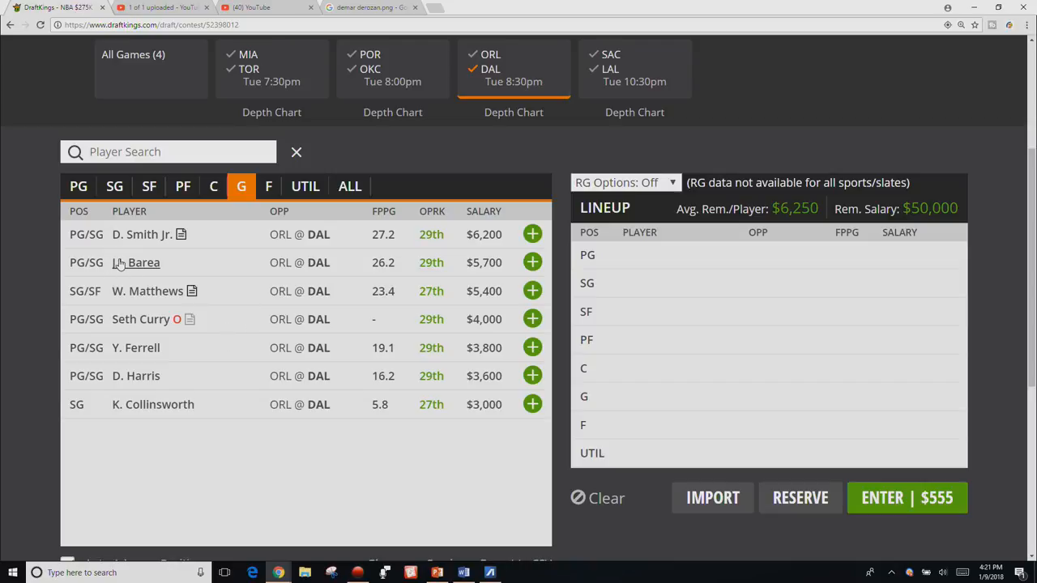
{"action": "left_click", "coordinate": [144, 262]}
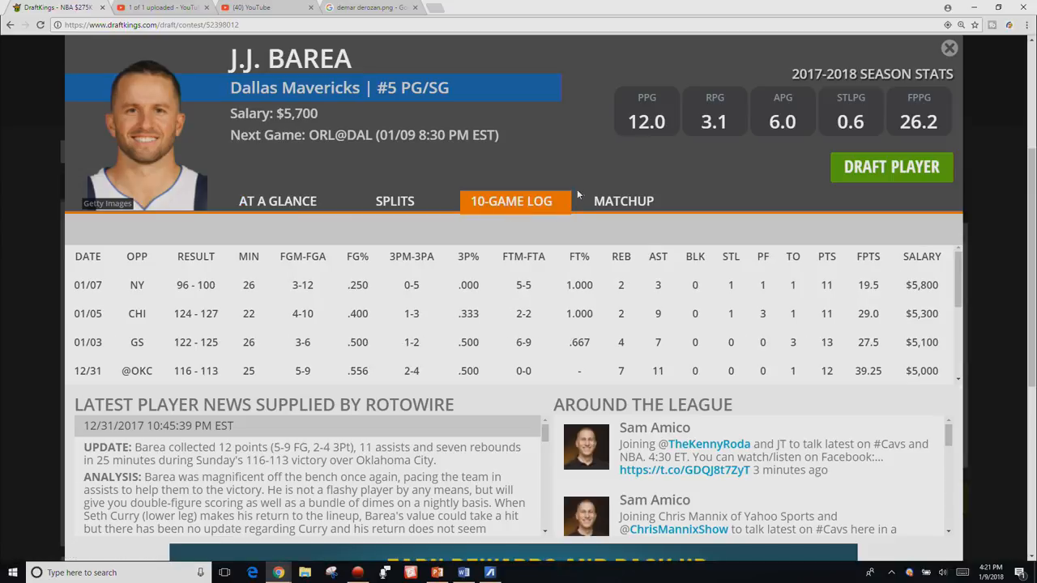
{"action": "mouse_move", "coordinate": [949, 48]}
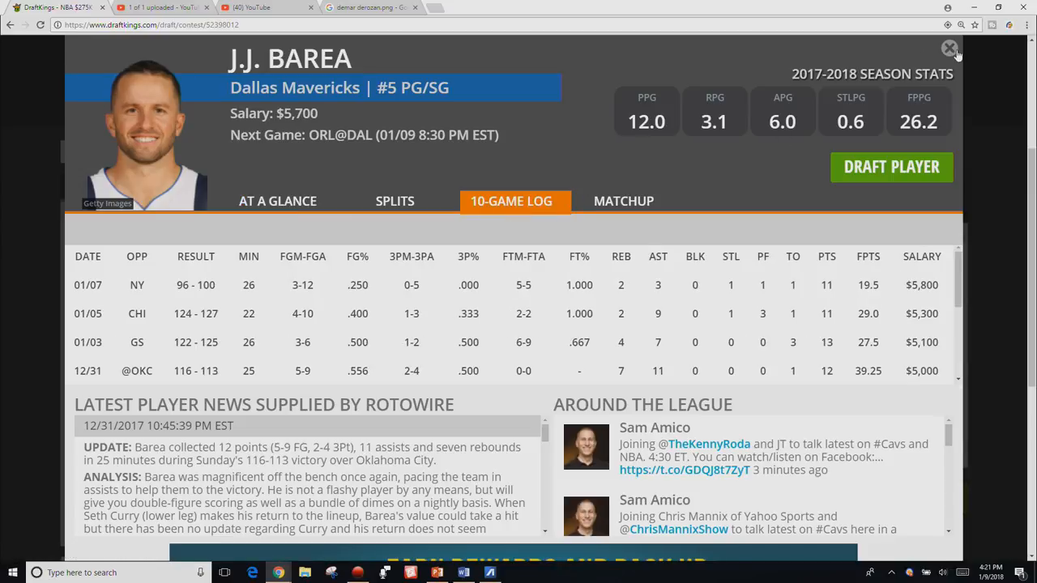
Close Barea's card, review Sacramento's forwards, then return to forwards from all four games
{"action": "left_click", "coordinate": [950, 48]}
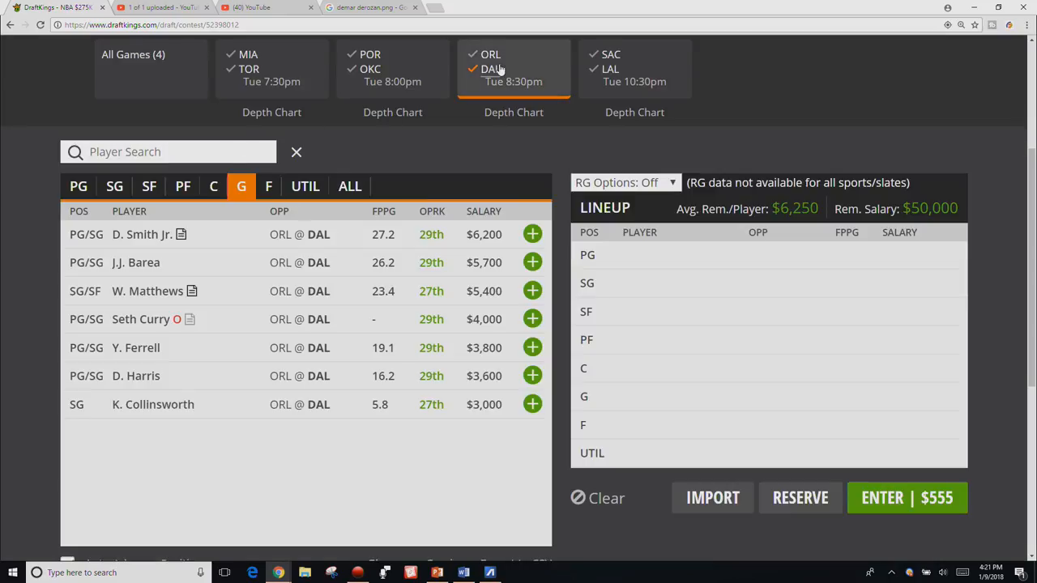
{"action": "left_click", "coordinate": [634, 68]}
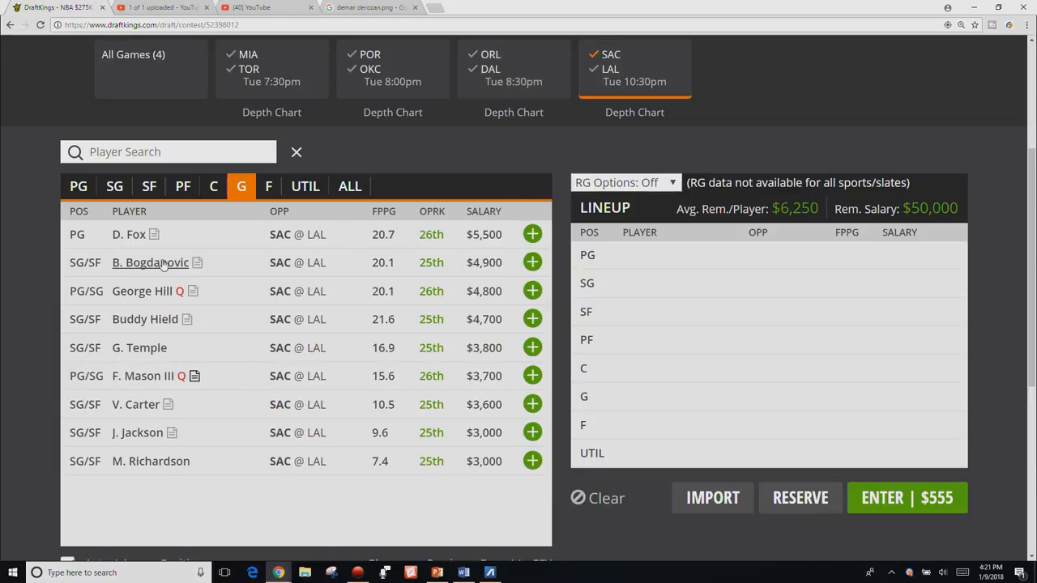
{"action": "mouse_move", "coordinate": [180, 251]}
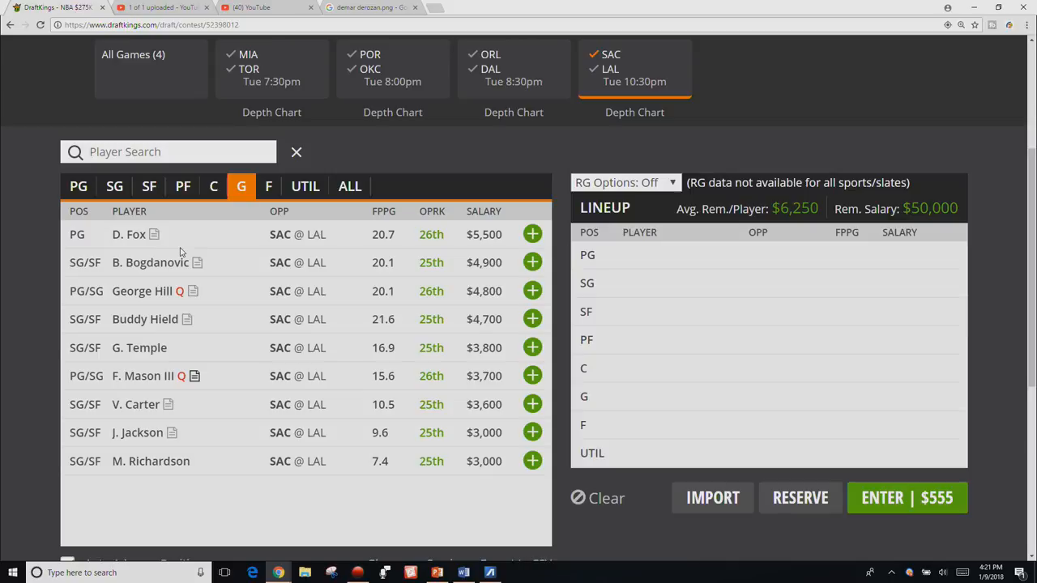
{"action": "mouse_move", "coordinate": [275, 195]}
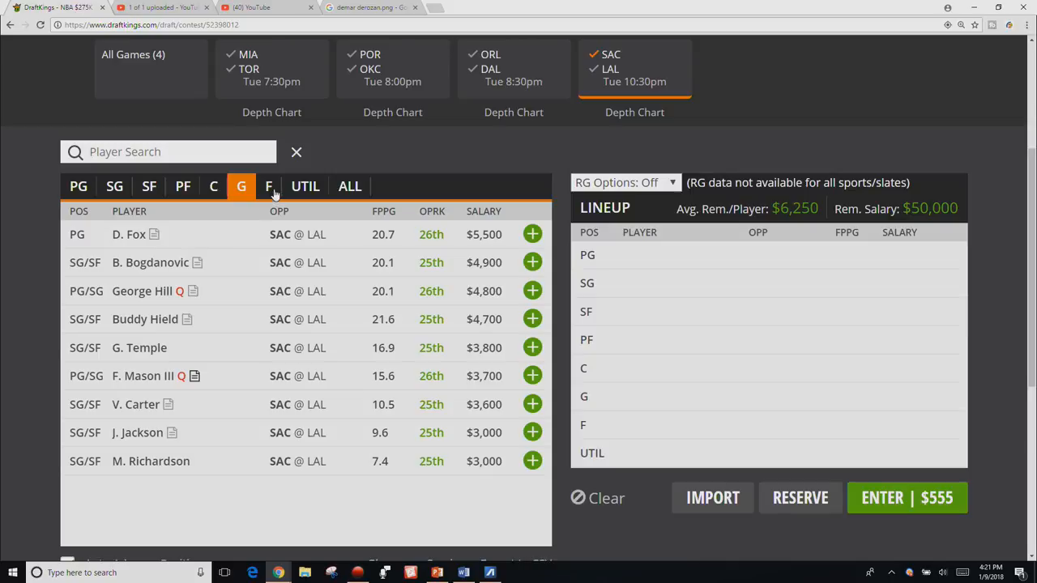
{"action": "left_click", "coordinate": [269, 186]}
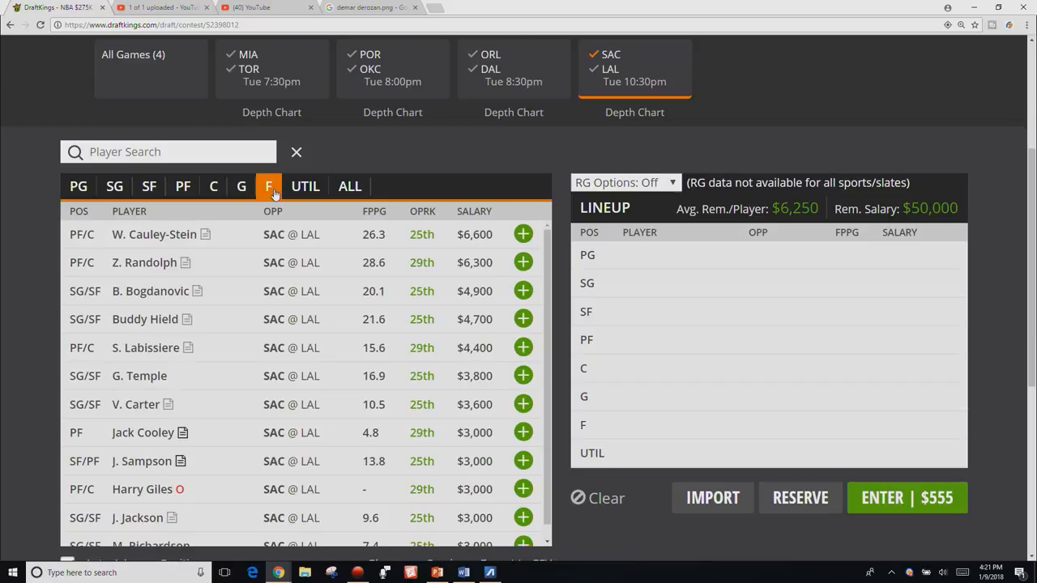
{"action": "mouse_move", "coordinate": [273, 202]}
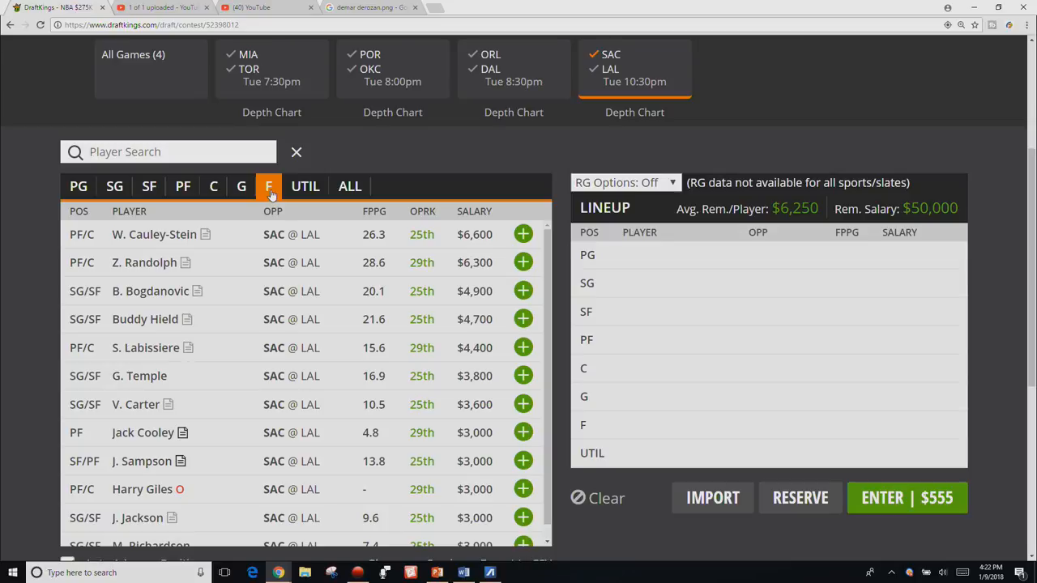
{"action": "mouse_move", "coordinate": [267, 204]}
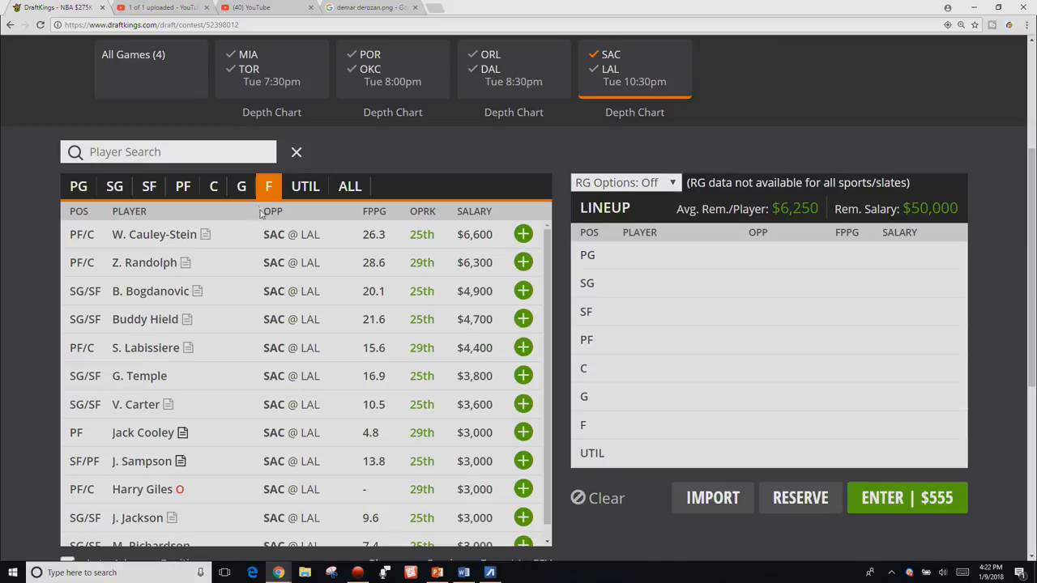
{"action": "mouse_move", "coordinate": [229, 269]}
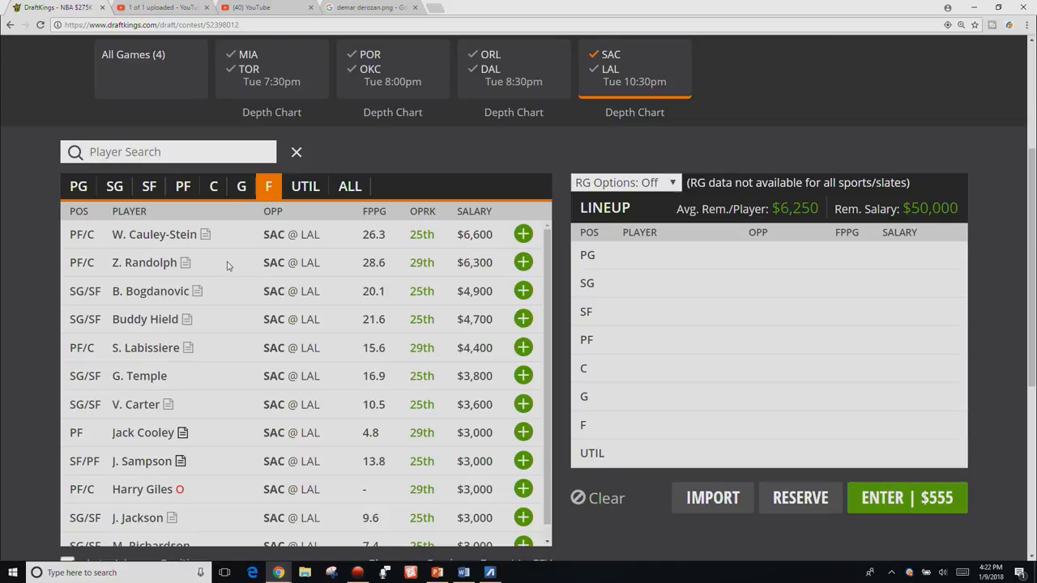
{"action": "mouse_move", "coordinate": [192, 231]}
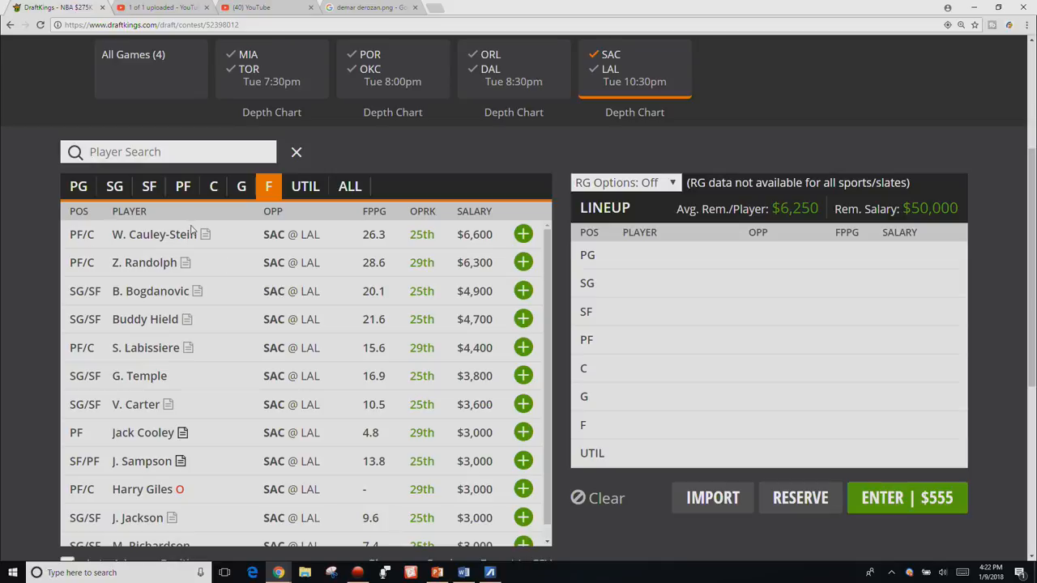
{"action": "left_click", "coordinate": [133, 54]}
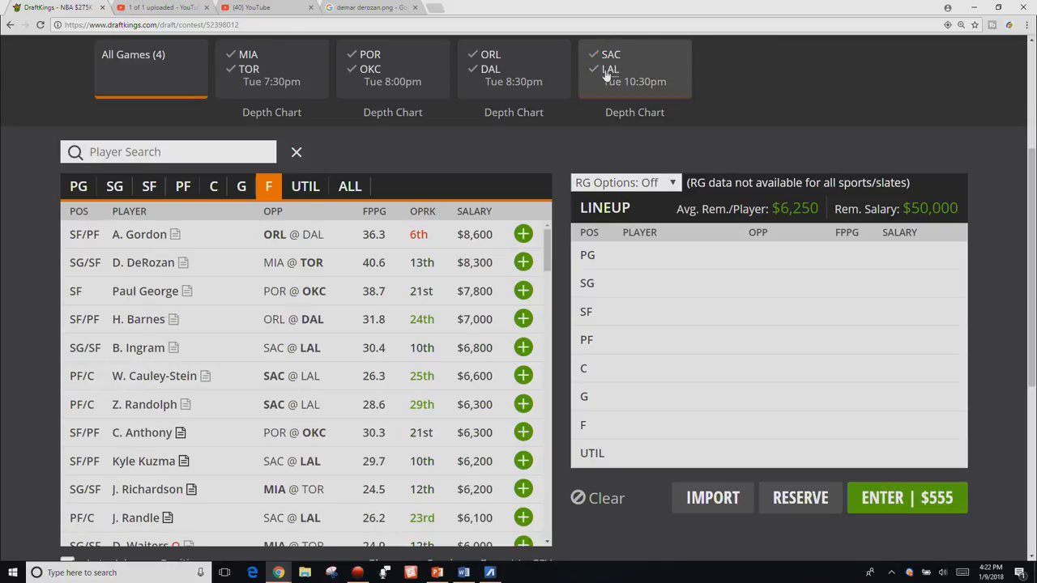
Filter to Lakers players, list their centers, and add J. Randle at center
{"action": "left_click", "coordinate": [634, 69]}
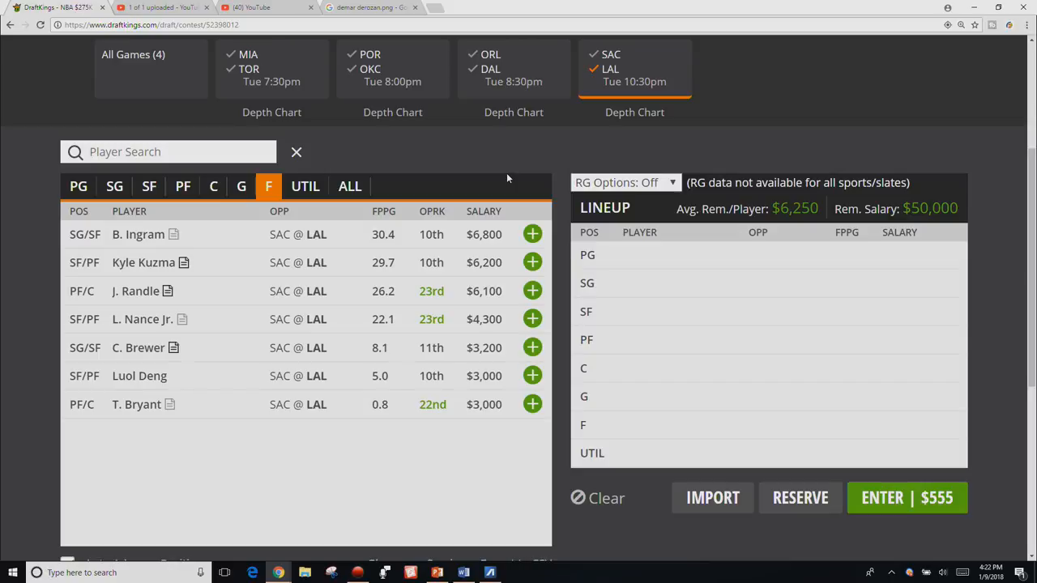
{"action": "mouse_move", "coordinate": [162, 389]}
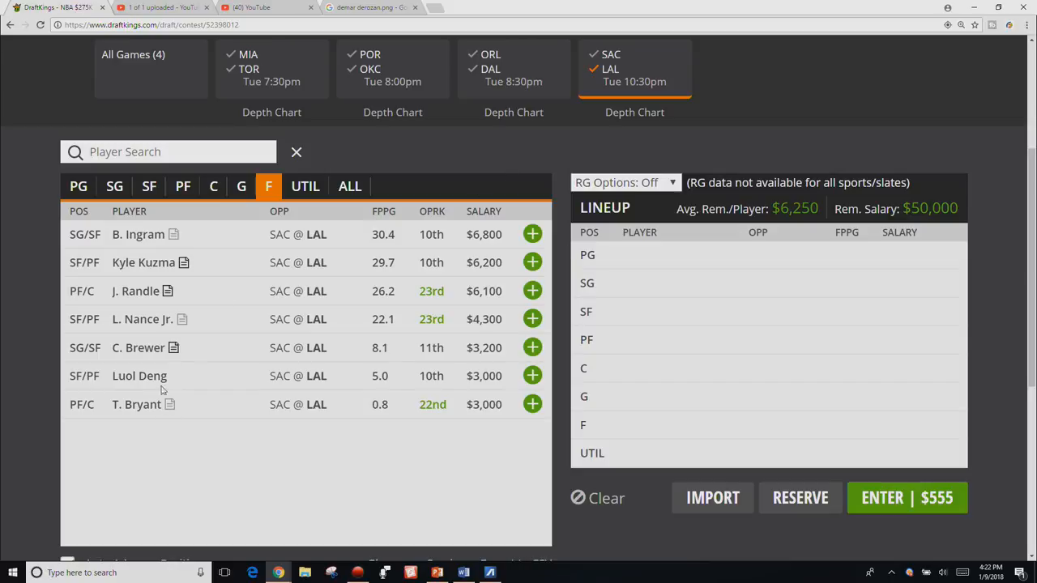
{"action": "mouse_move", "coordinate": [205, 327]}
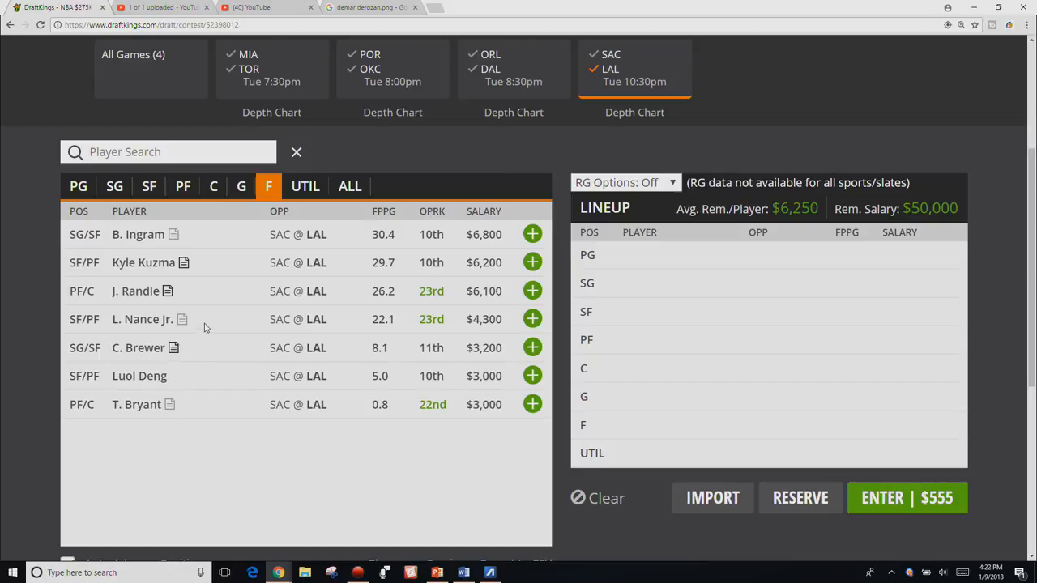
{"action": "mouse_move", "coordinate": [217, 235]}
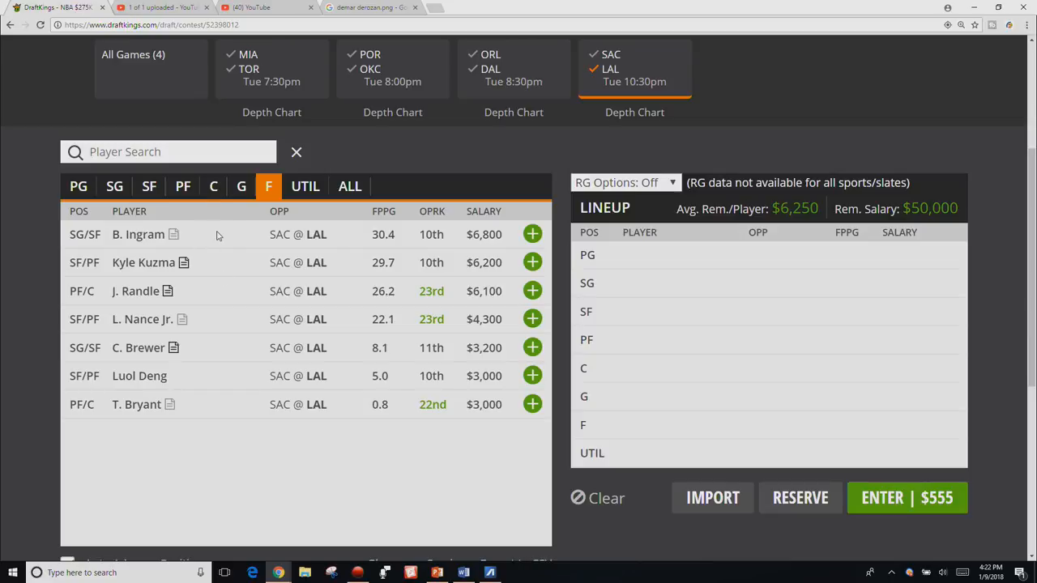
{"action": "left_click", "coordinate": [213, 186]}
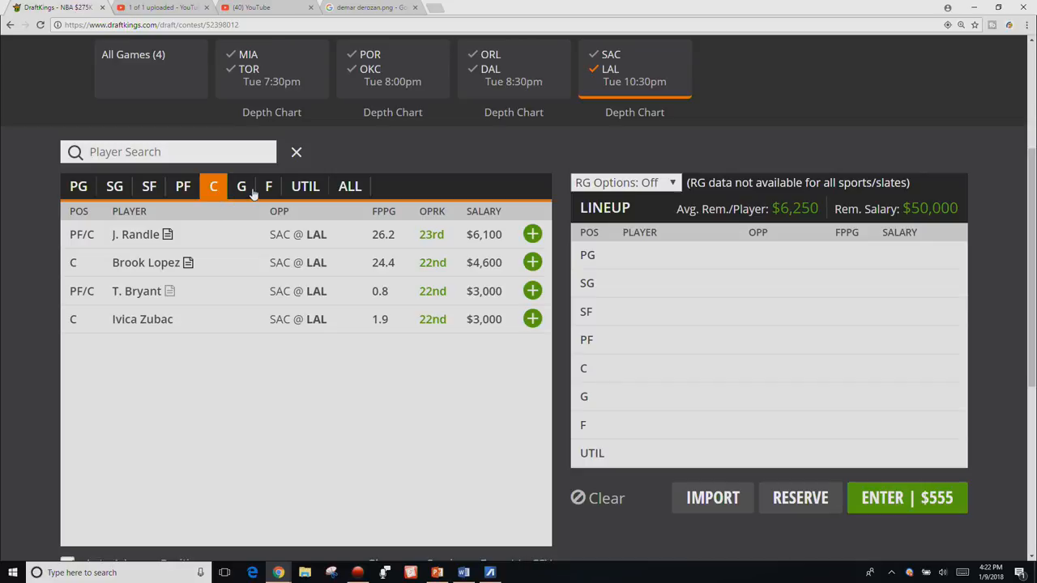
{"action": "mouse_move", "coordinate": [247, 198]}
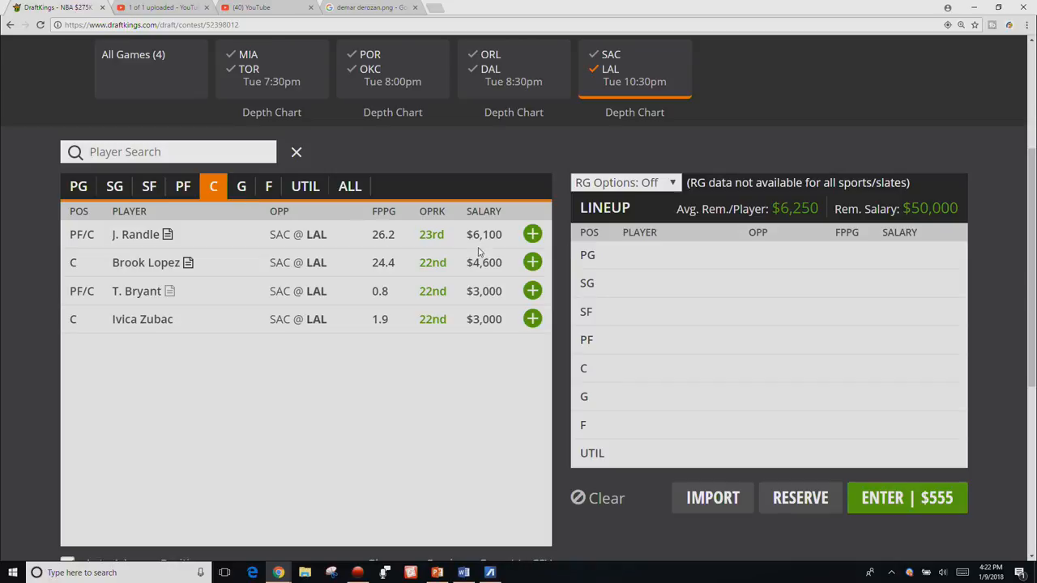
{"action": "left_click", "coordinate": [532, 234]}
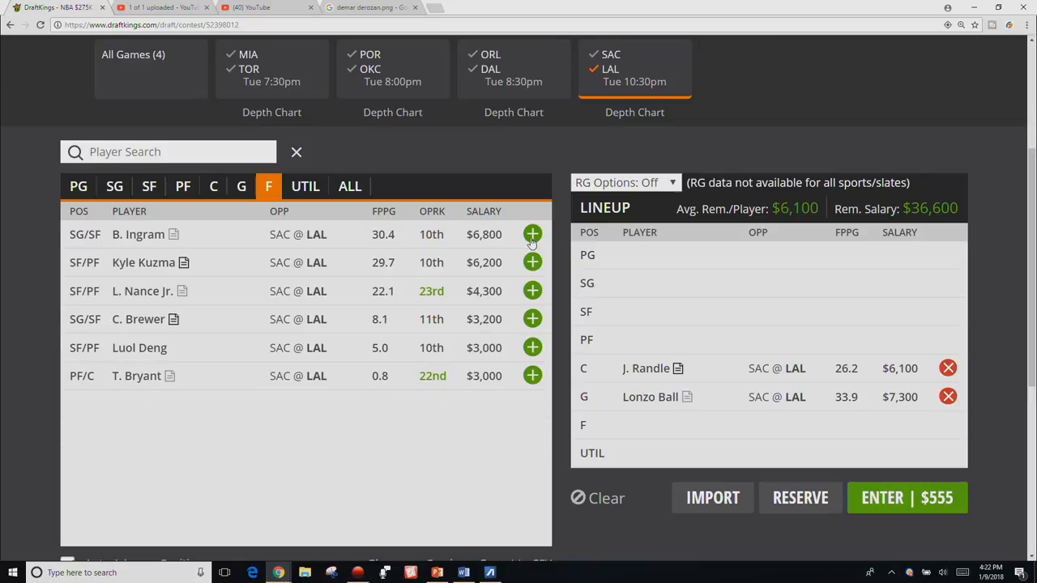
{"action": "mouse_move", "coordinate": [991, 363]}
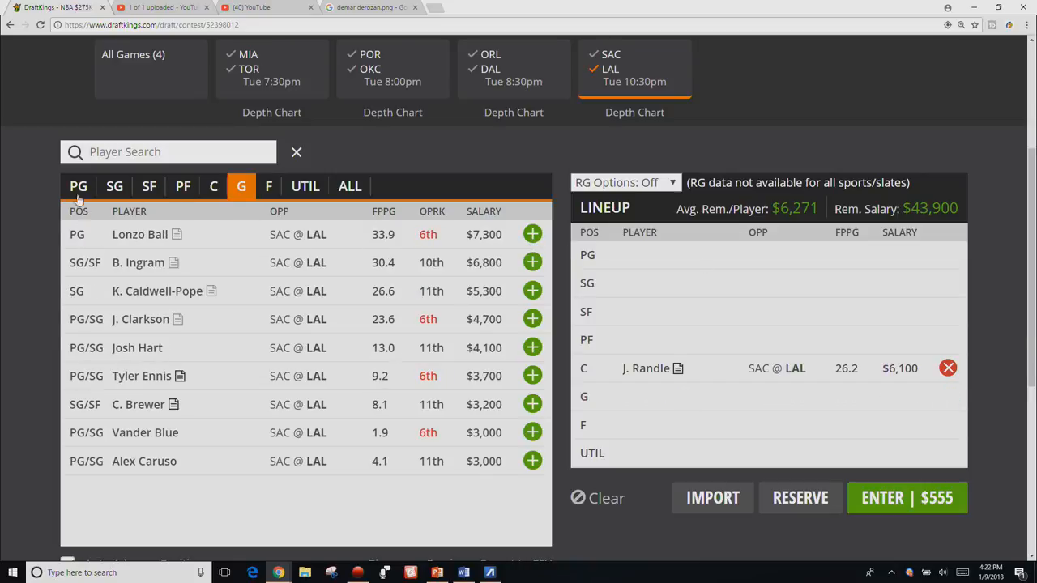
Add Lonzo Ball at point guard, D. Fox at guard and W. Cauley-Stein at power forward
{"action": "left_click", "coordinate": [532, 234]}
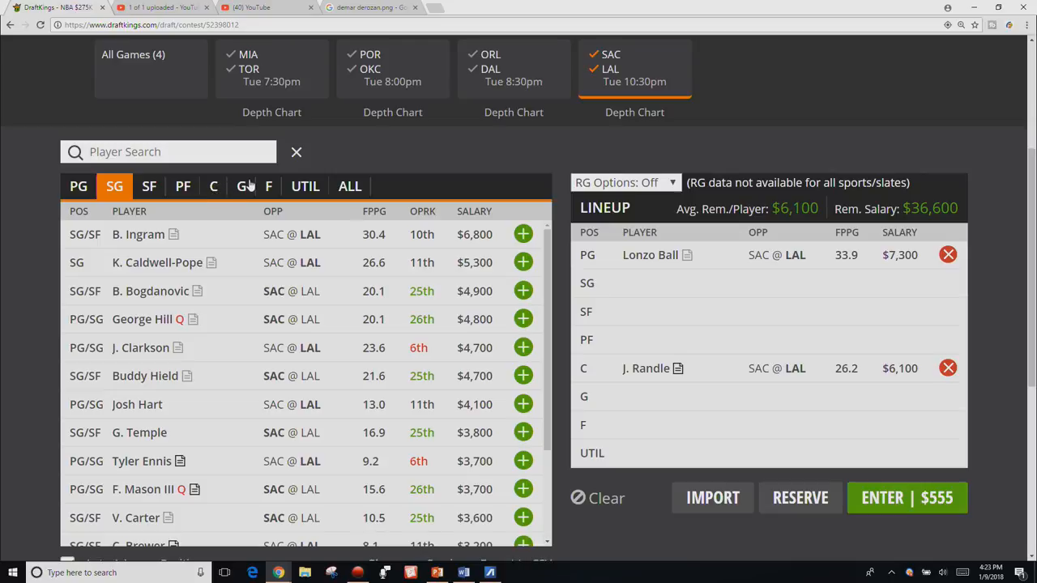
{"action": "left_click", "coordinate": [241, 186]}
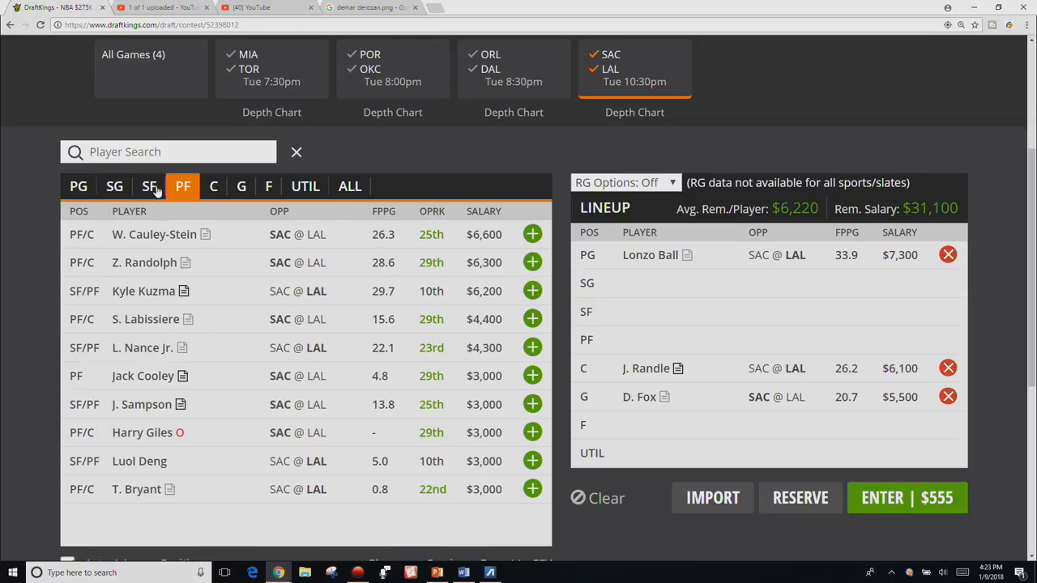
{"action": "left_click", "coordinate": [268, 185]}
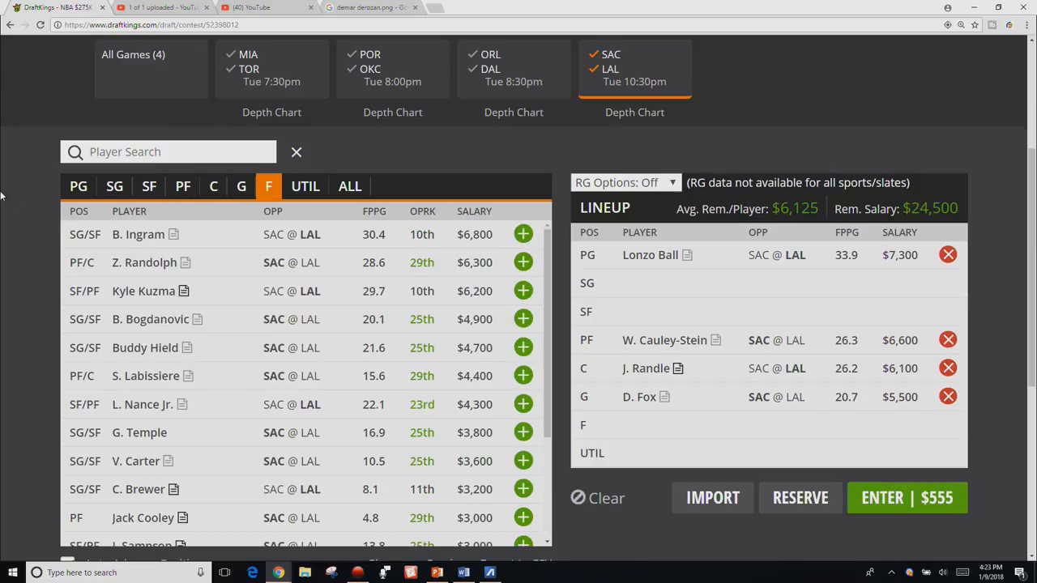
Add K. Caldwell-Pope at shooting guard, remove Buddy Hield, then show all four games
{"action": "left_click", "coordinate": [114, 186]}
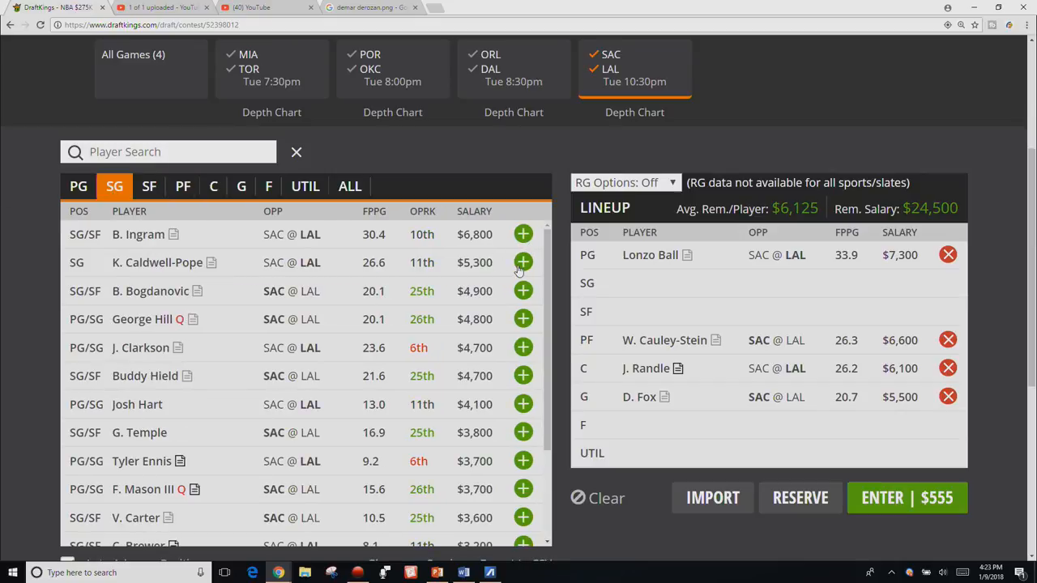
{"action": "left_click", "coordinate": [524, 262]}
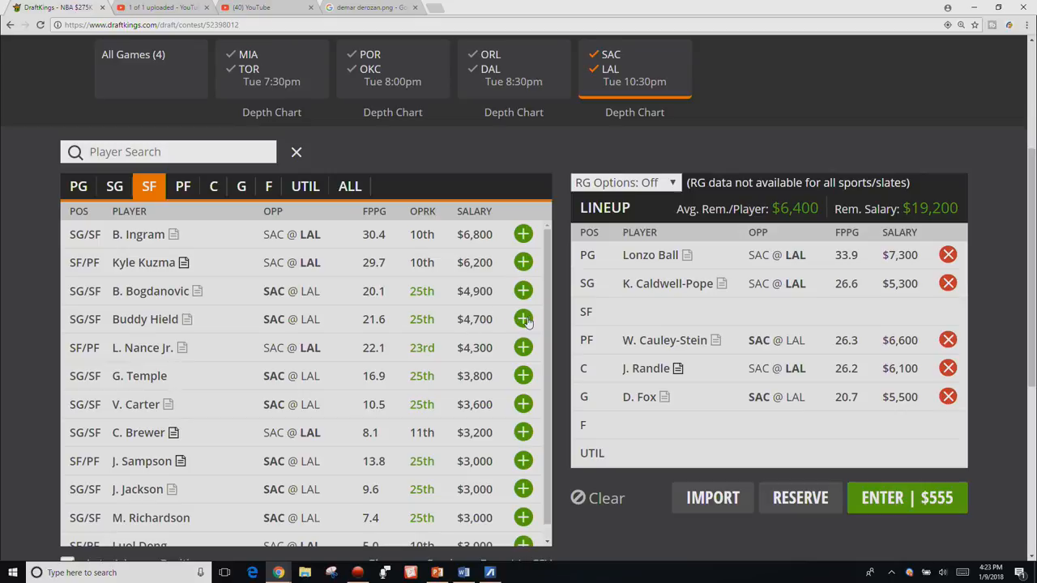
{"action": "left_click", "coordinate": [522, 319]}
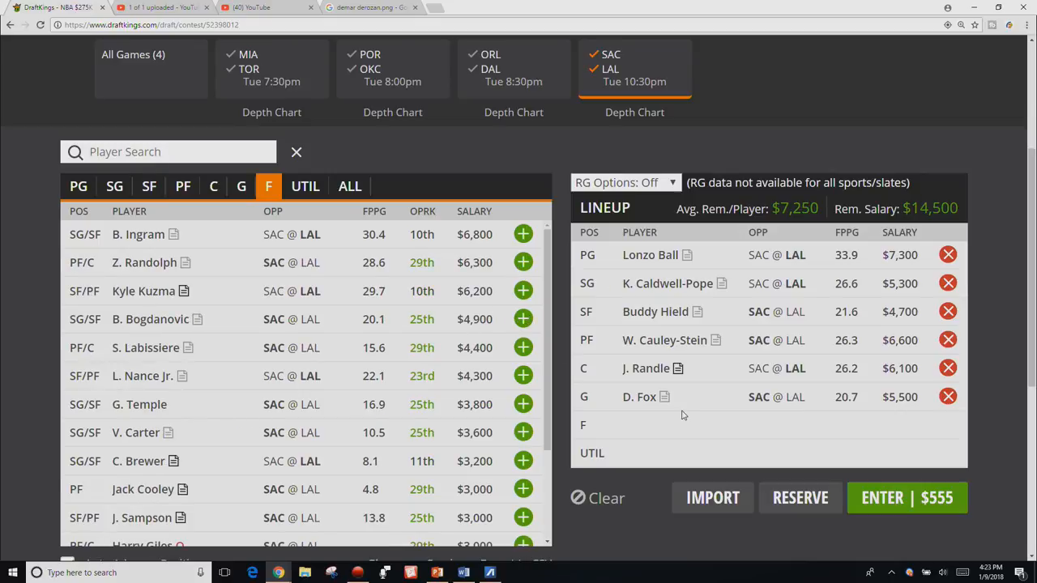
{"action": "mouse_move", "coordinate": [737, 444]}
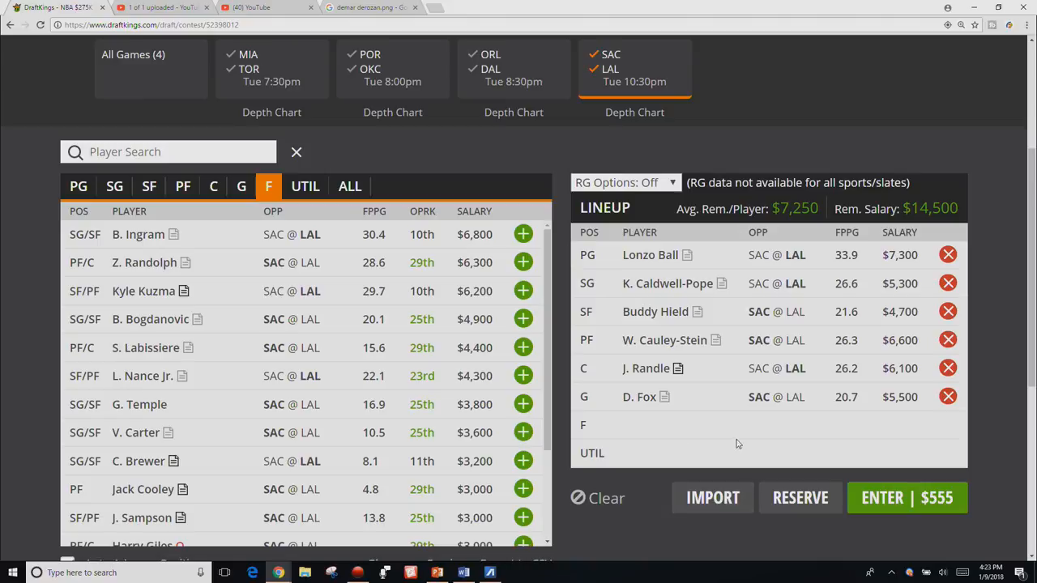
{"action": "mouse_move", "coordinate": [707, 377]}
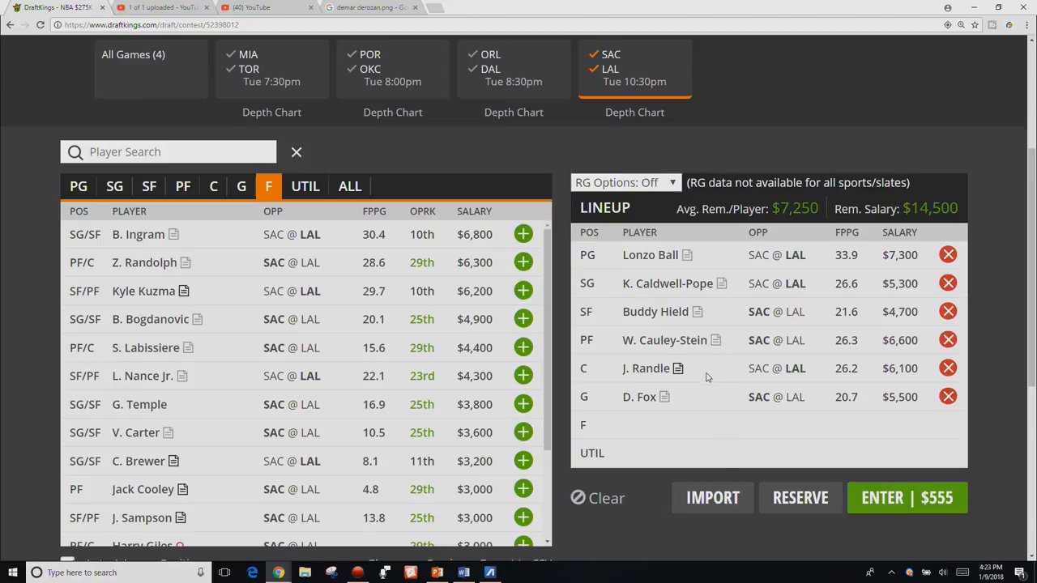
{"action": "mouse_move", "coordinate": [948, 311]}
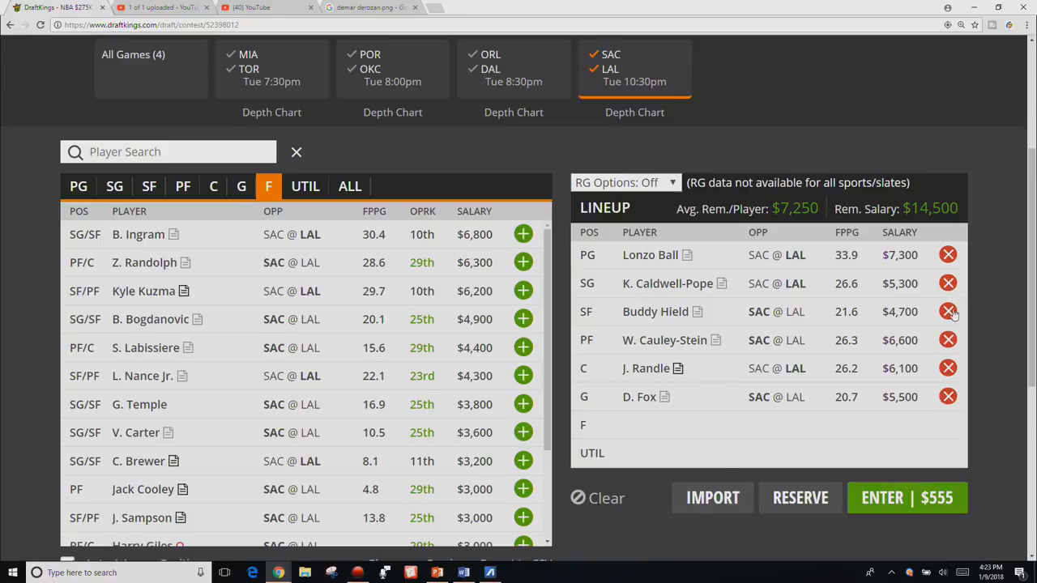
{"action": "left_click", "coordinate": [948, 311]}
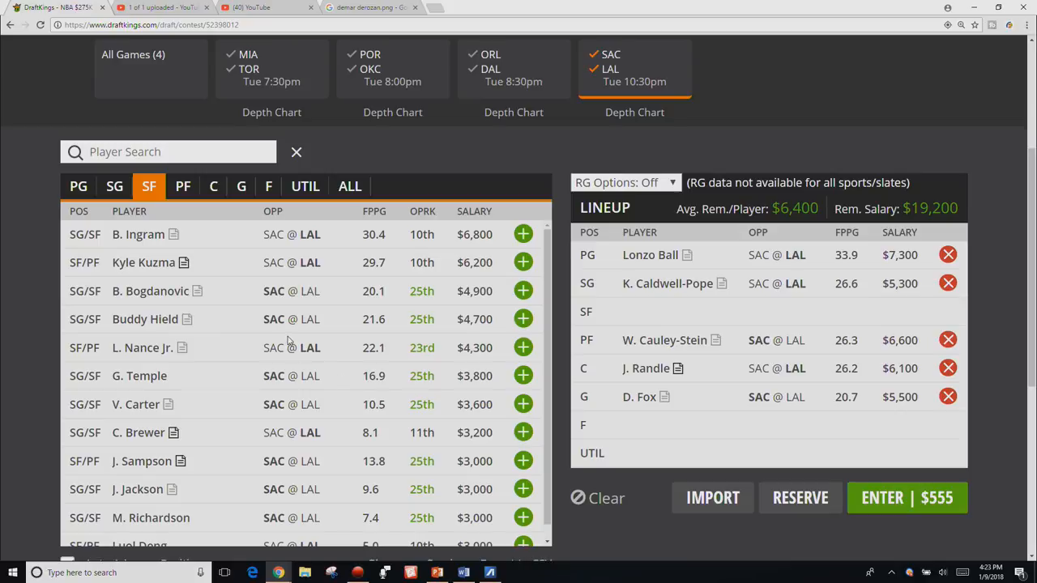
{"action": "scroll", "scroll_direction": "down", "scroll_amount": 3}
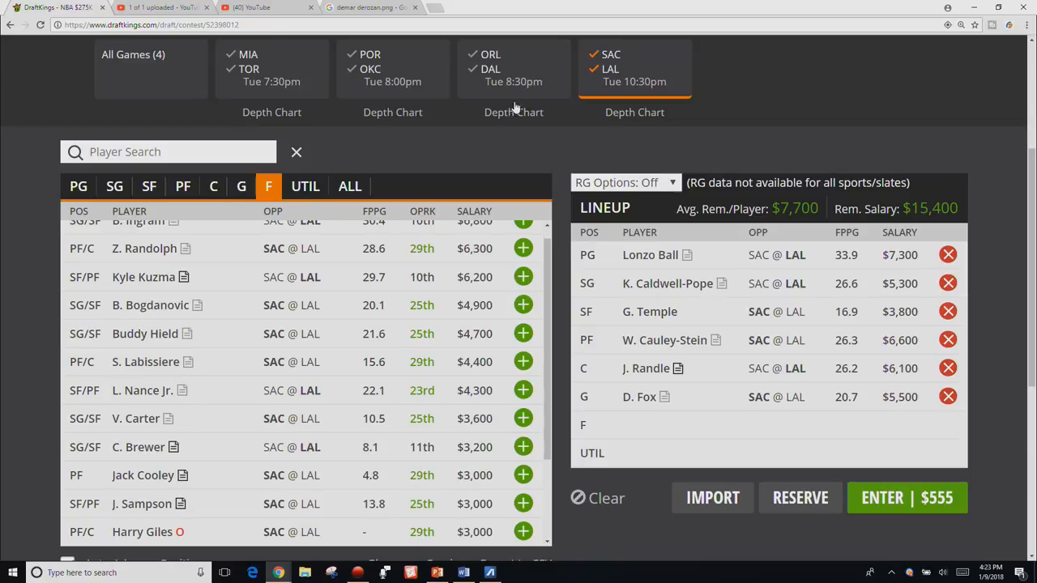
{"action": "left_click", "coordinate": [305, 186]}
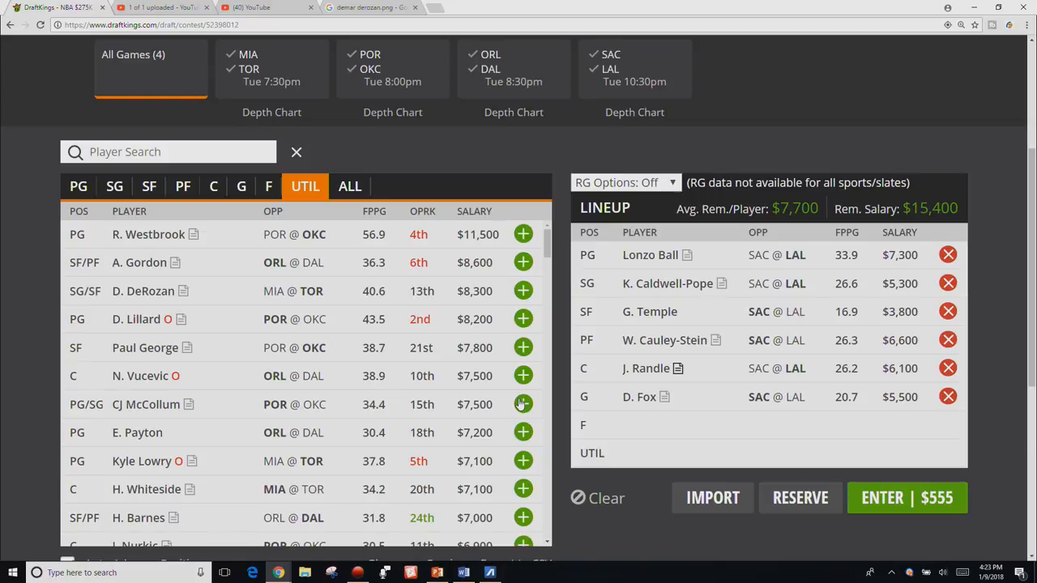
Add CJ McCollum at UTIL and Paul George at F, leaving $100 salary
{"action": "left_click", "coordinate": [523, 404]}
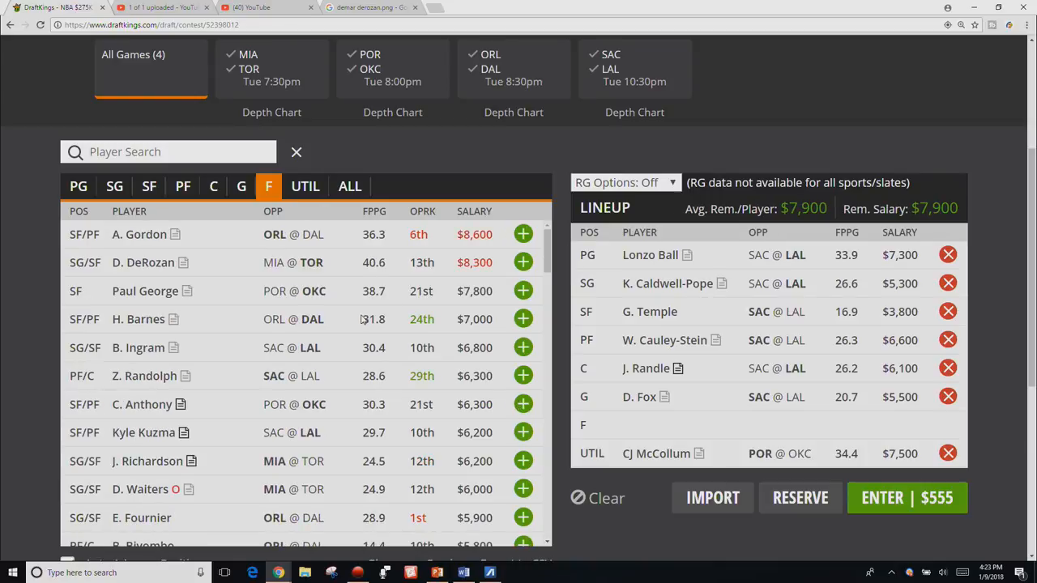
{"action": "left_click", "coordinate": [523, 290]}
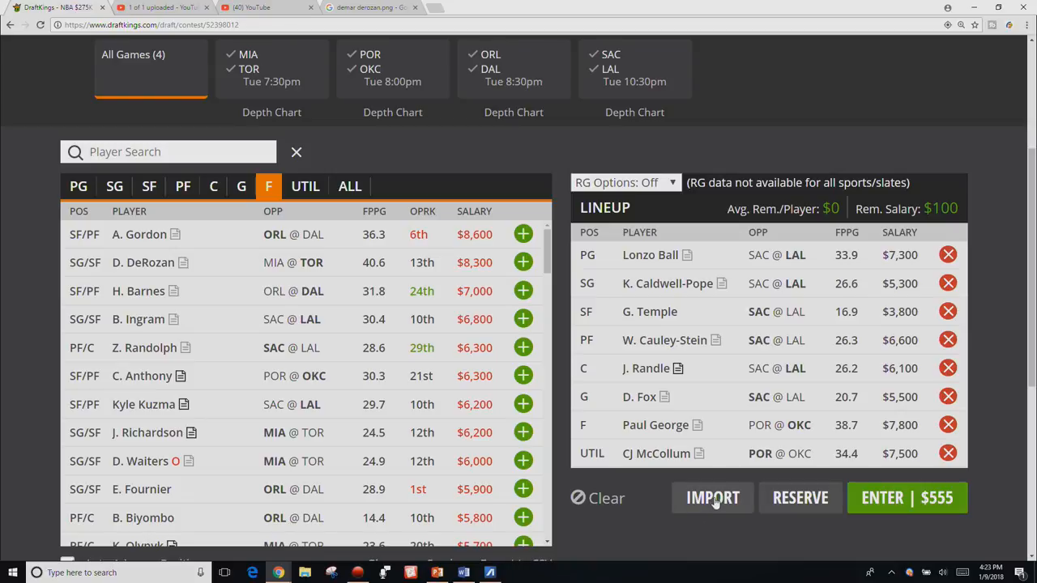
{"action": "mouse_move", "coordinate": [802, 486]}
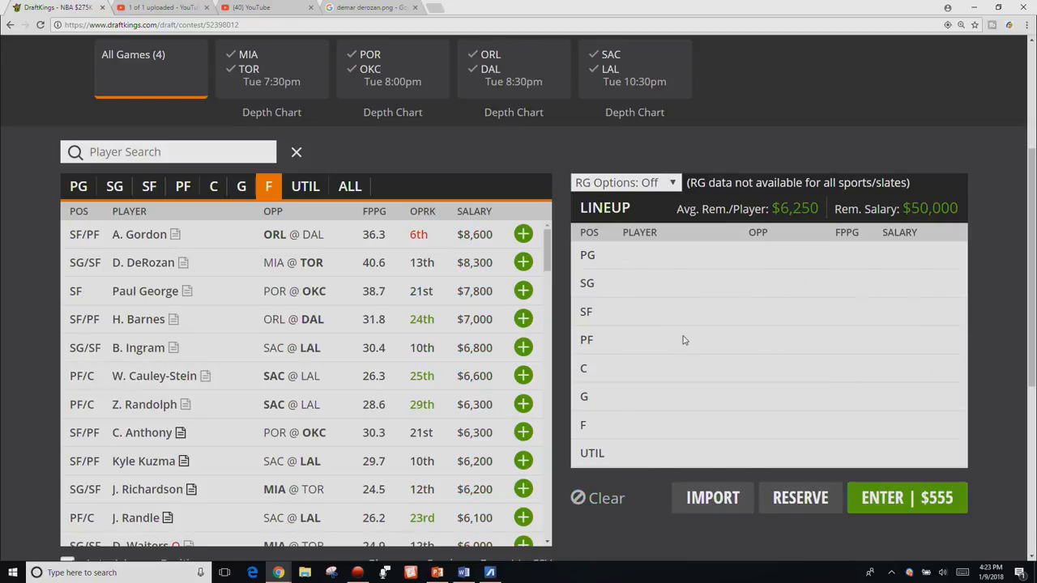
{"action": "mouse_move", "coordinate": [676, 342]}
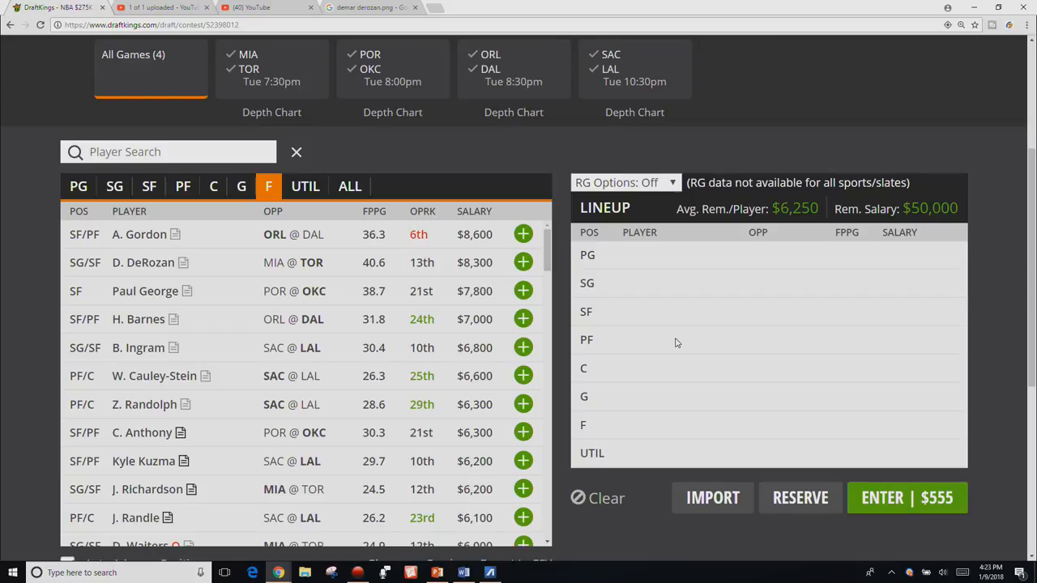
{"action": "mouse_move", "coordinate": [636, 533]}
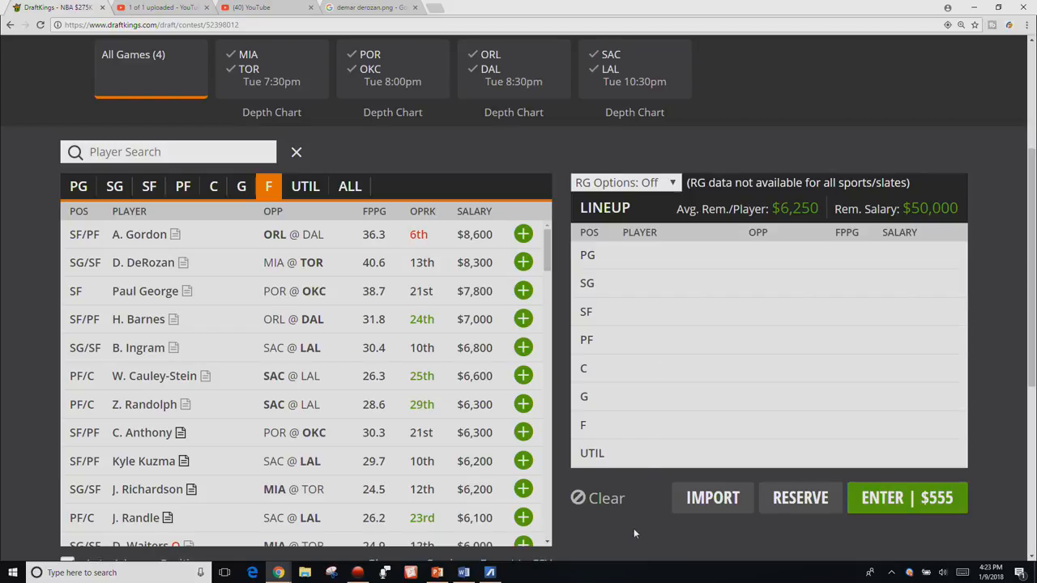